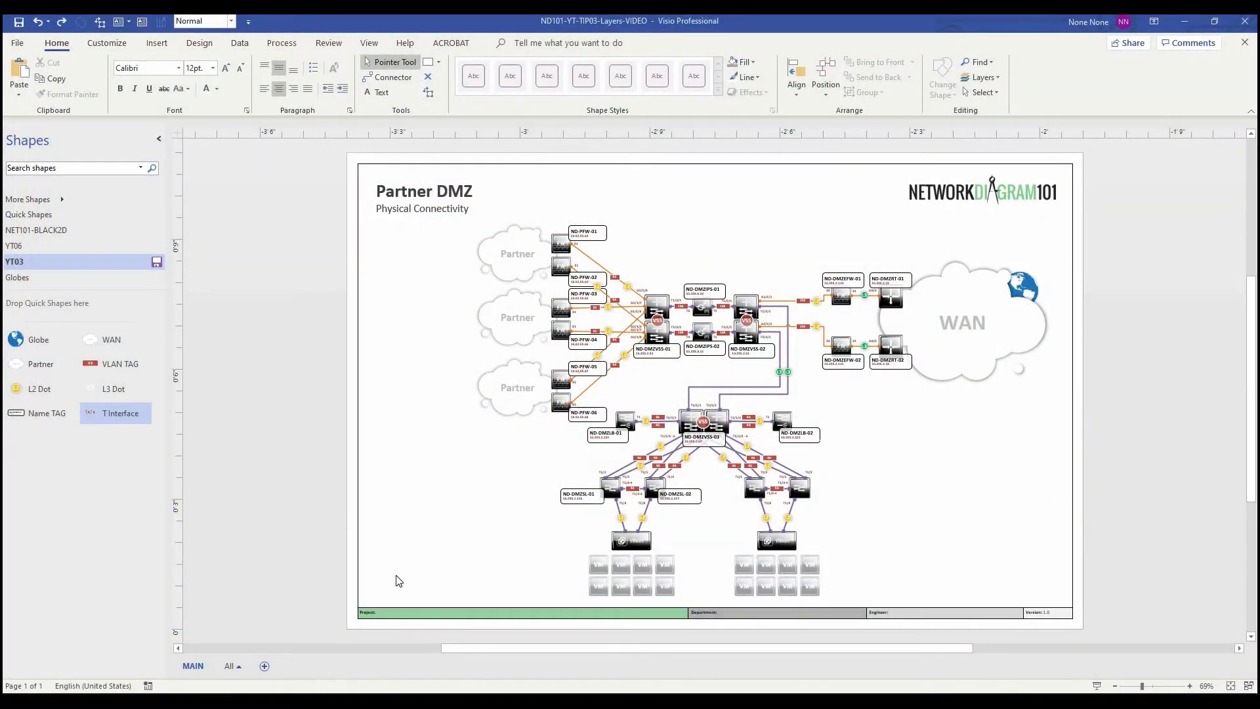
mouse_move(379, 479)
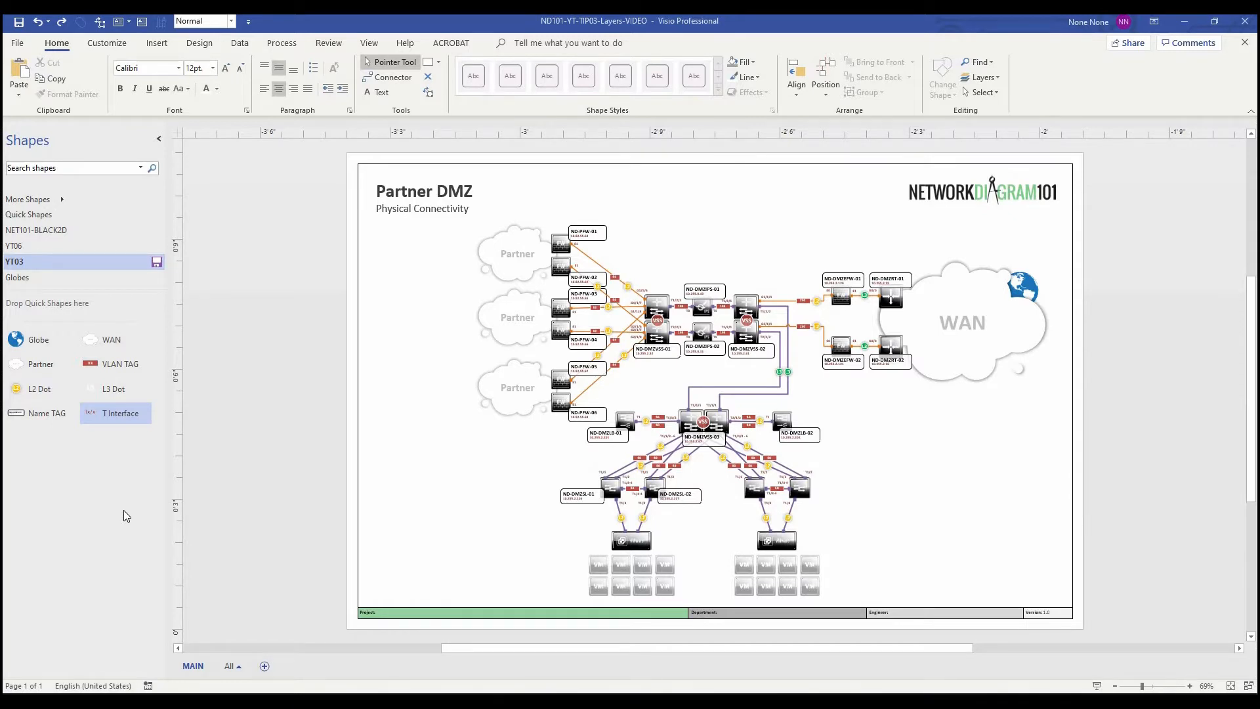
mouse_move(838, 494)
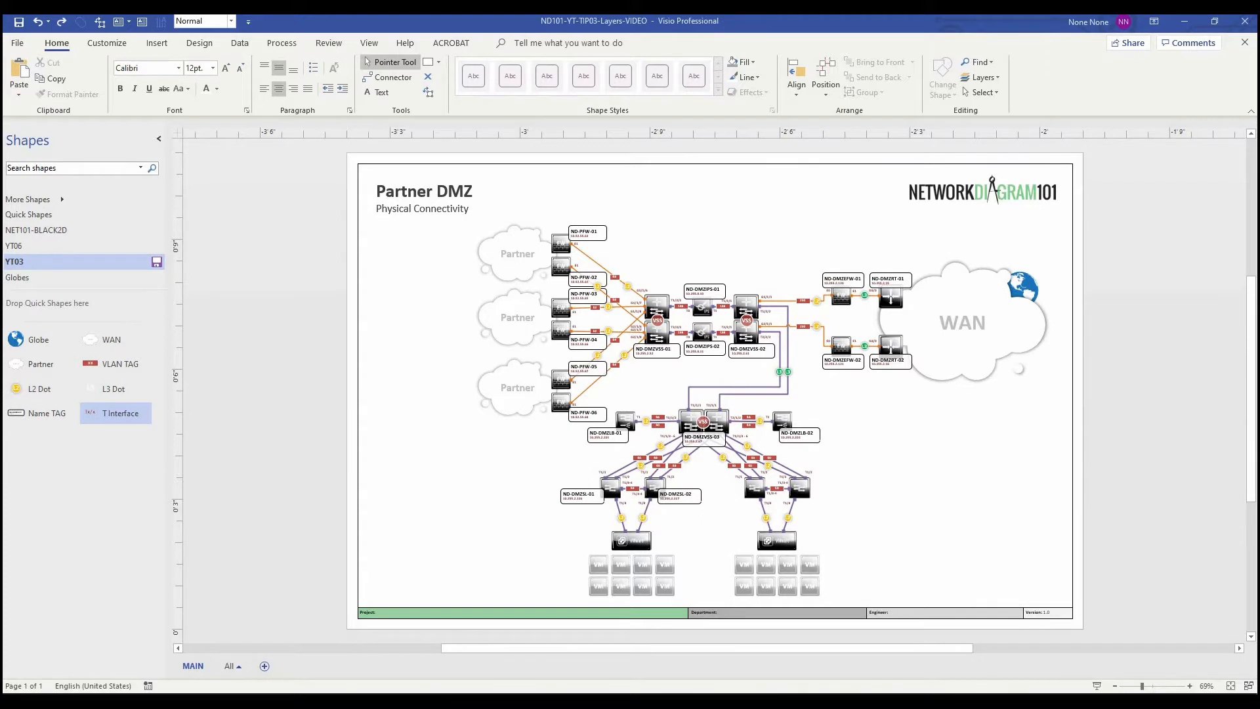
mouse_move(719, 488)
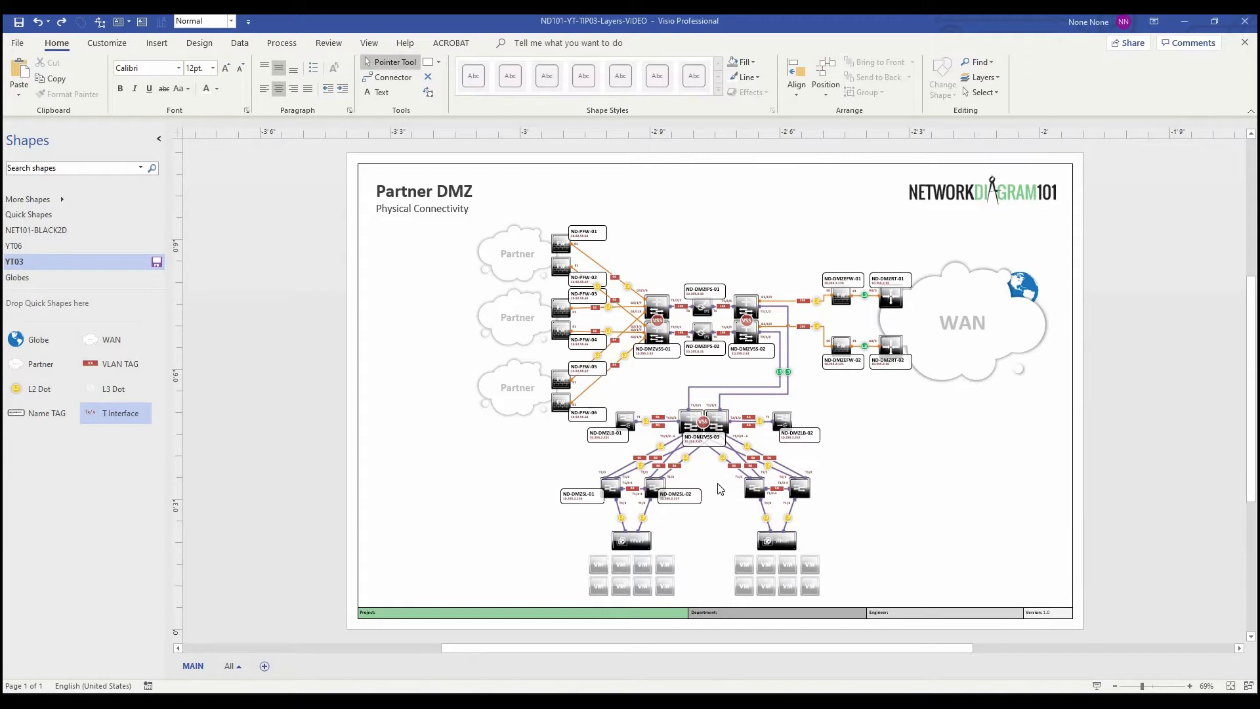
mouse_move(532, 452)
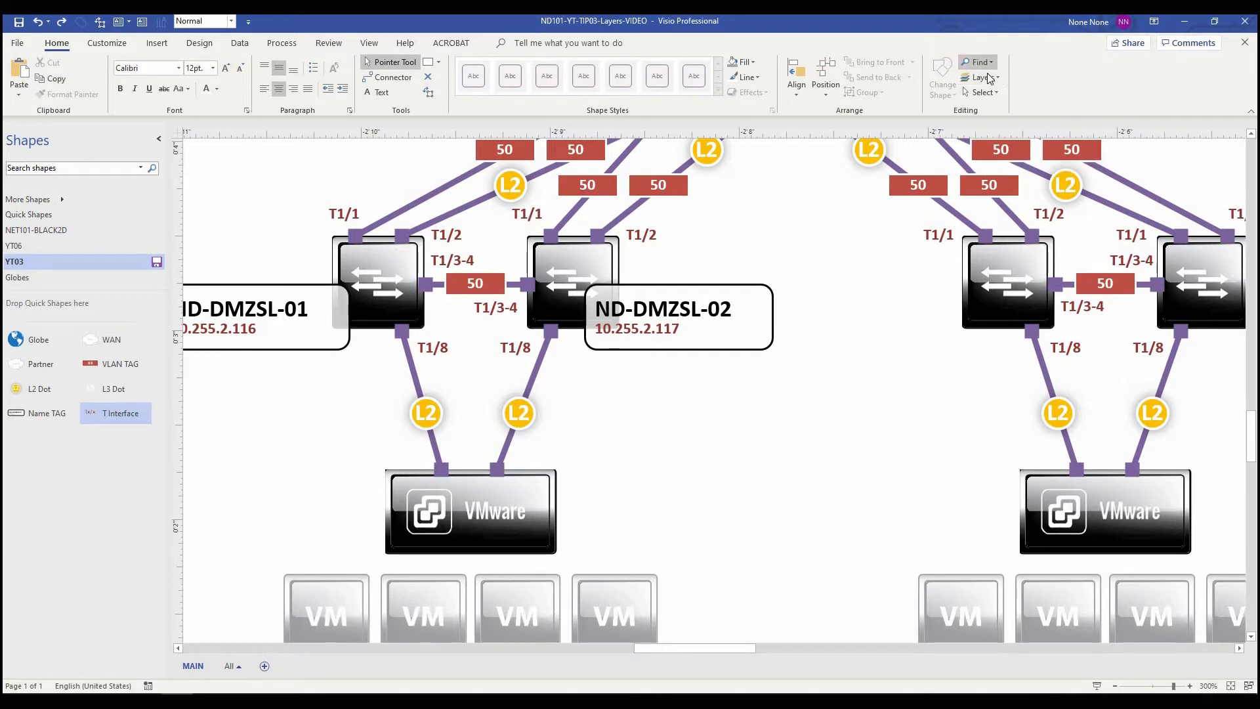
- Show the five layers in Layer Properties with widened columns and IP Addresses and interfaces selected
left_click(980, 78)
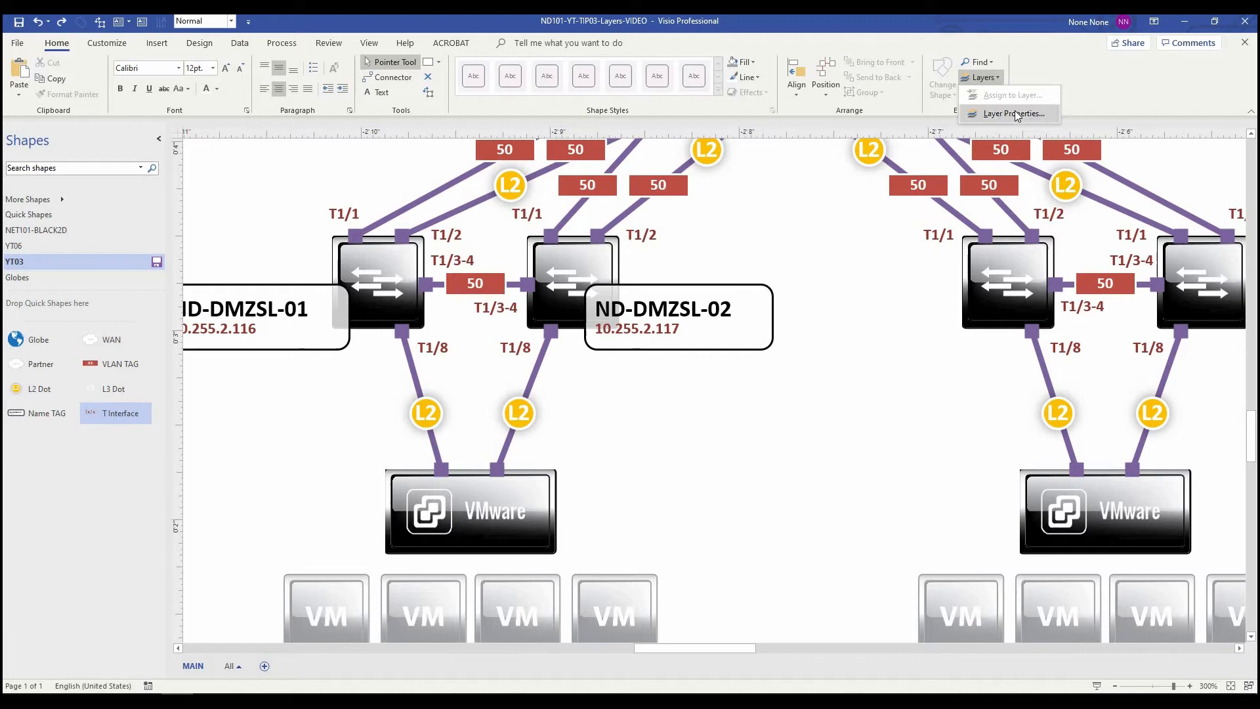
left_click(1013, 114)
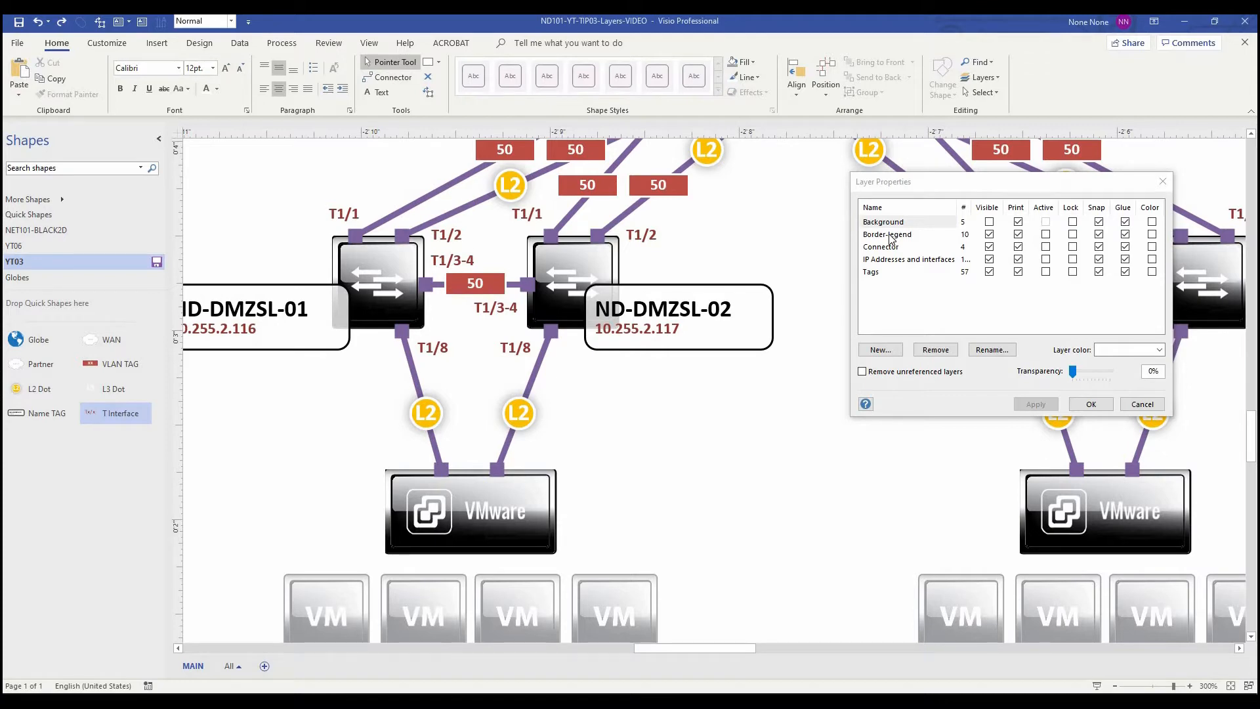
mouse_move(912, 237)
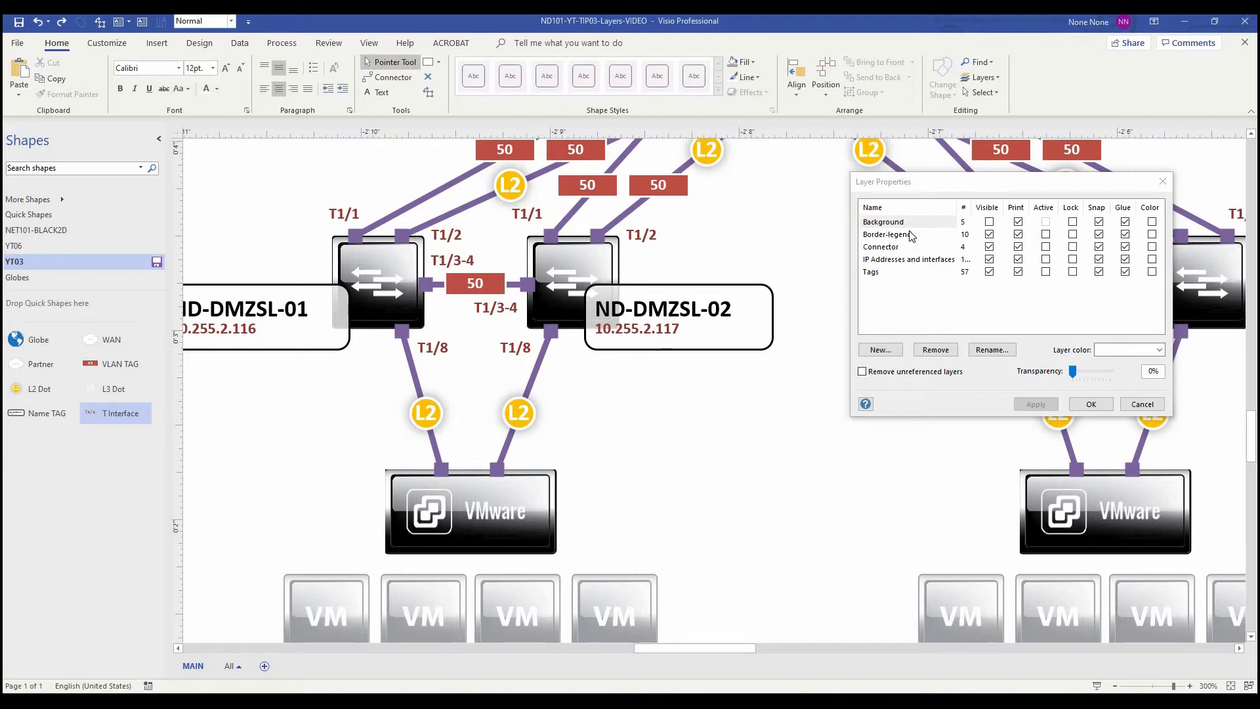
mouse_move(903, 252)
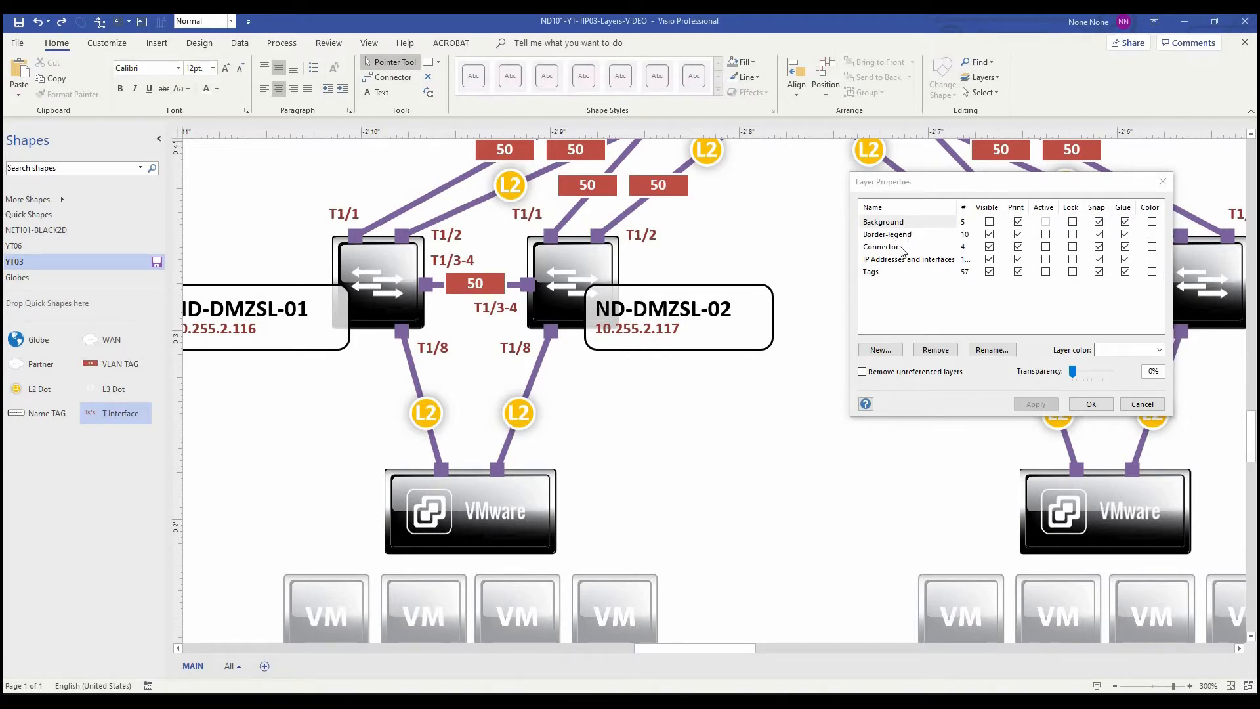
left_click(908, 259)
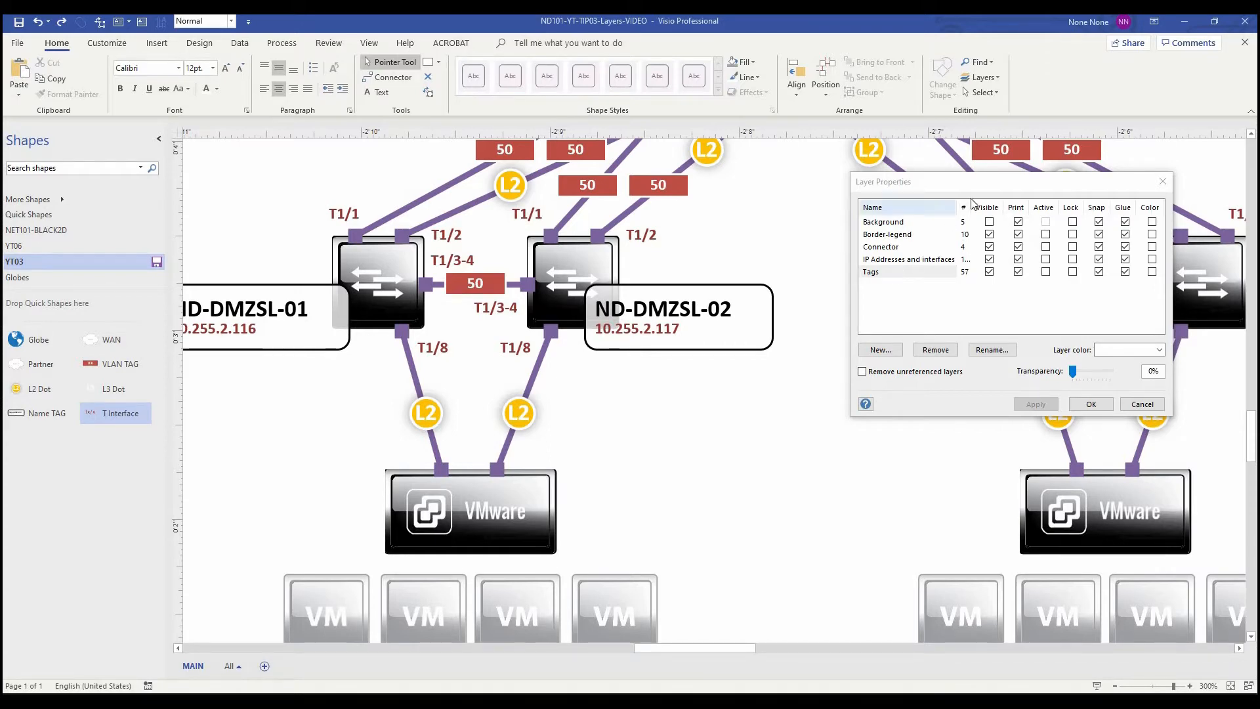
left_click(869, 272)
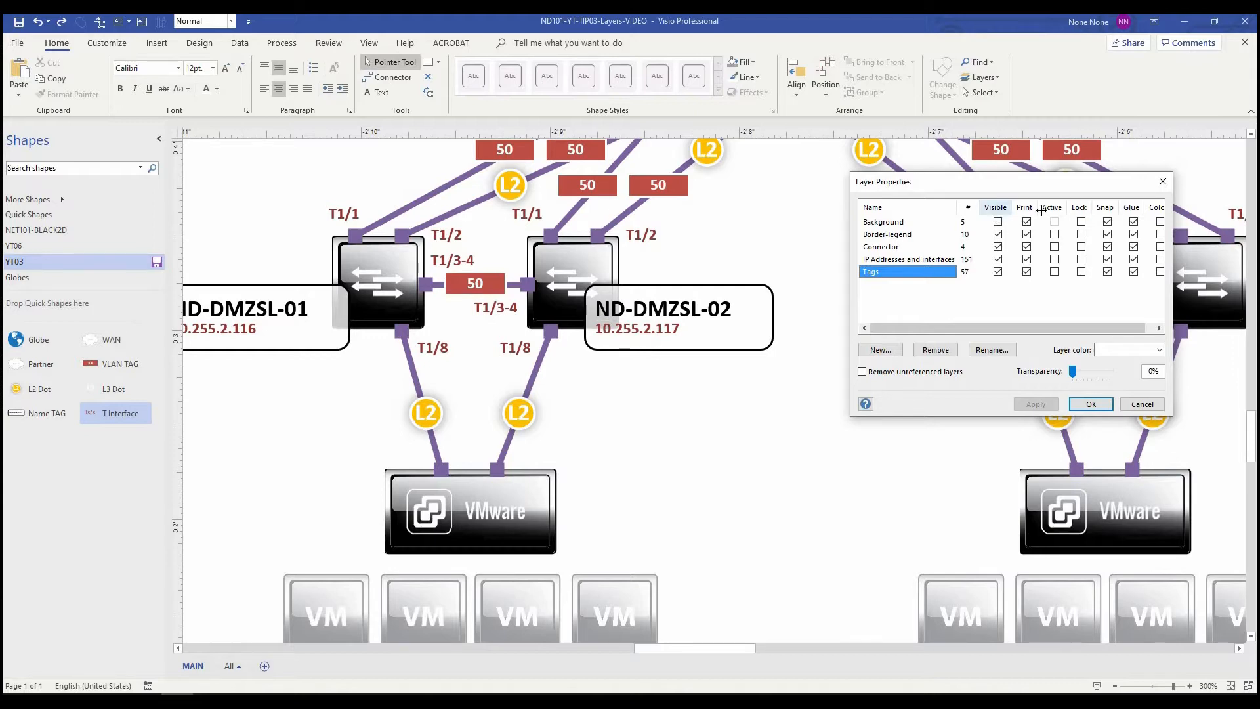
mouse_move(1078, 220)
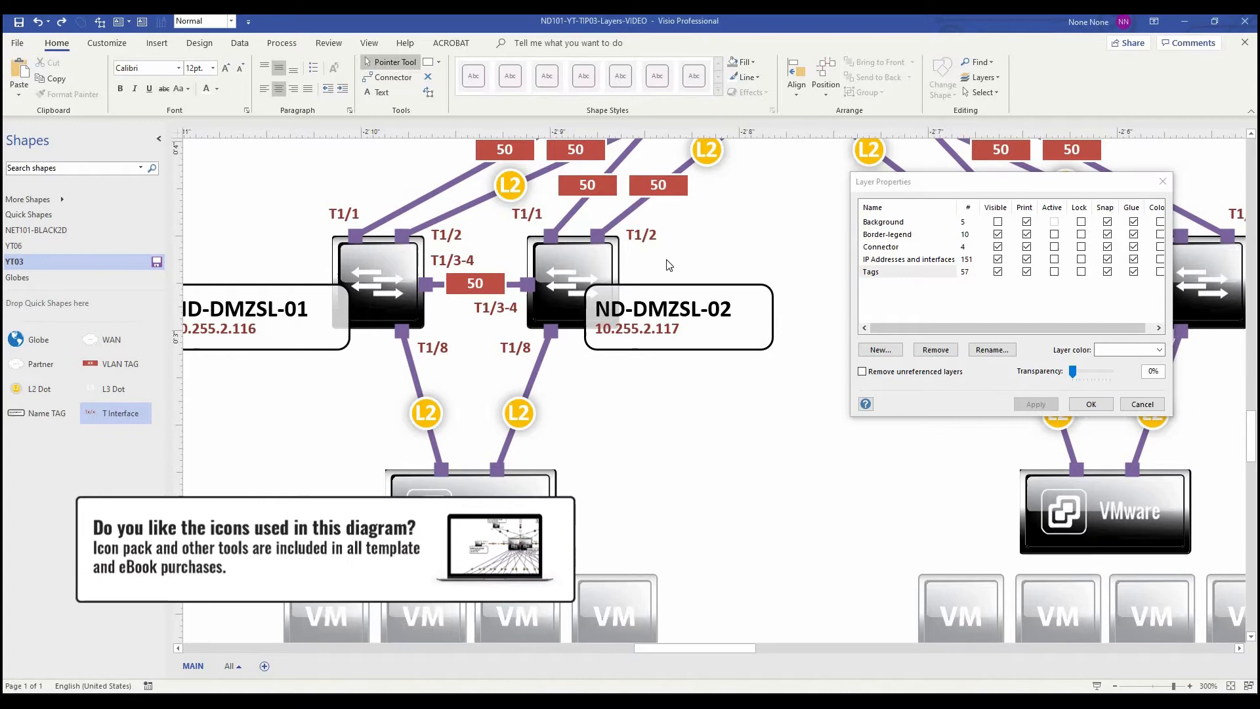
left_click(870, 272)
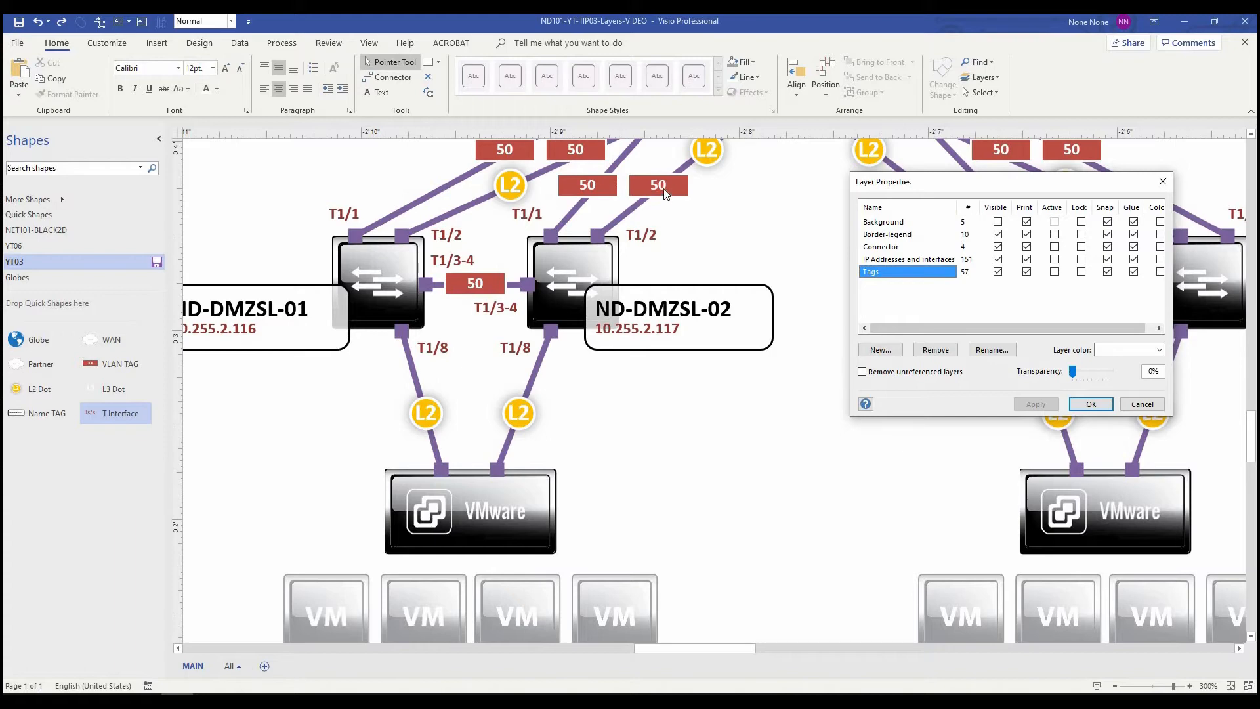
mouse_move(615, 335)
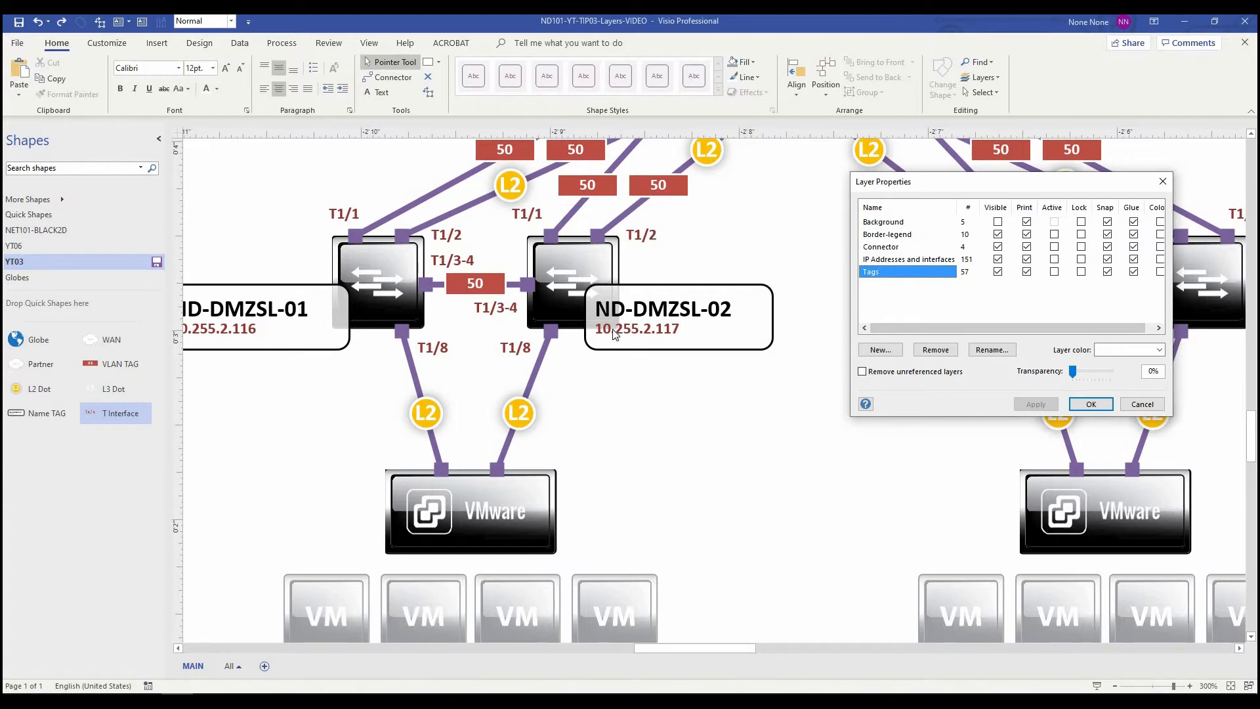
left_click(908, 259)
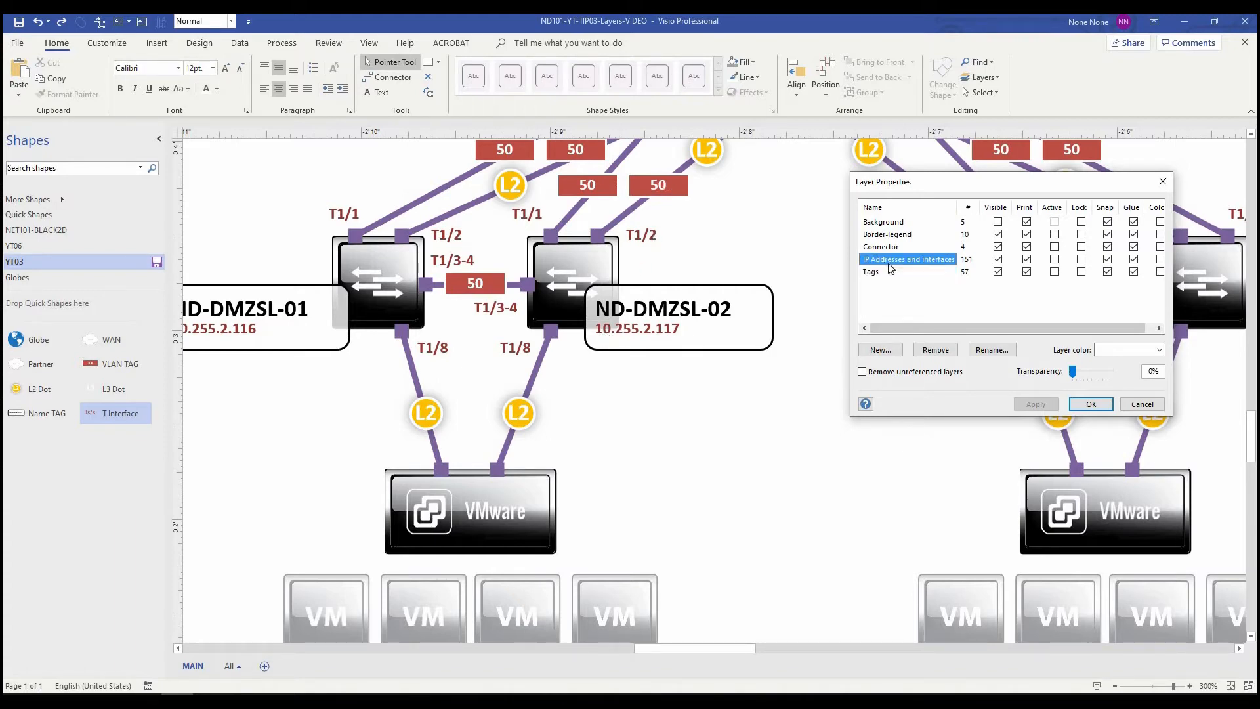
mouse_move(927, 262)
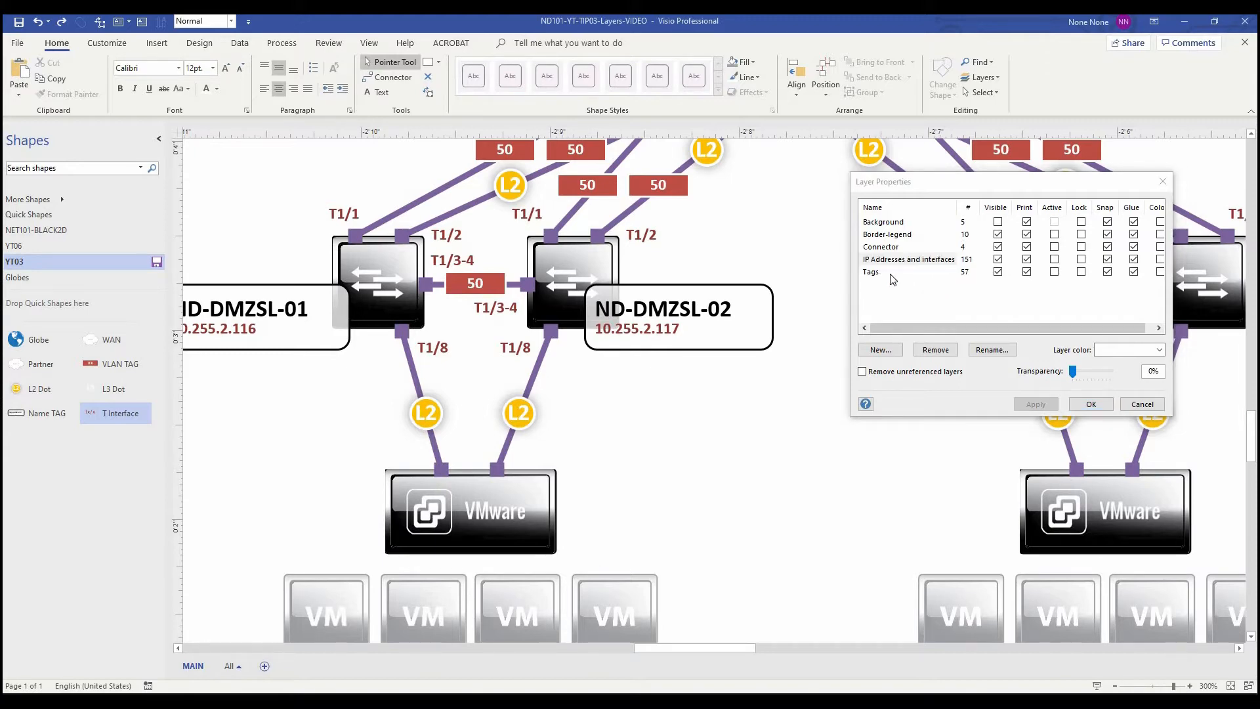
left_click(908, 258)
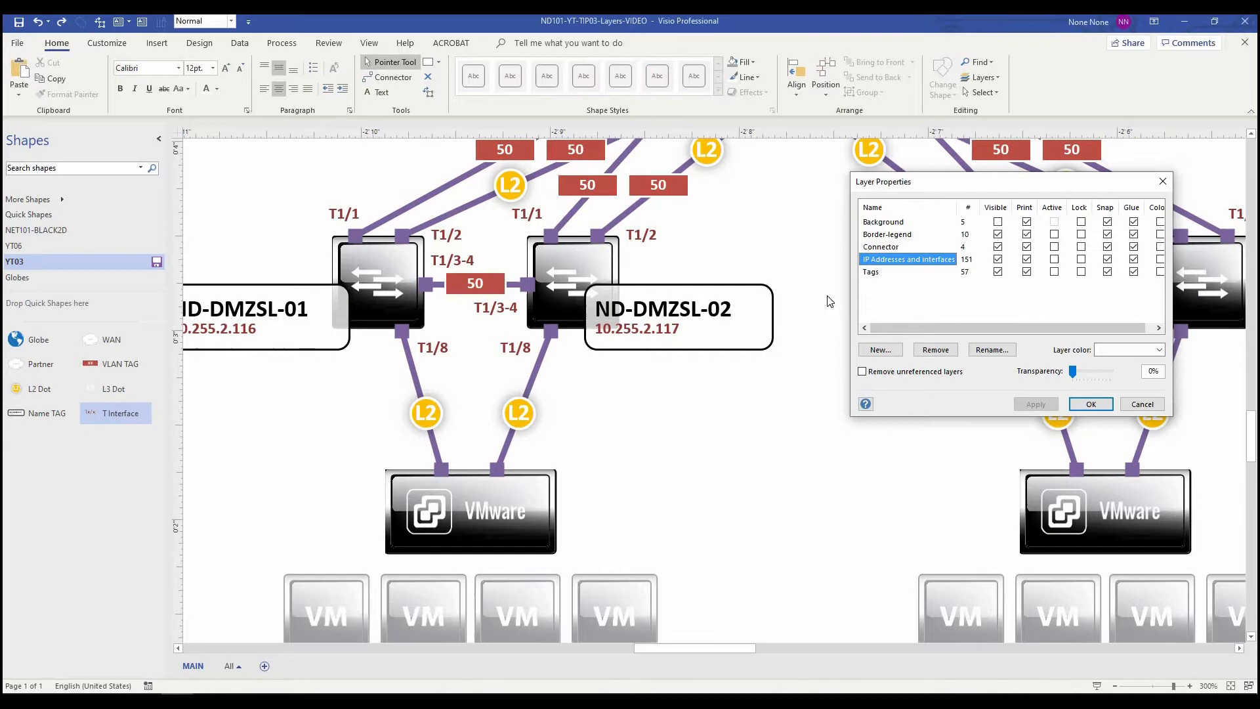
- Assign the empty square below ND-DMZSL-02 to the IP Addresses and interfaces layer
left_click(1089, 404)
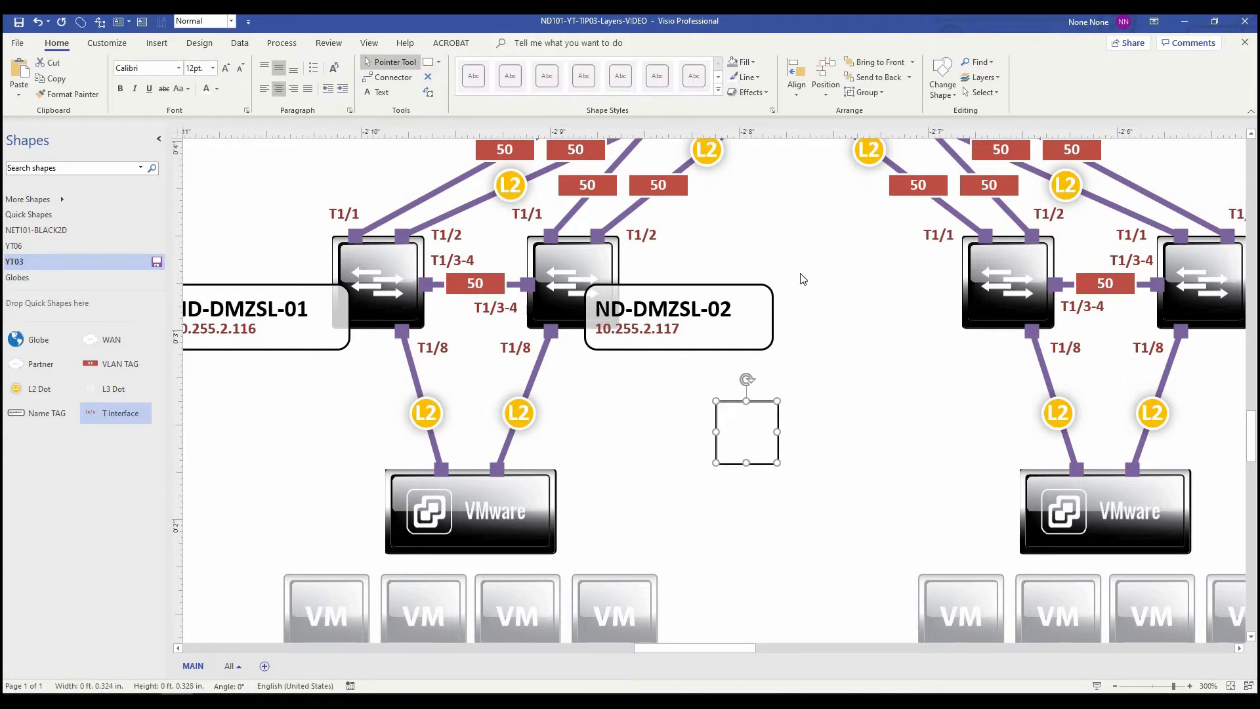
left_click(979, 77)
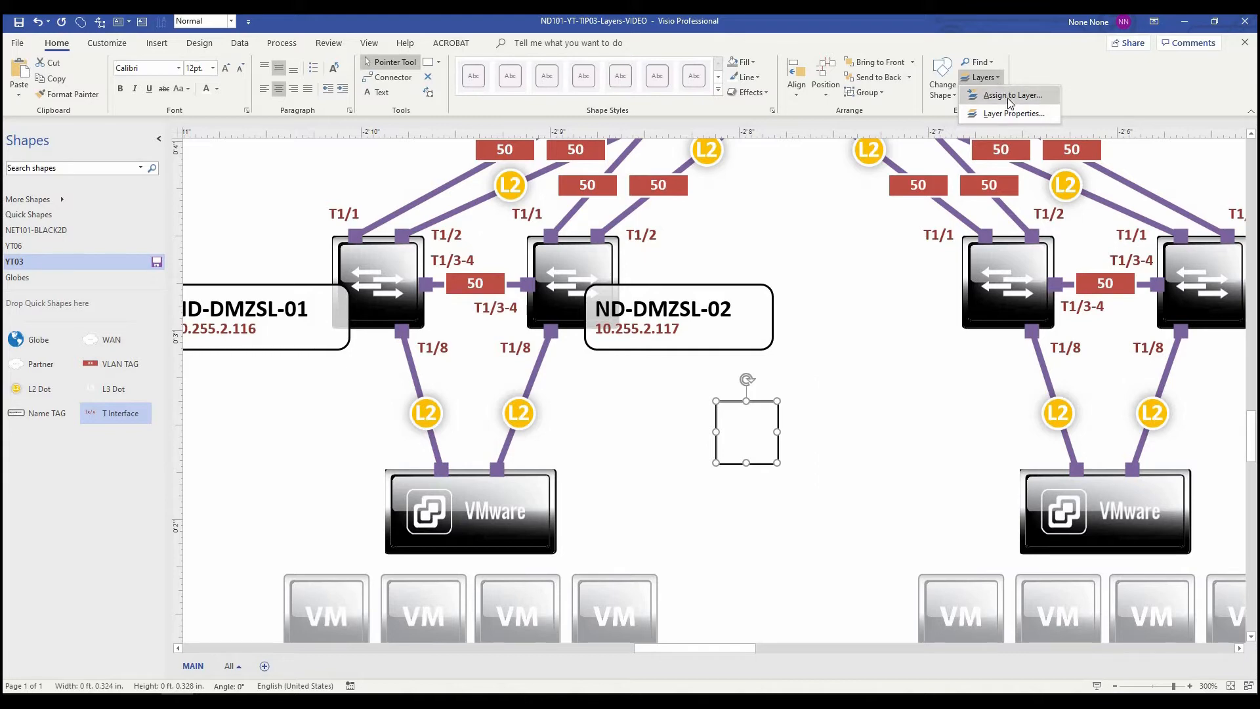
left_click(1010, 95)
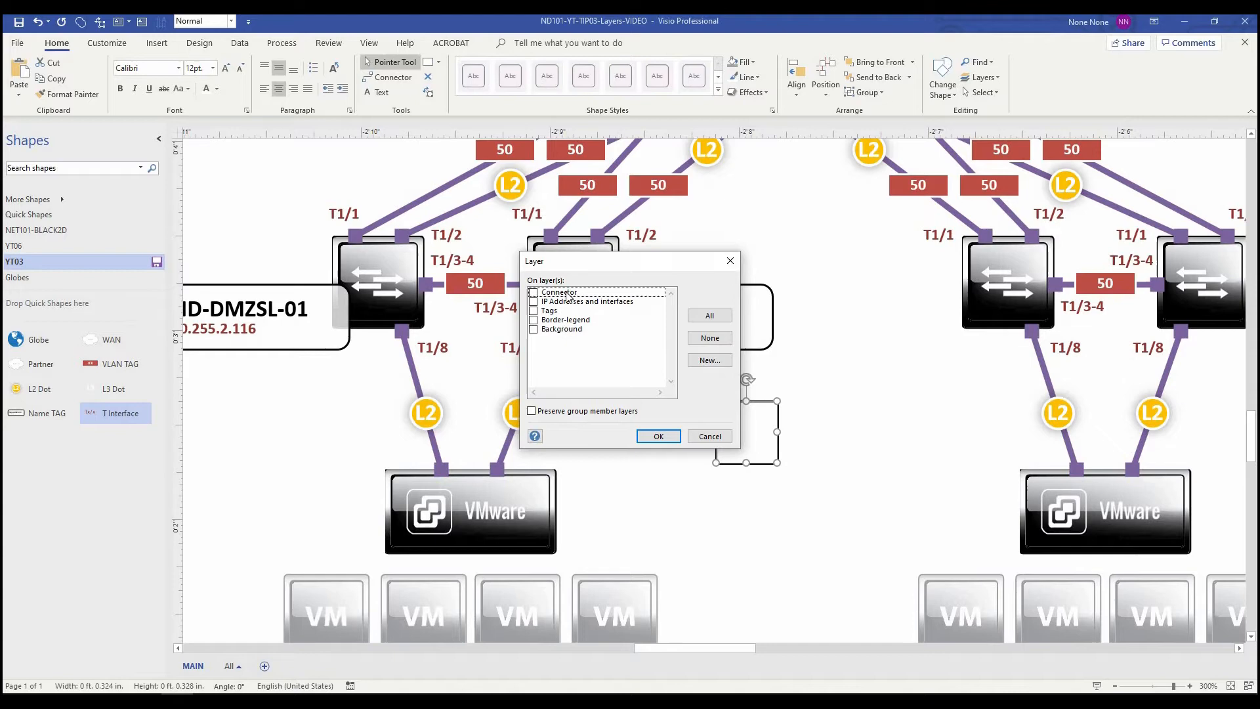
left_click(532, 301)
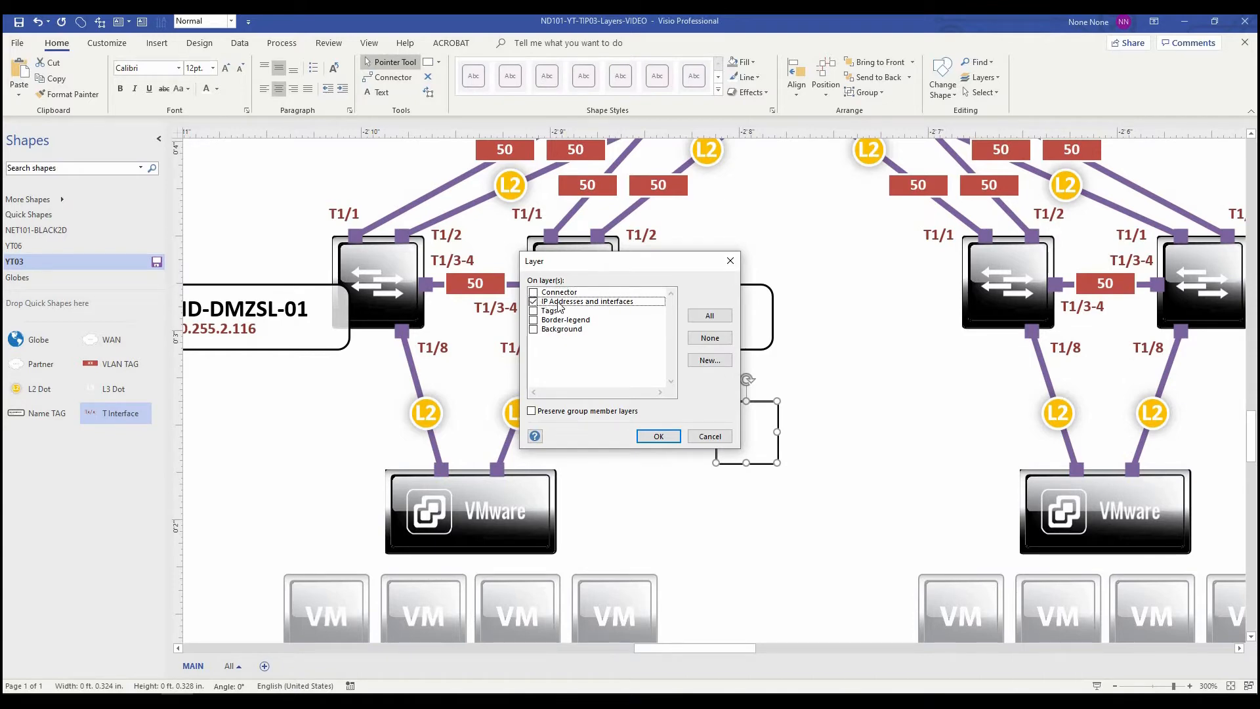
left_click(657, 436)
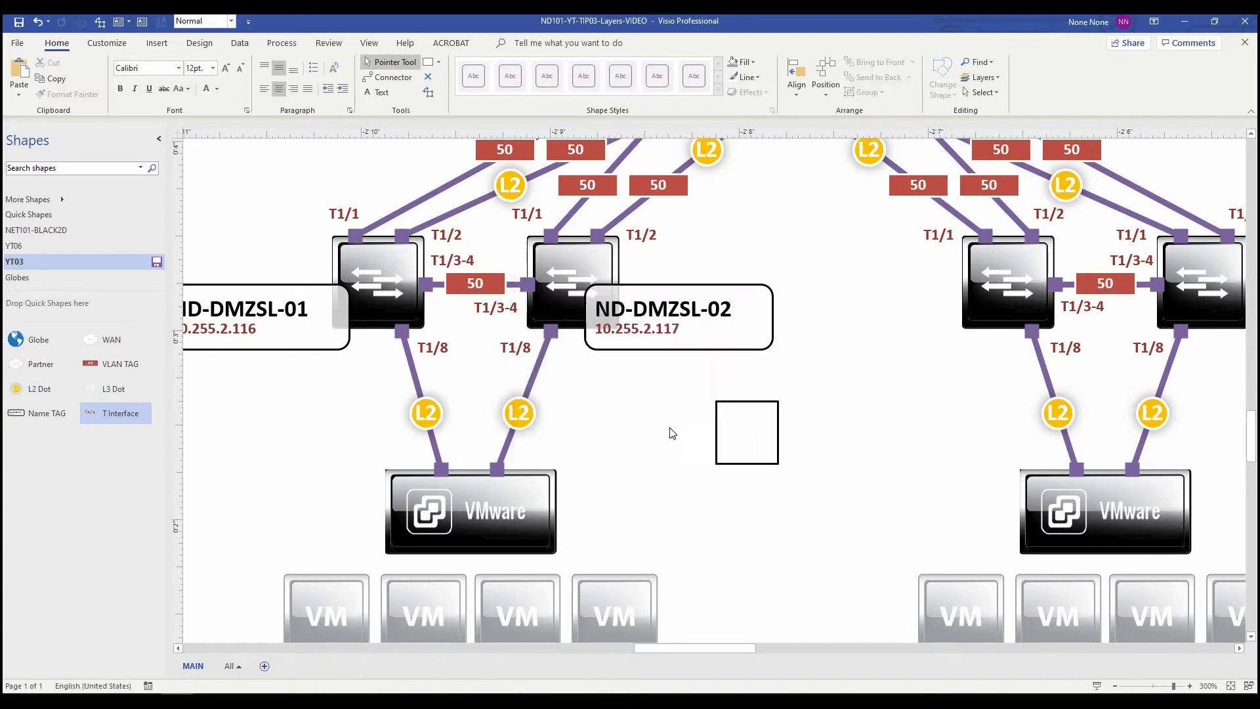
left_click(745, 431)
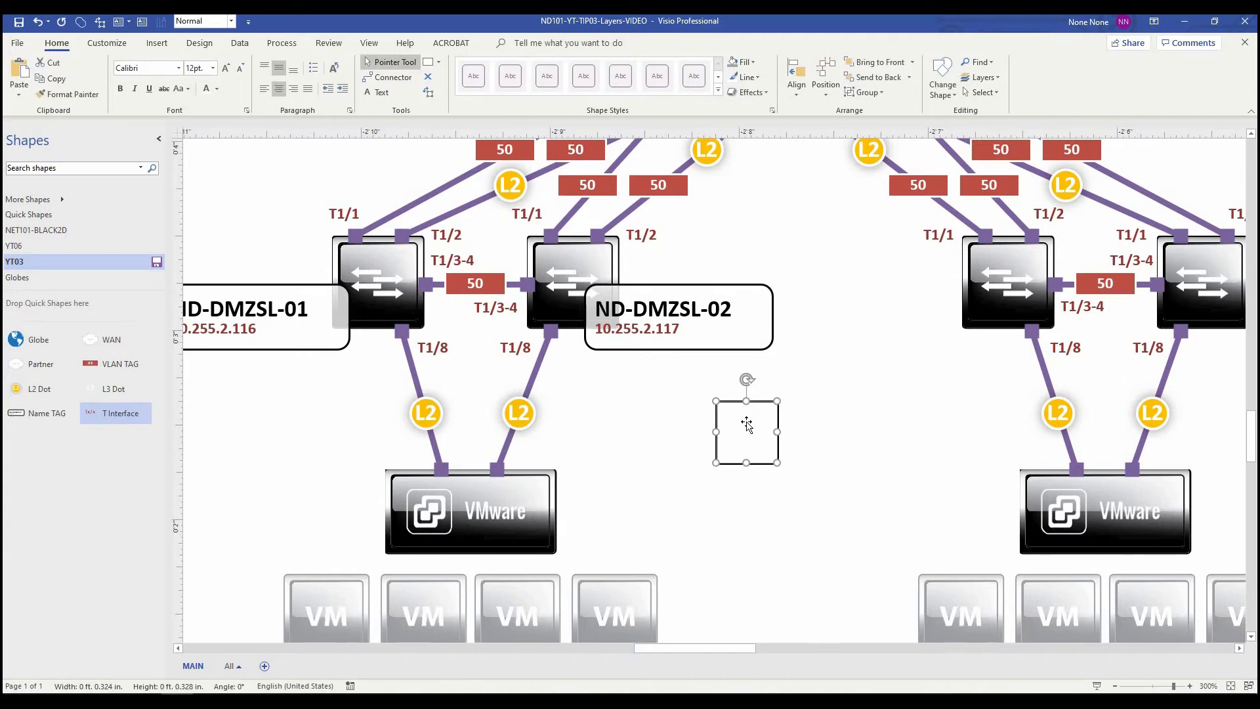
left_click(530, 260)
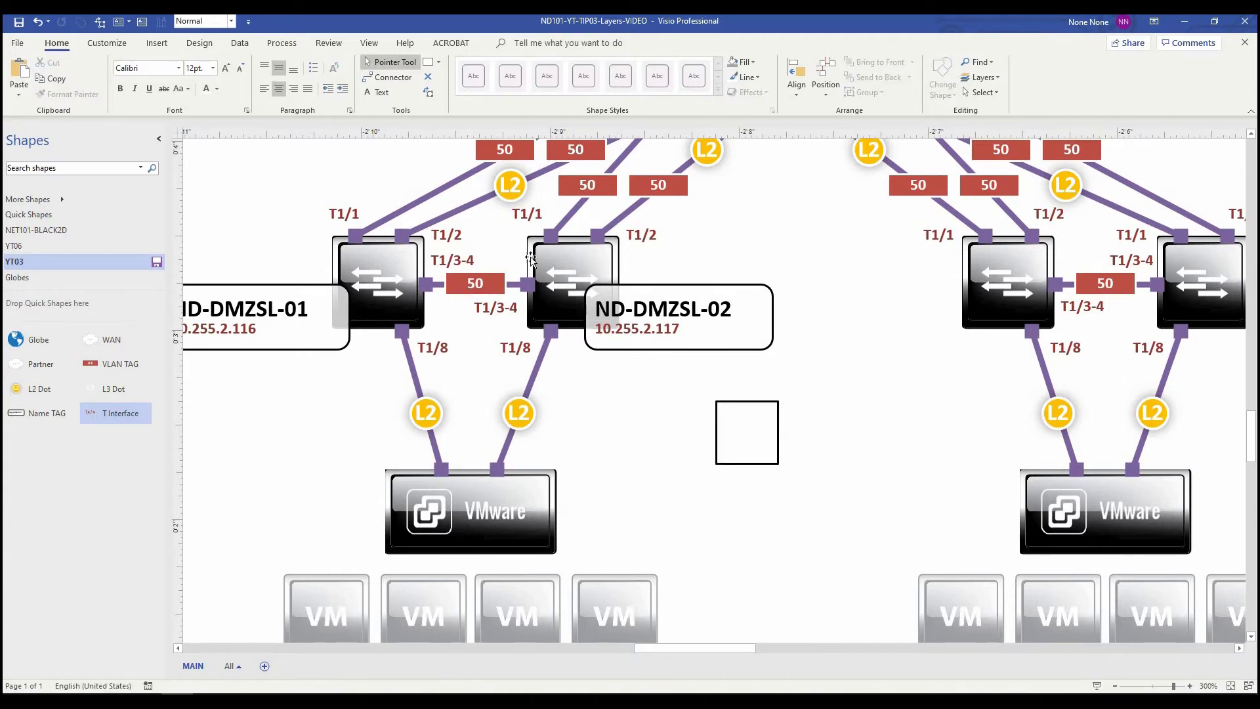
mouse_move(643, 227)
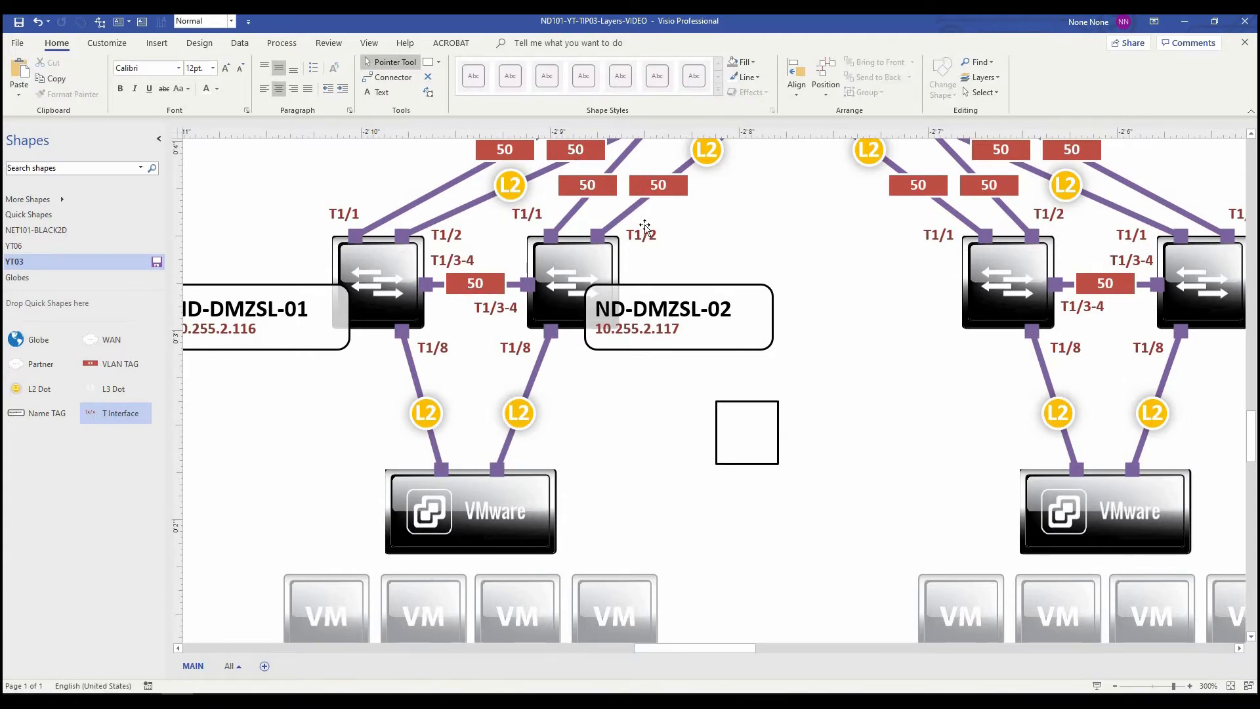
mouse_move(502, 301)
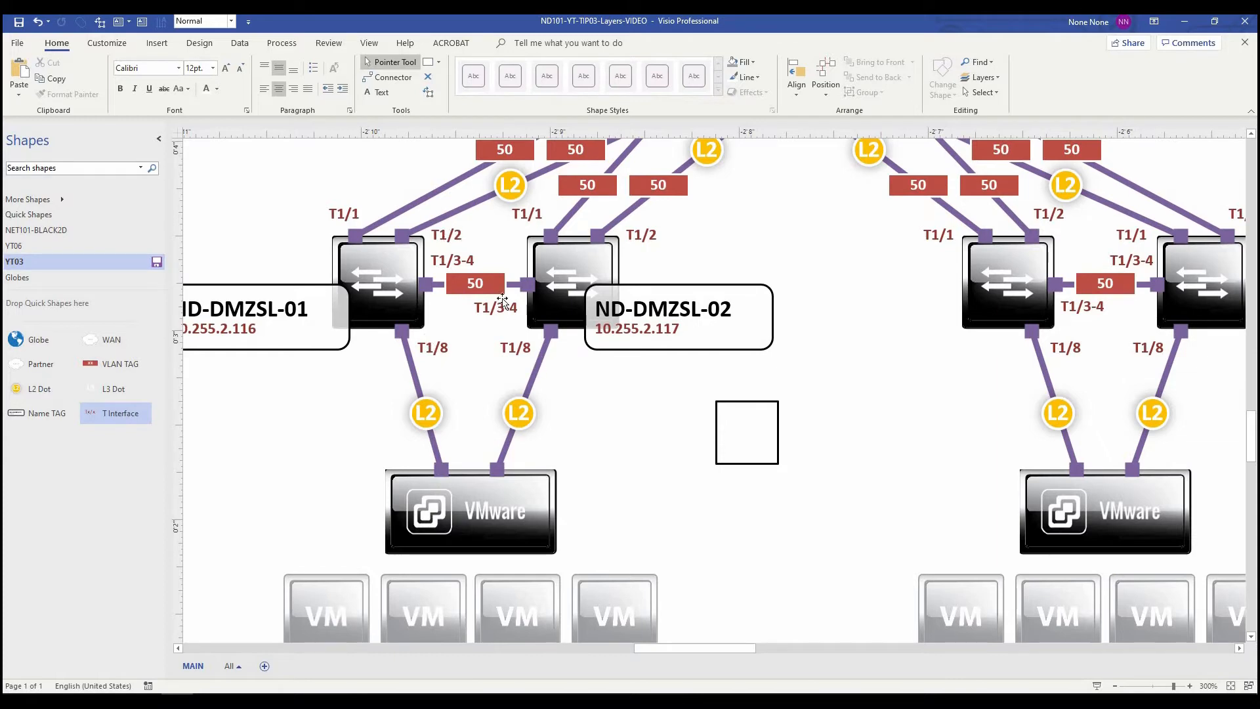
left_click(744, 431)
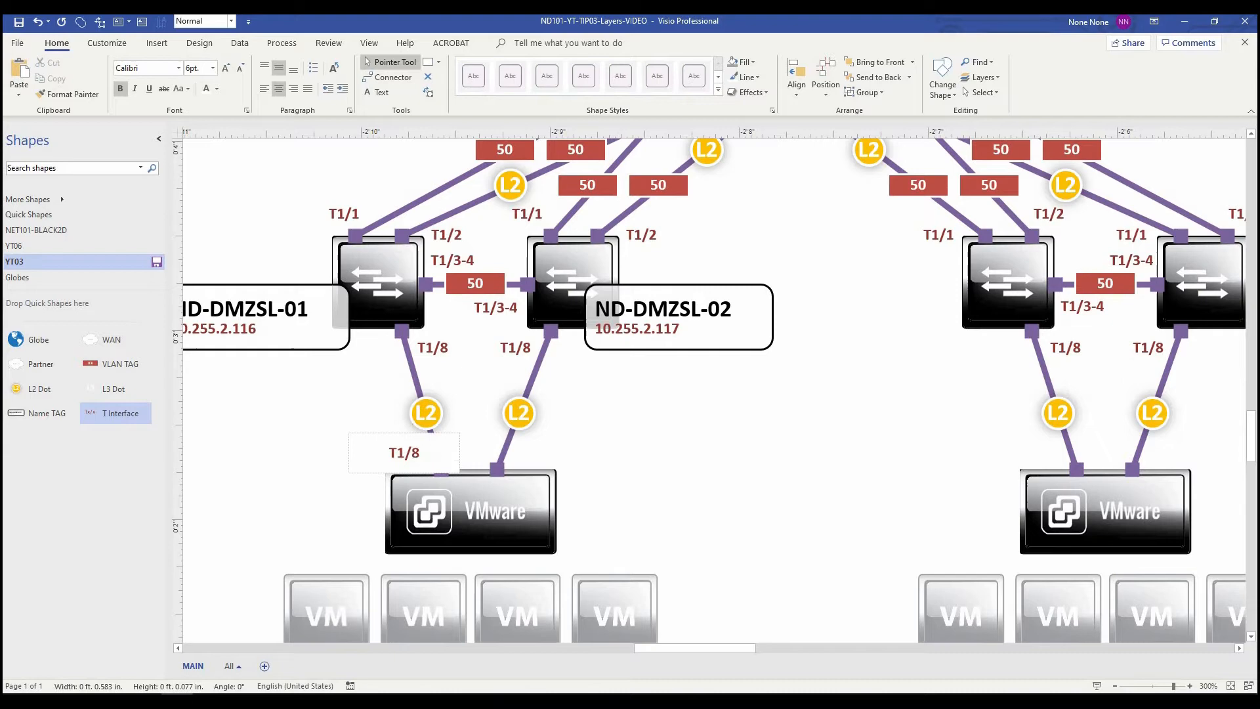
- Label the VMware links' interfaces T1 and T2 and select both 50 VLAN tags
double_click(403, 451)
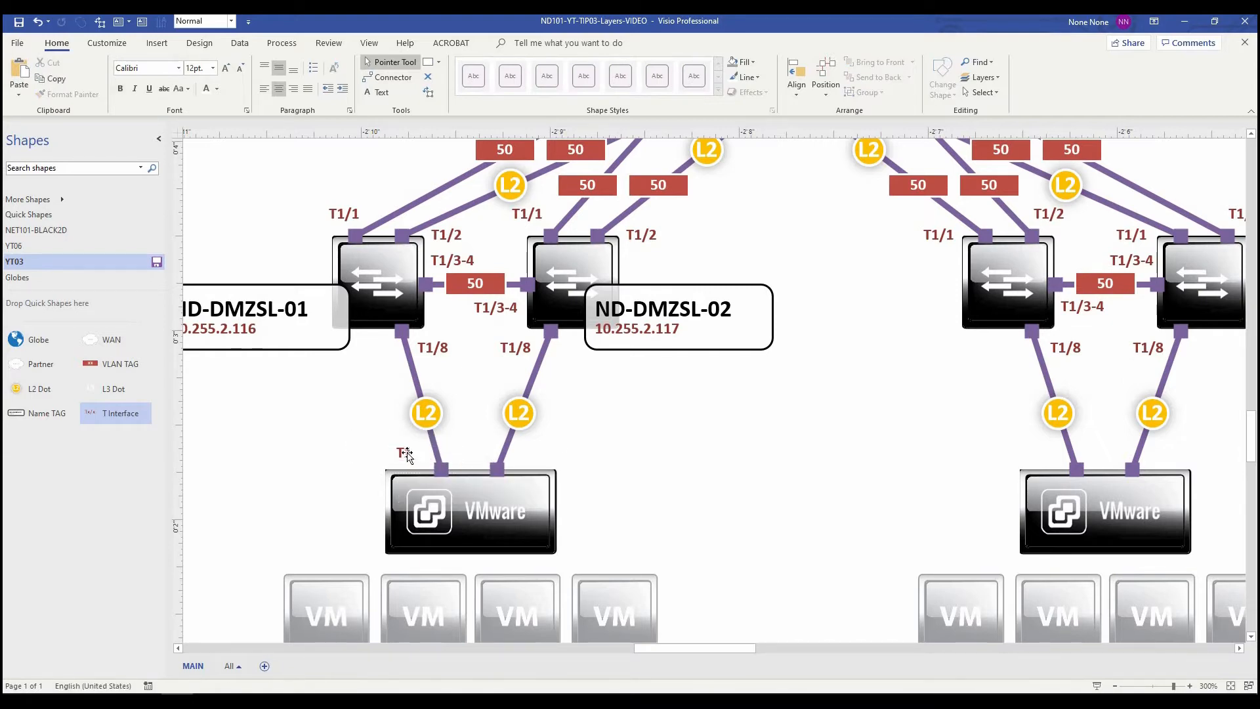
left_click(404, 452)
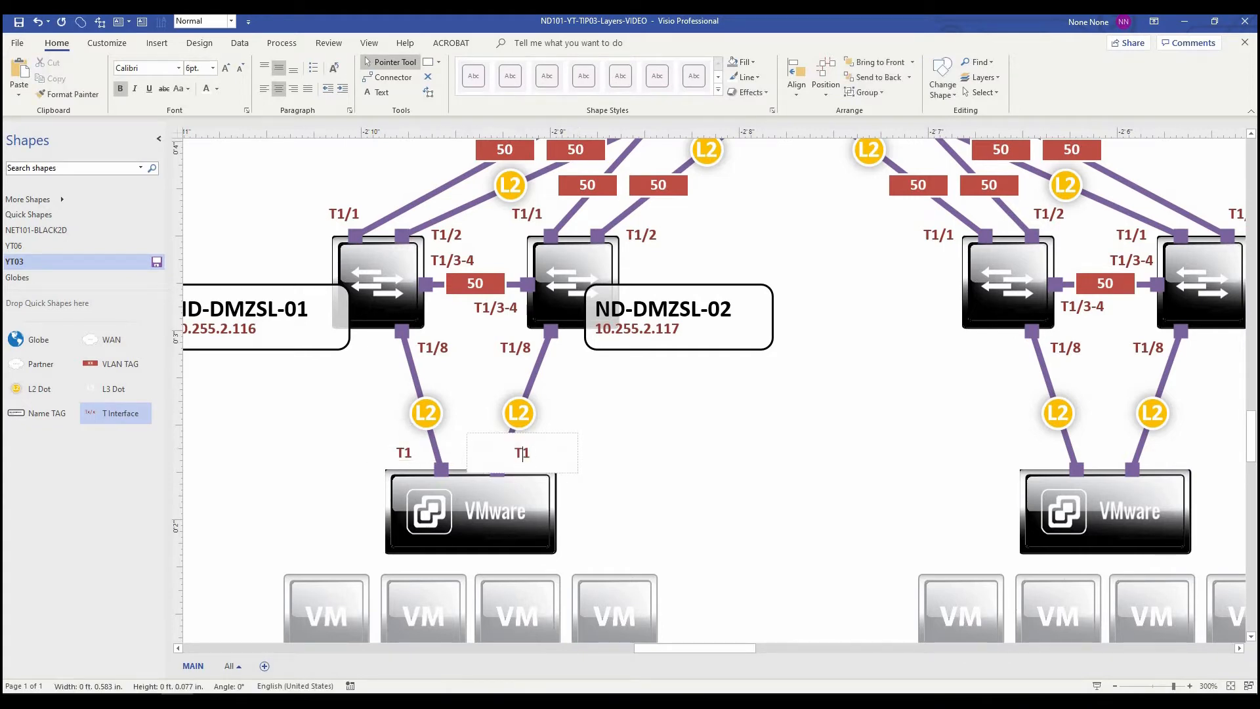
double_click(520, 451)
type("2")
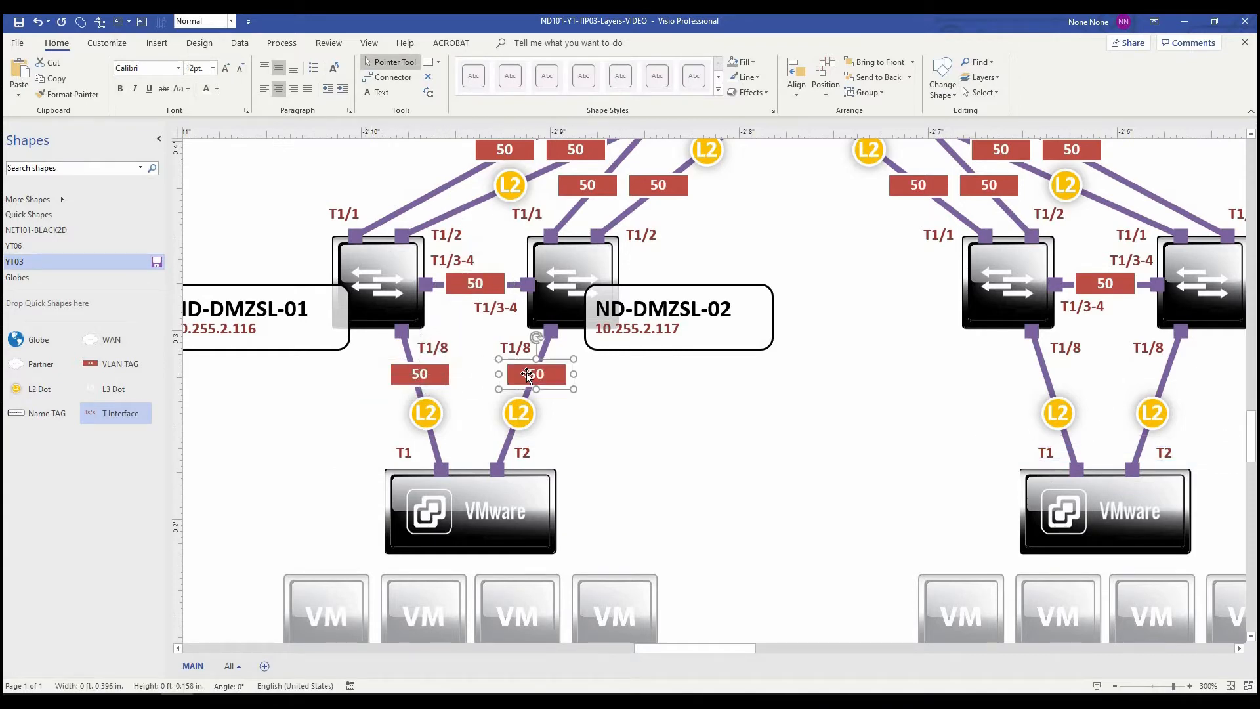
left_click(419, 374)
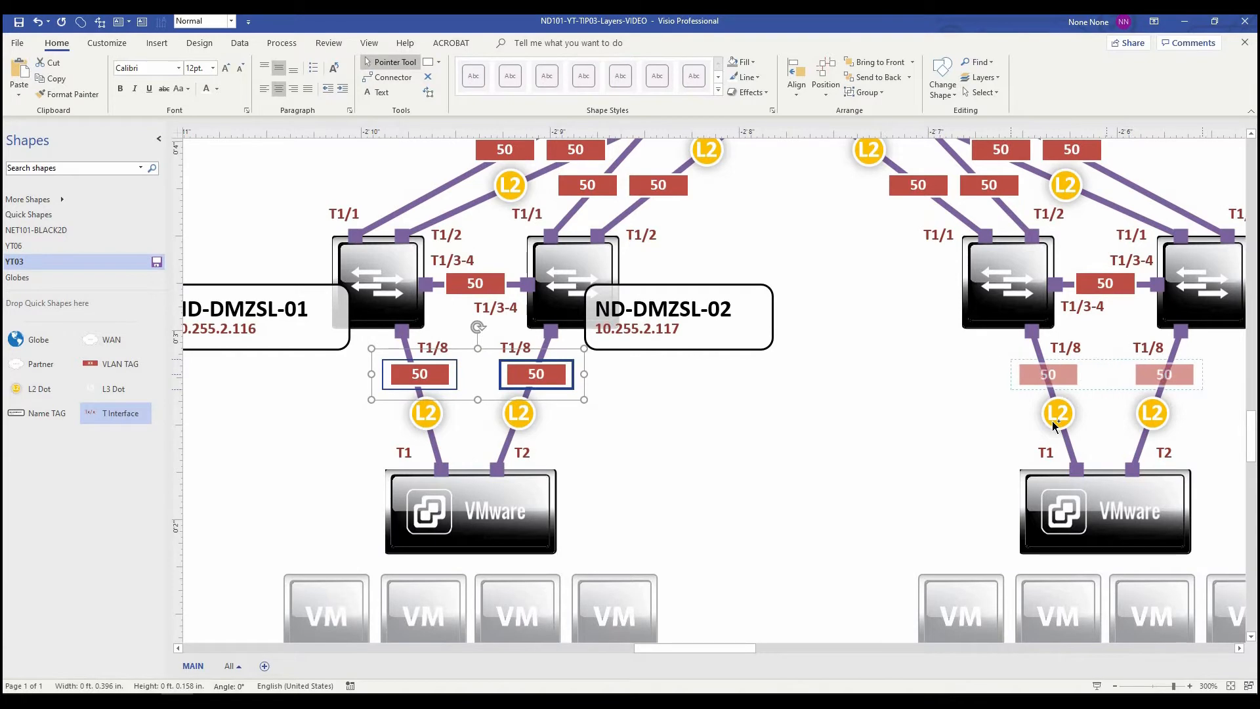
scroll("down", 3)
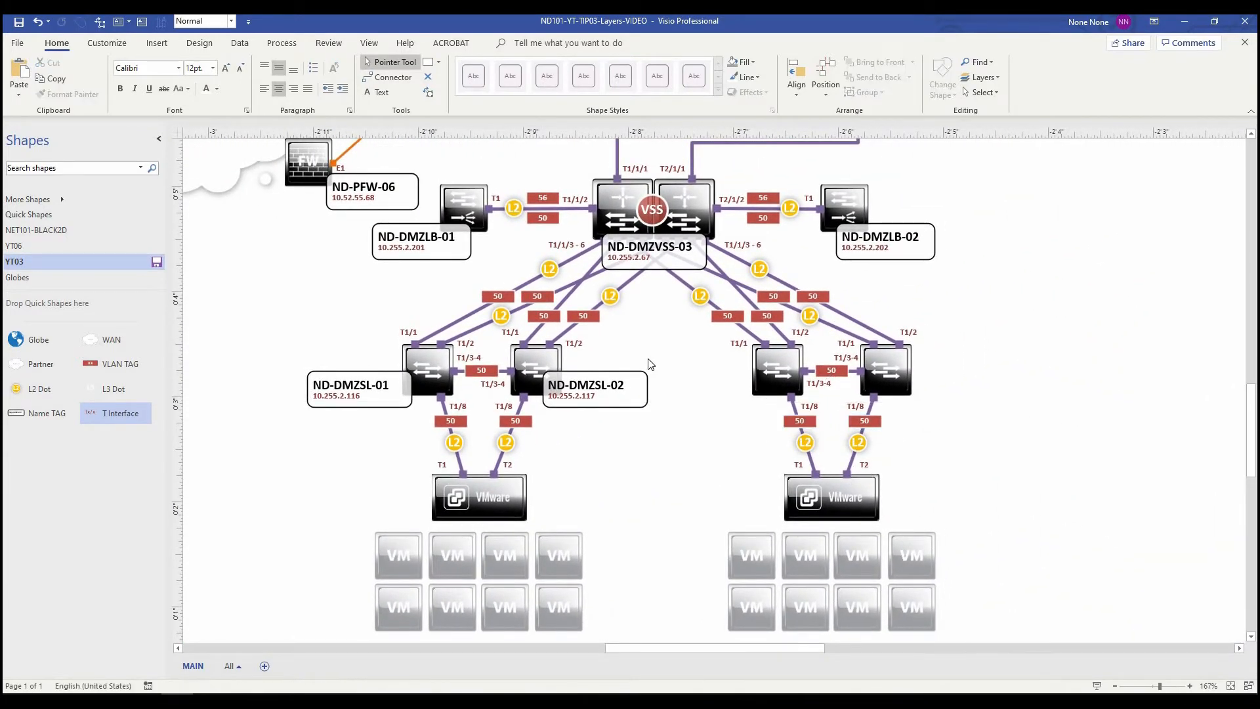
mouse_move(501, 438)
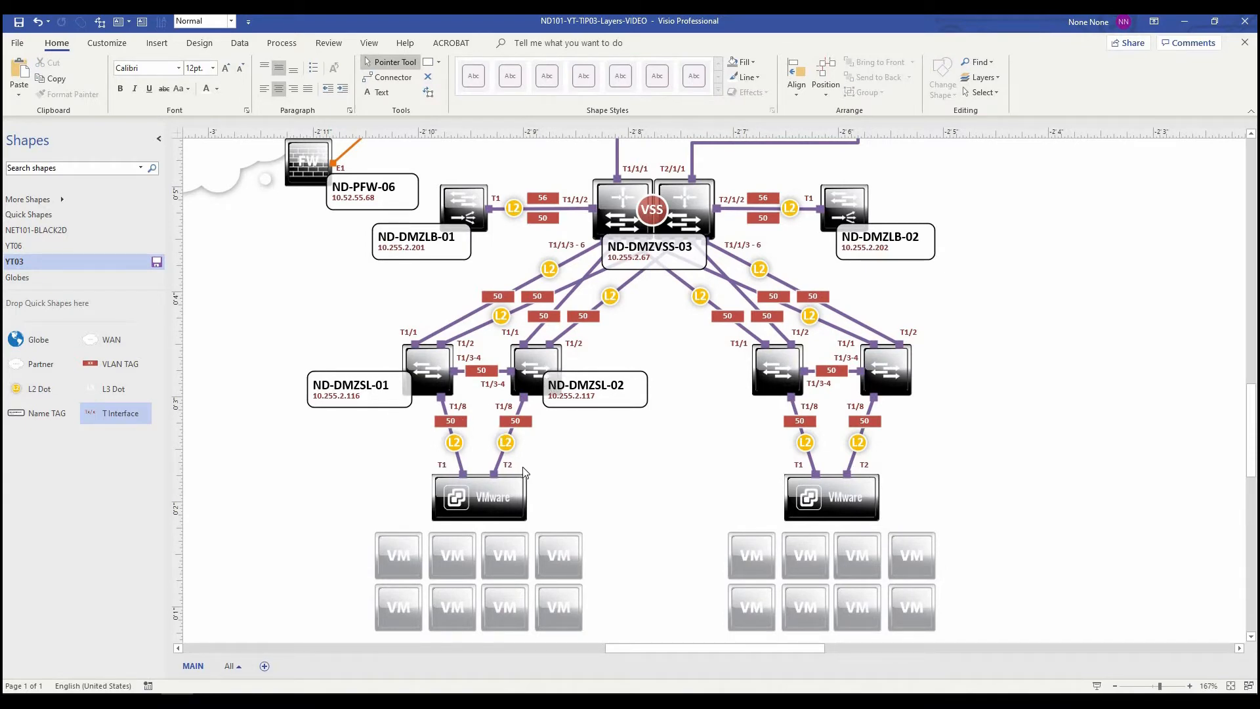
mouse_move(656, 391)
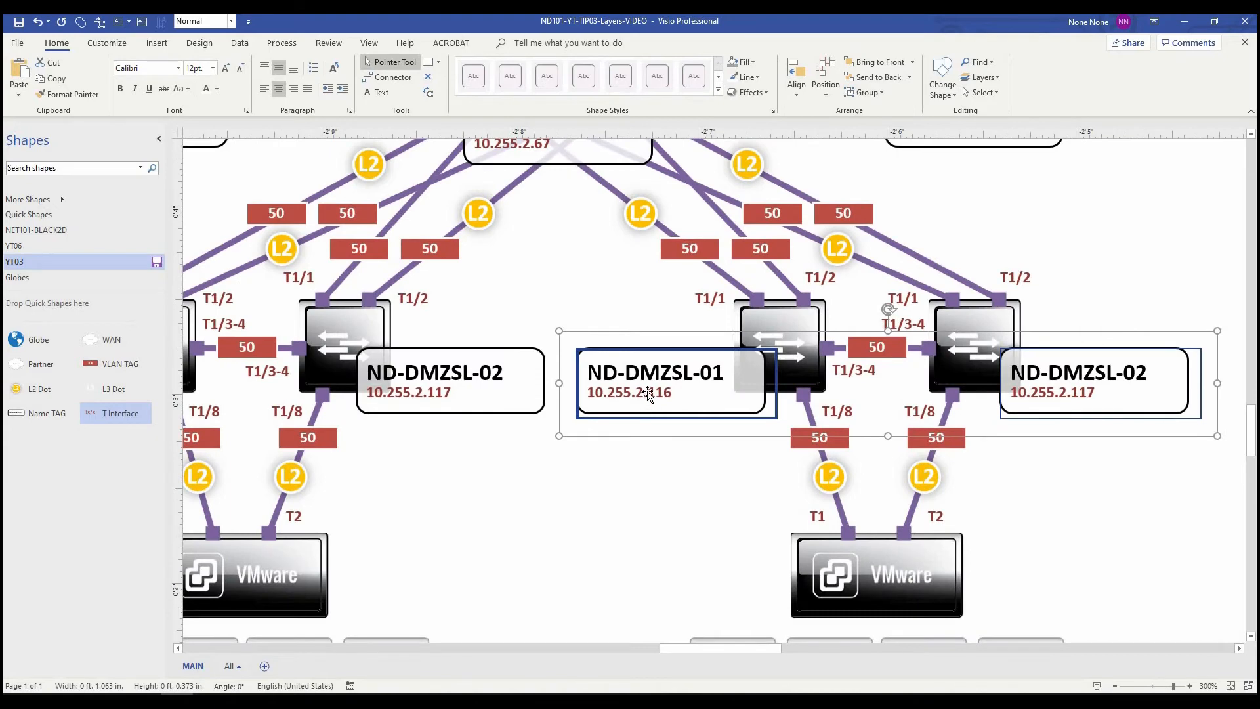
- Rename the copied tags ND-DMZSL-03 (10.255.2.118) and ND-DMZSL-04 (10.255.2.119), then select the spare label
double_click(649, 392)
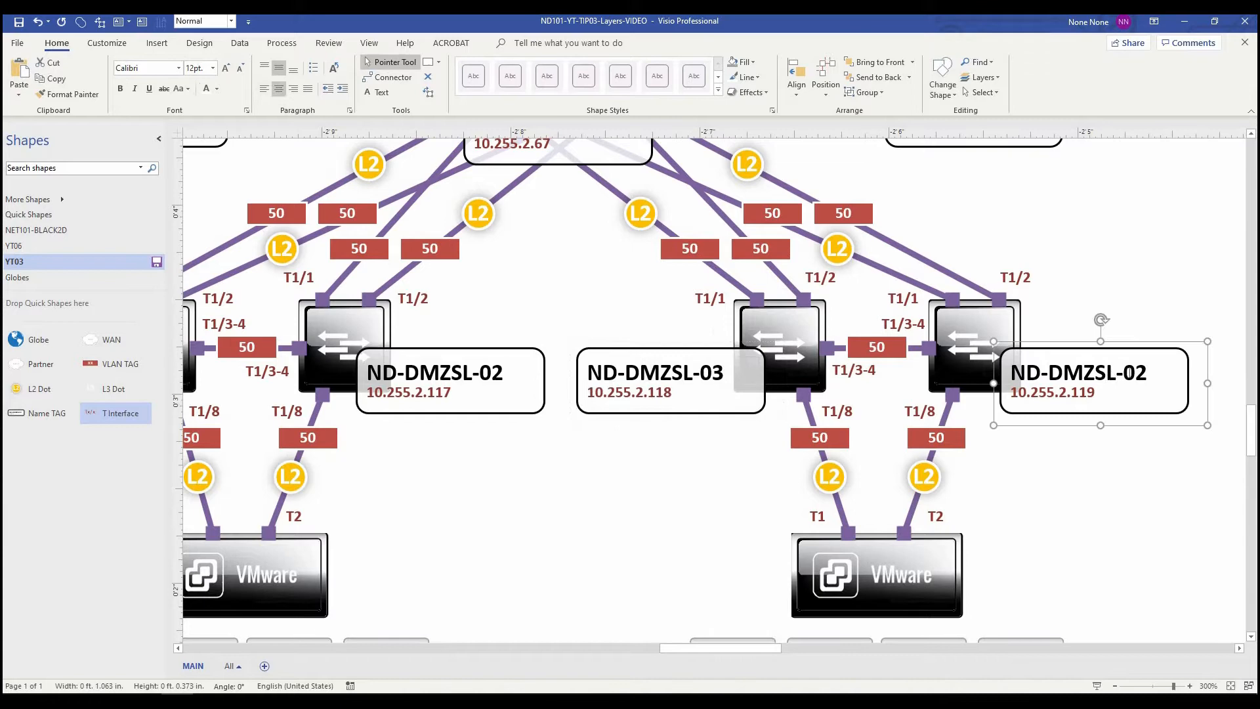
type("ND-DMZSL-04")
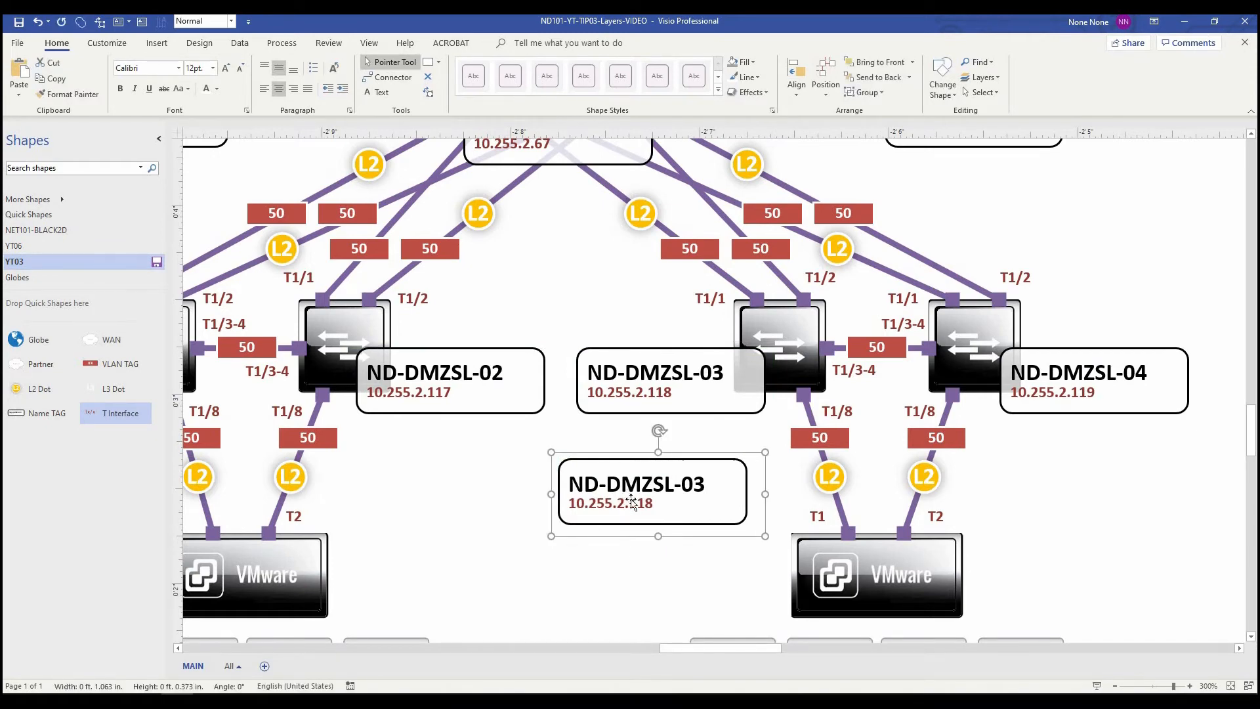
double_click(635, 490)
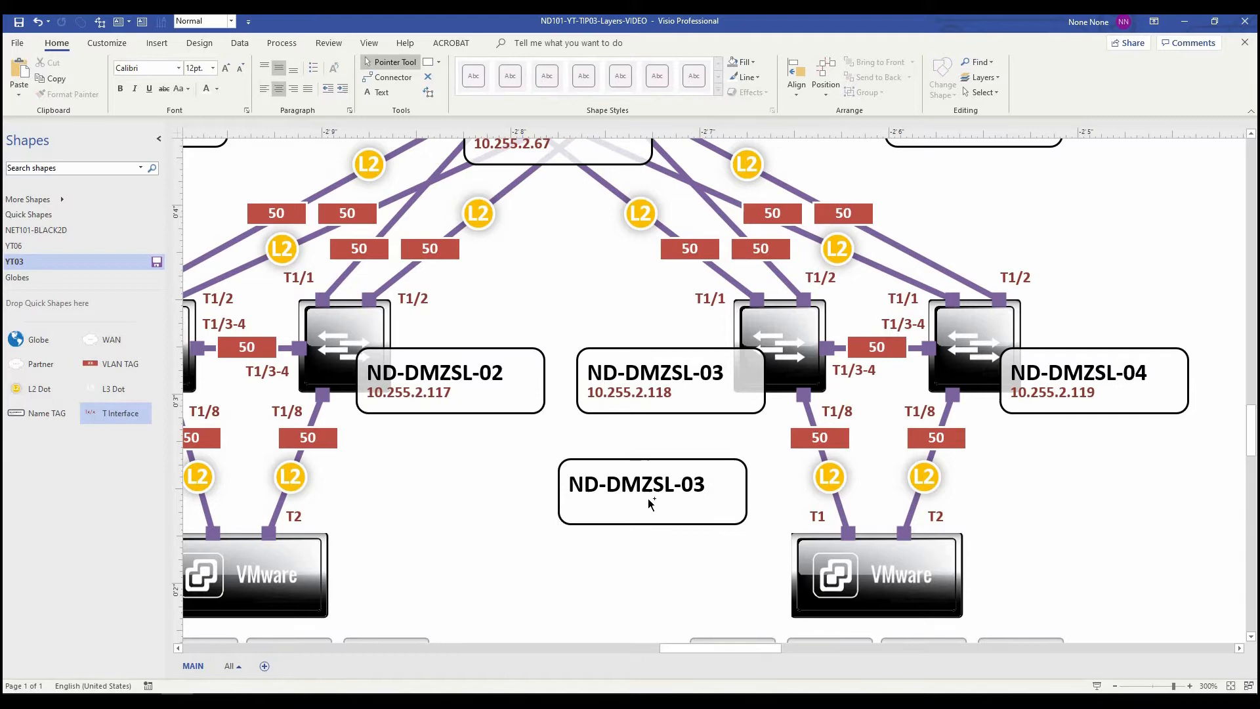
left_click(652, 490)
type("10.255.2.118")
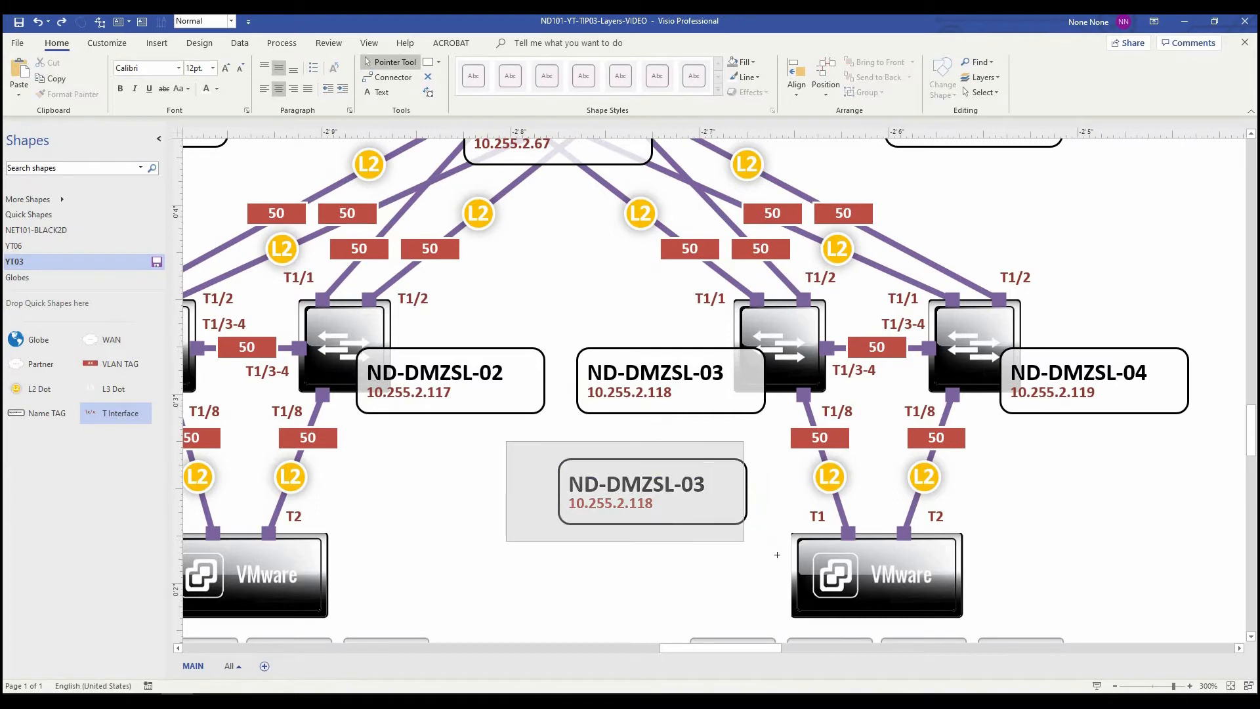
left_click(652, 492)
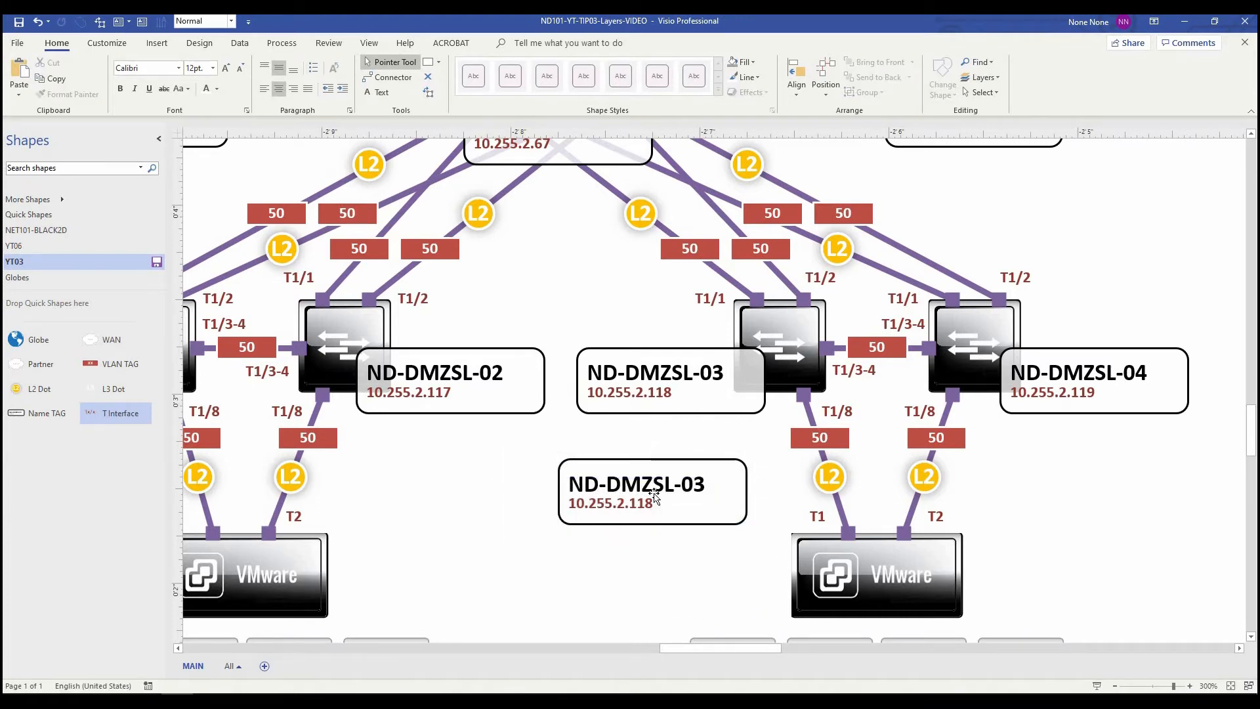
mouse_move(629, 486)
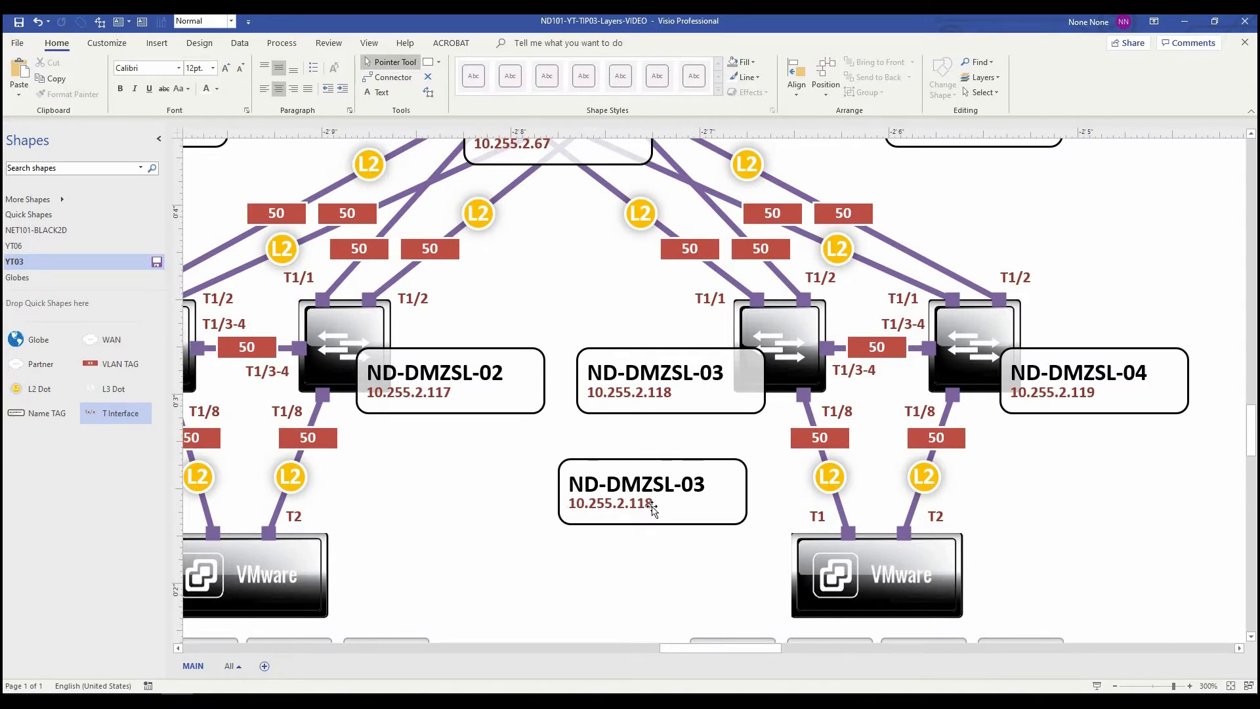
left_click(651, 491)
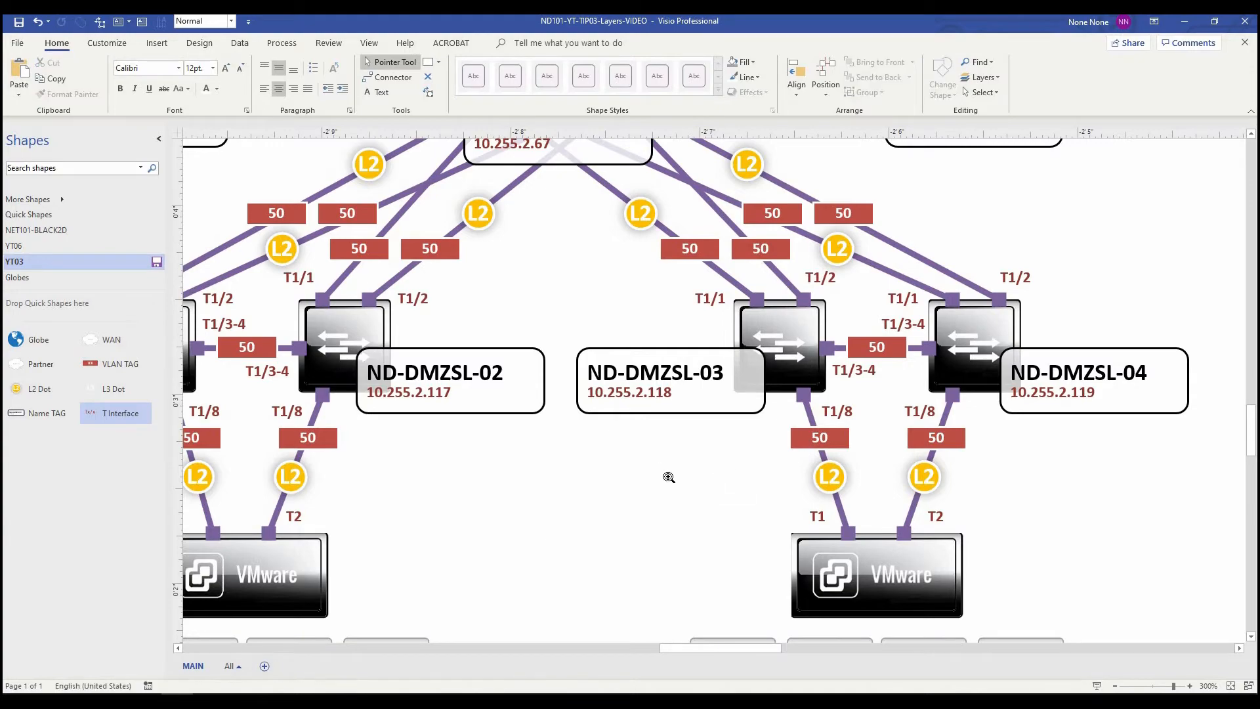
- Zoom out to view the whole Partner DMZ diagram
scroll("down", 3)
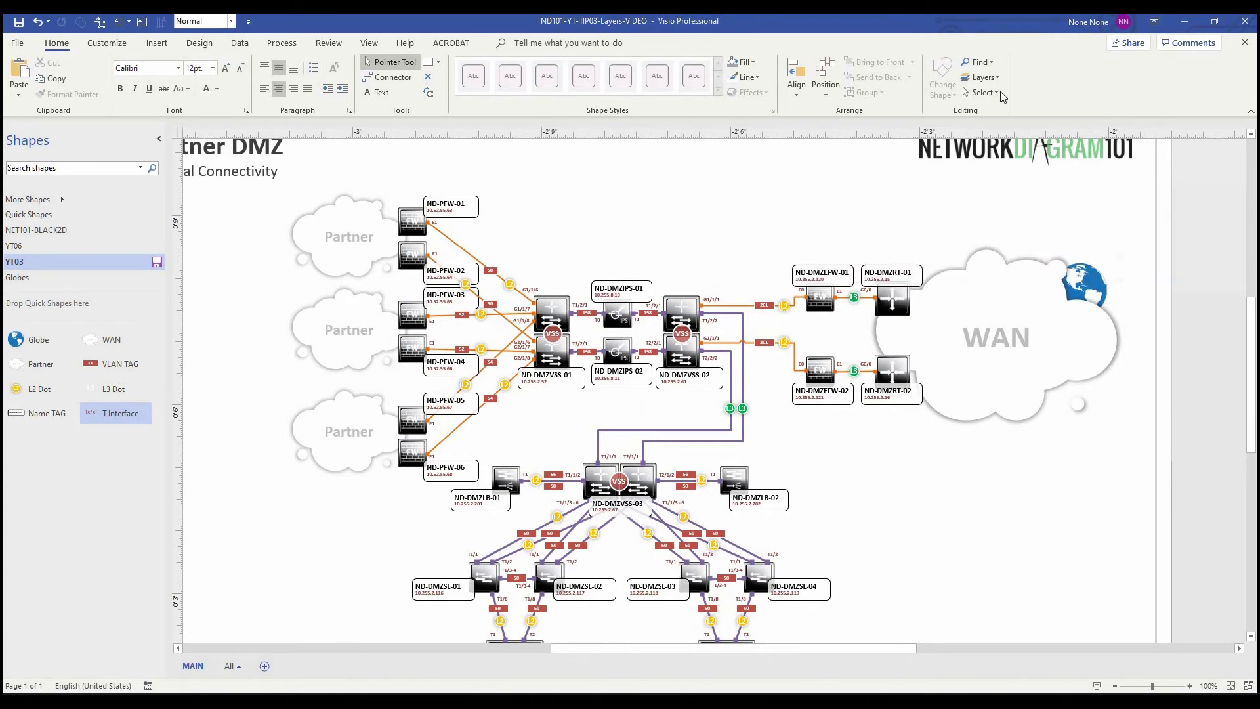
- Hide the IP Addresses and interfaces layer in Layer Properties and apply
left_click(979, 78)
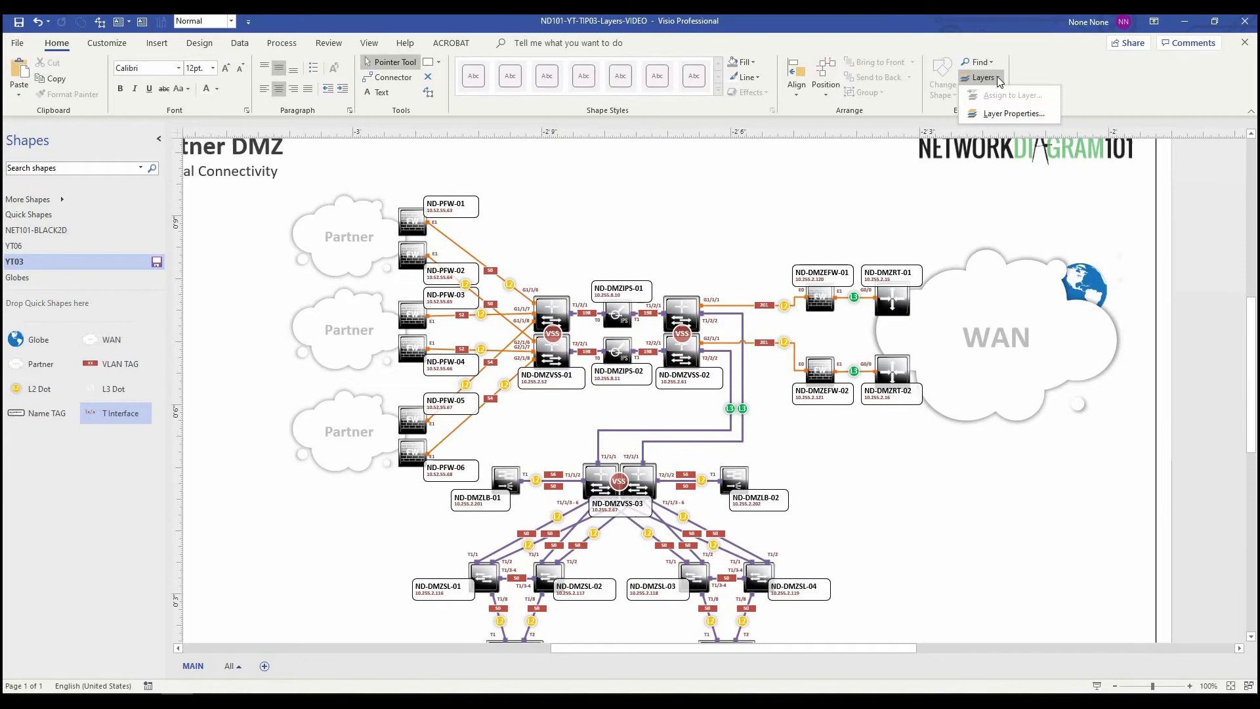
left_click(1012, 113)
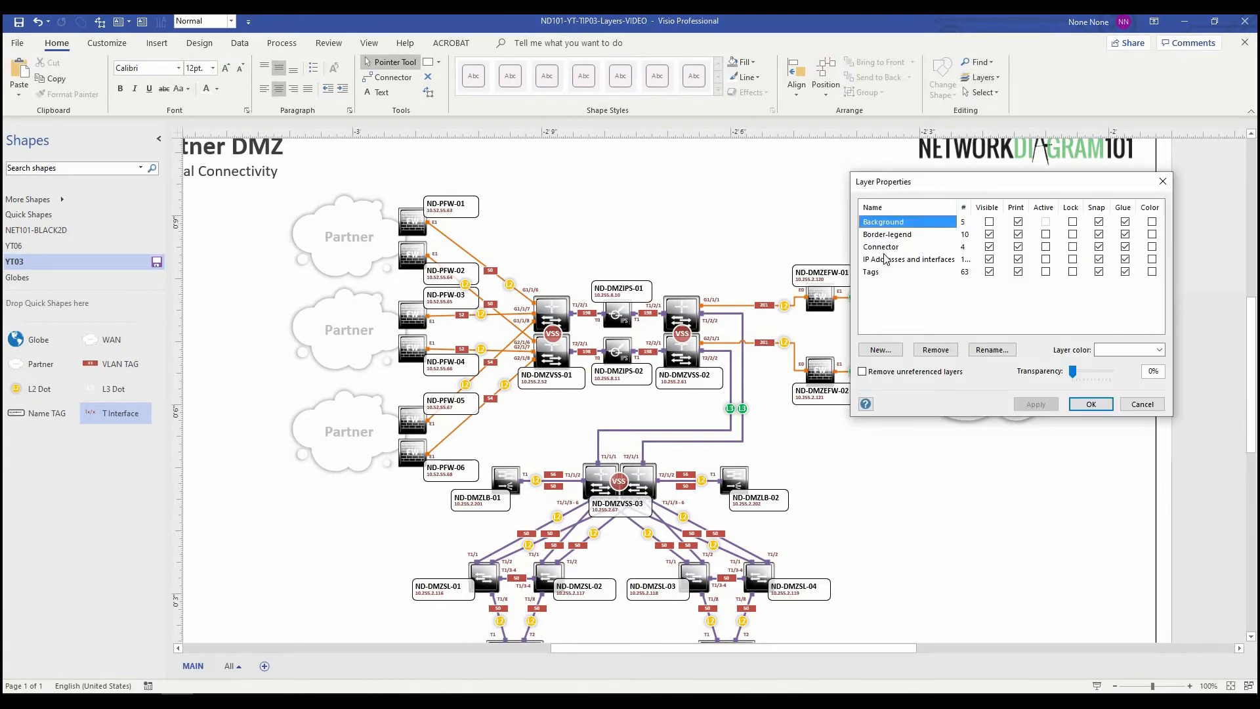
left_click(988, 260)
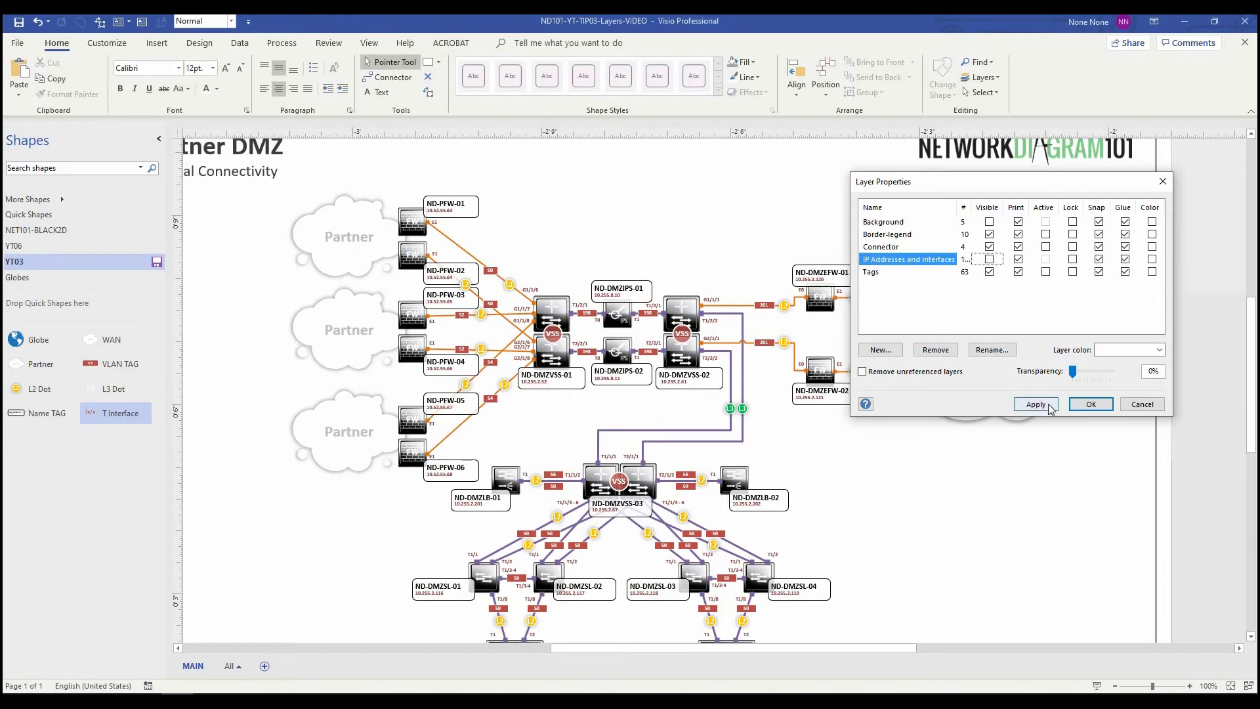
left_click(1035, 404)
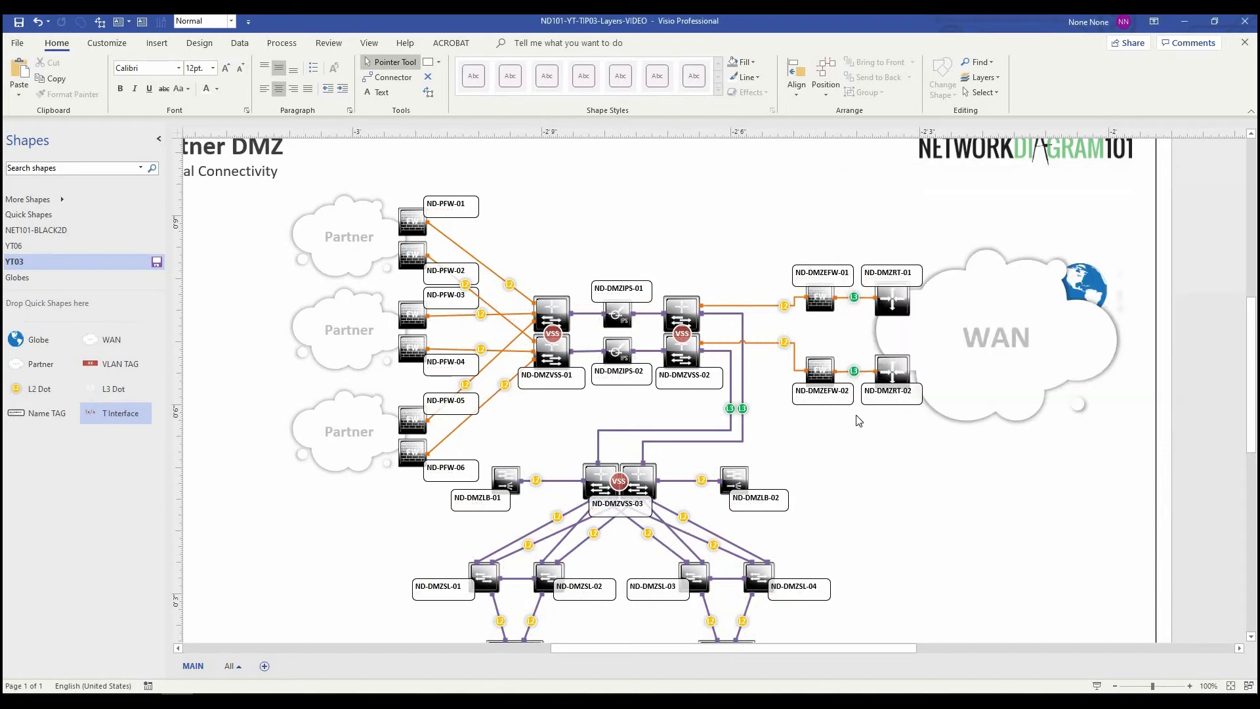
mouse_move(710, 446)
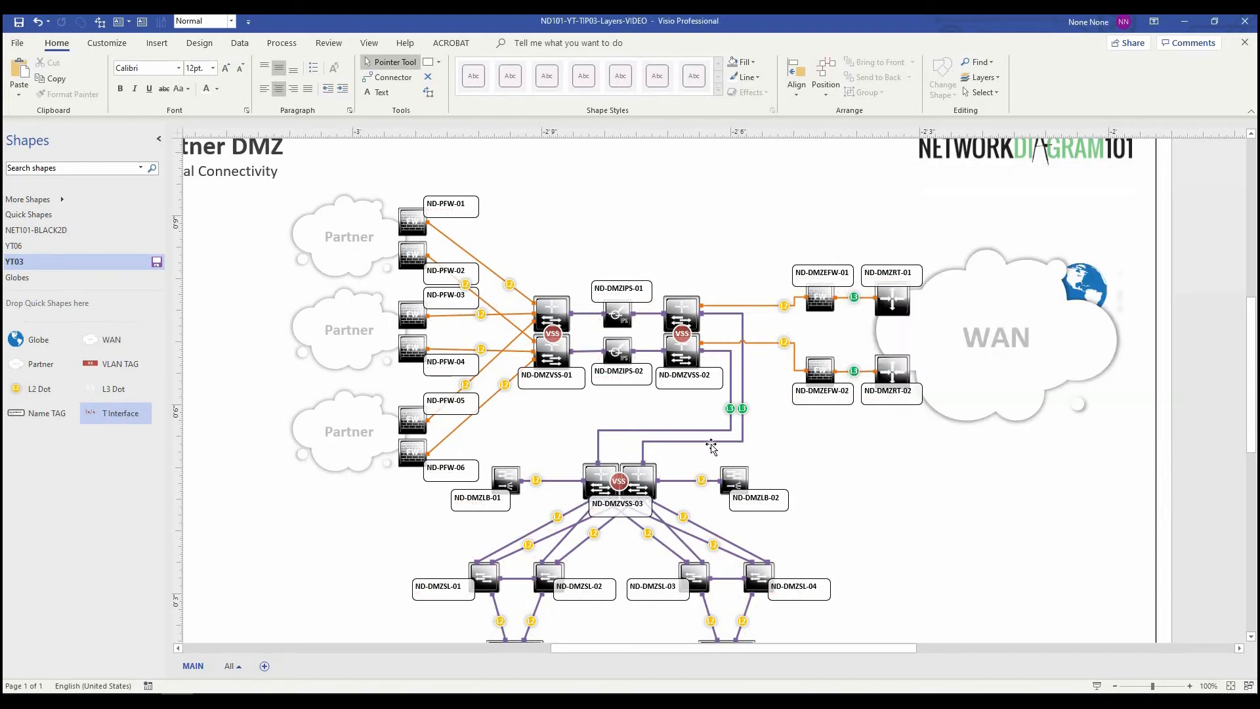
- Zoom around the diagram to confirm IP addresses, interface labels and VLAN tags are hidden
scroll("down", 3)
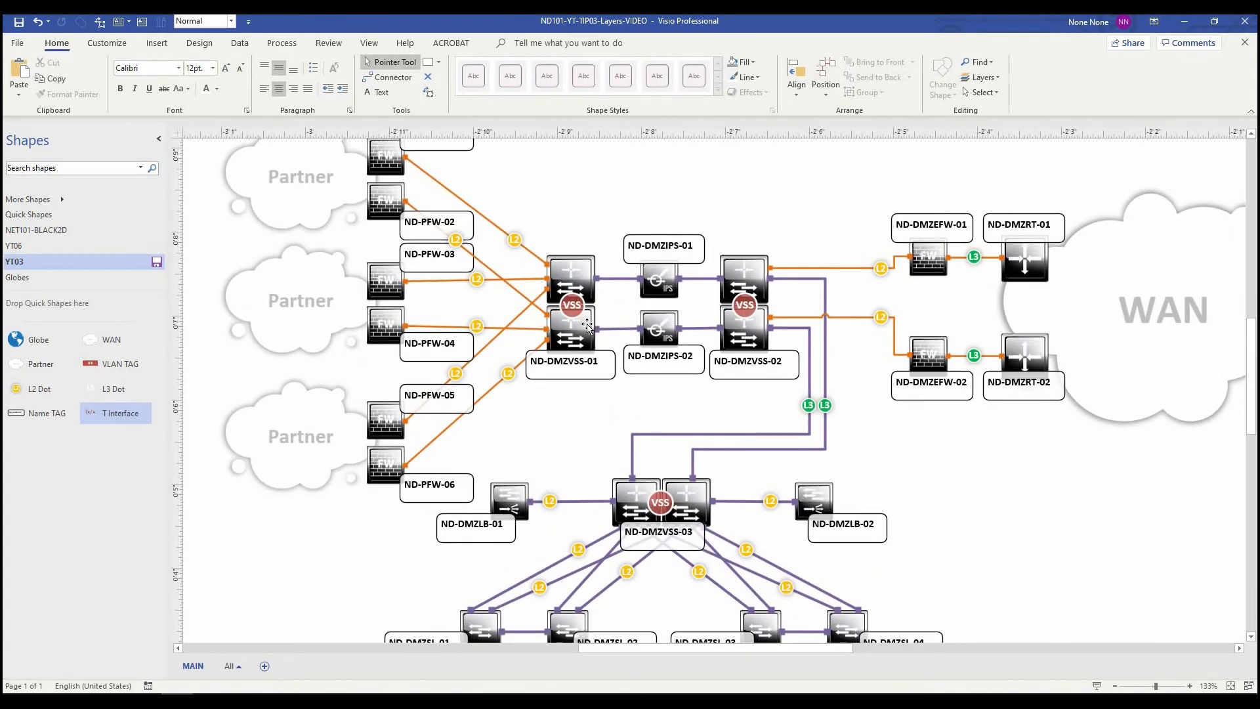
scroll("up", 3)
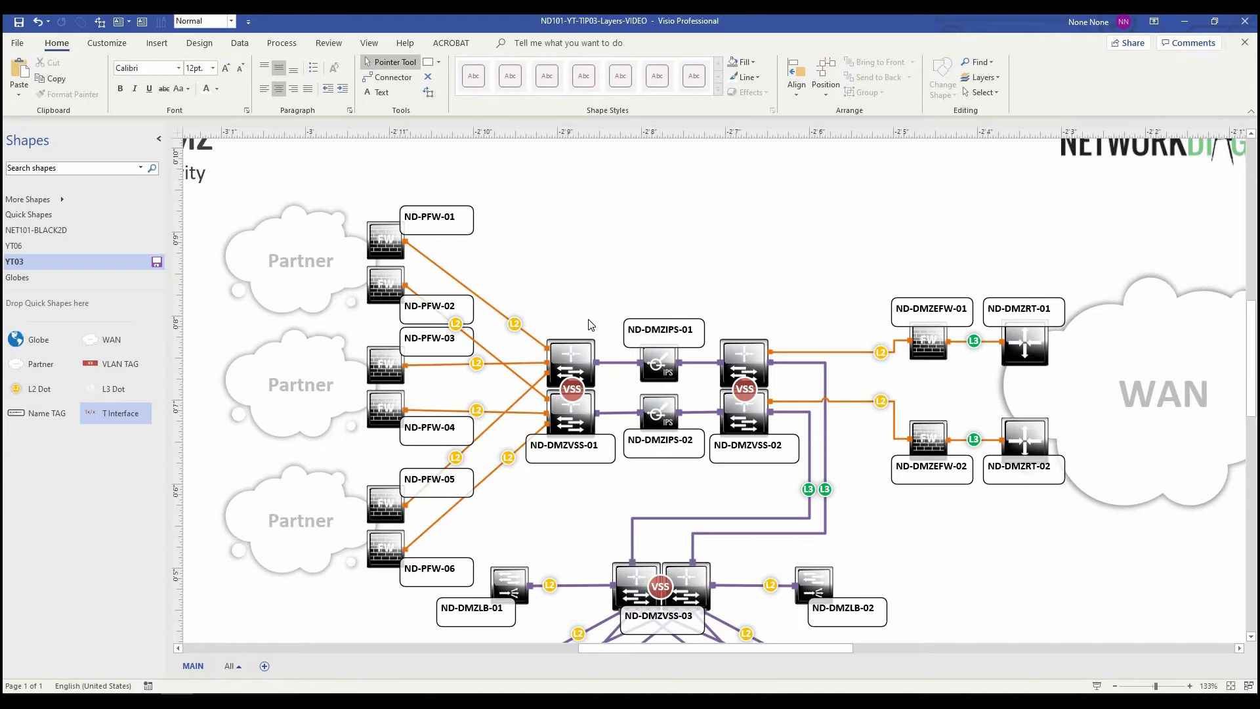
mouse_move(794, 482)
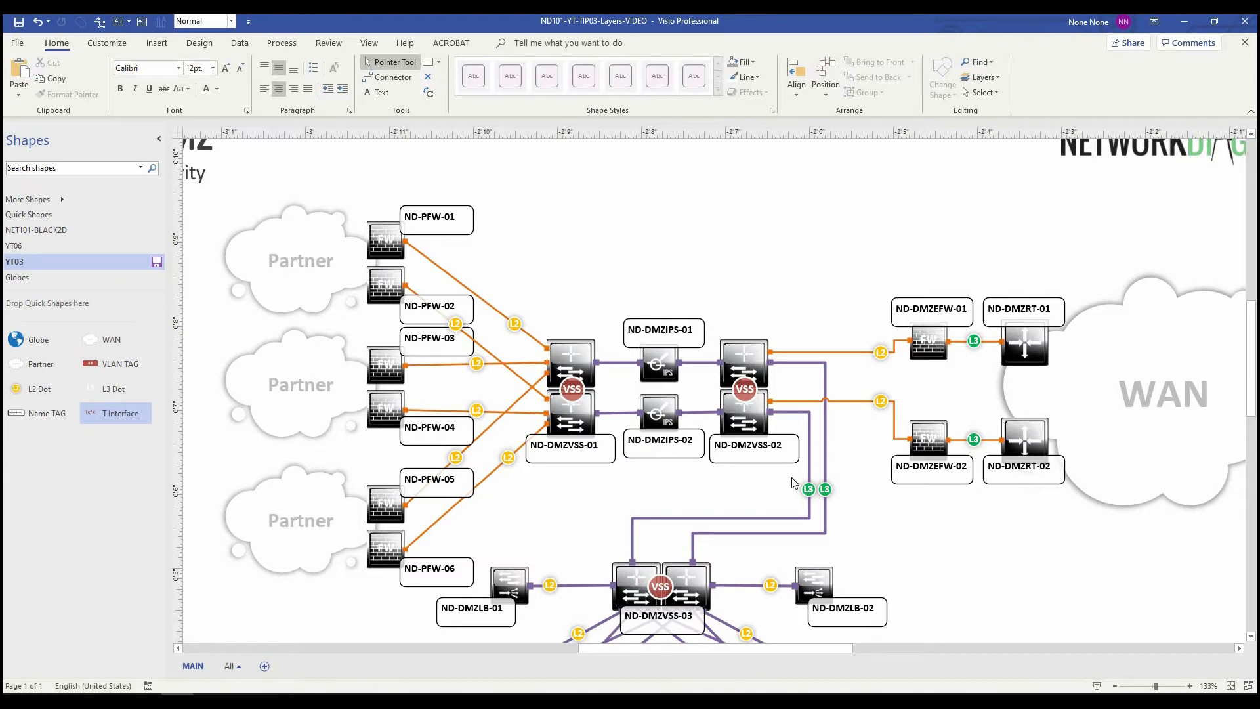
scroll("down", 3)
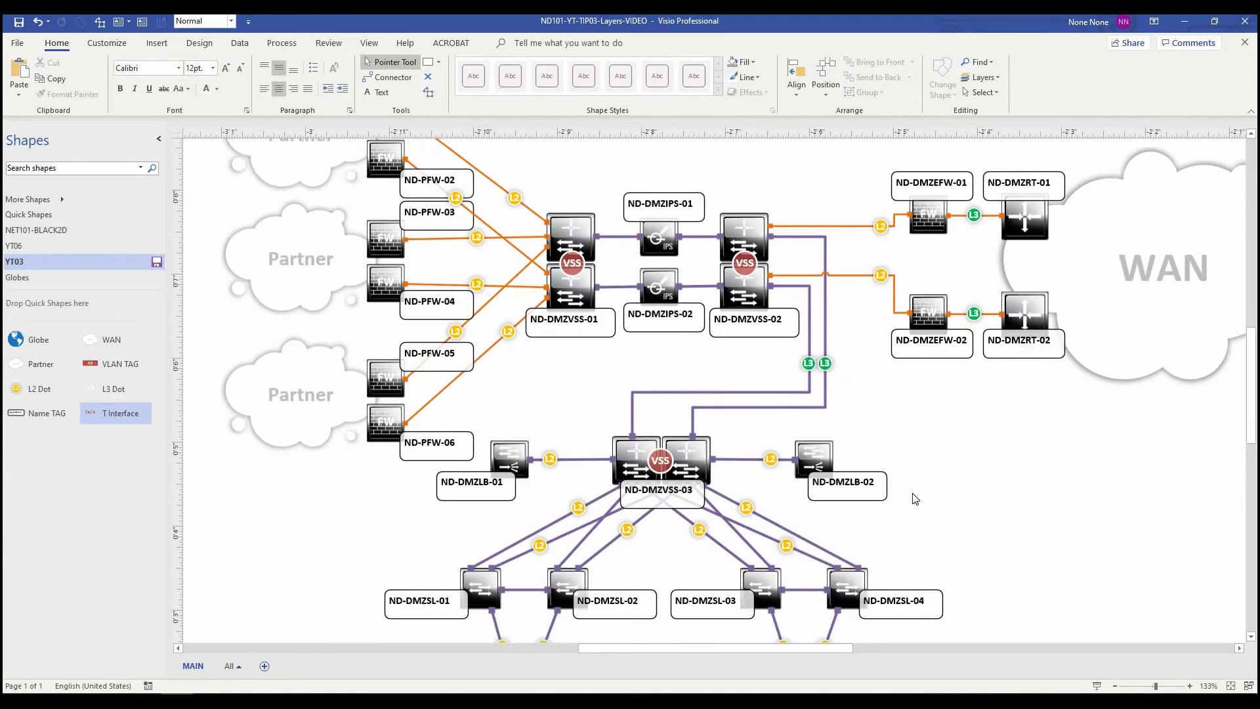
scroll("down", 3)
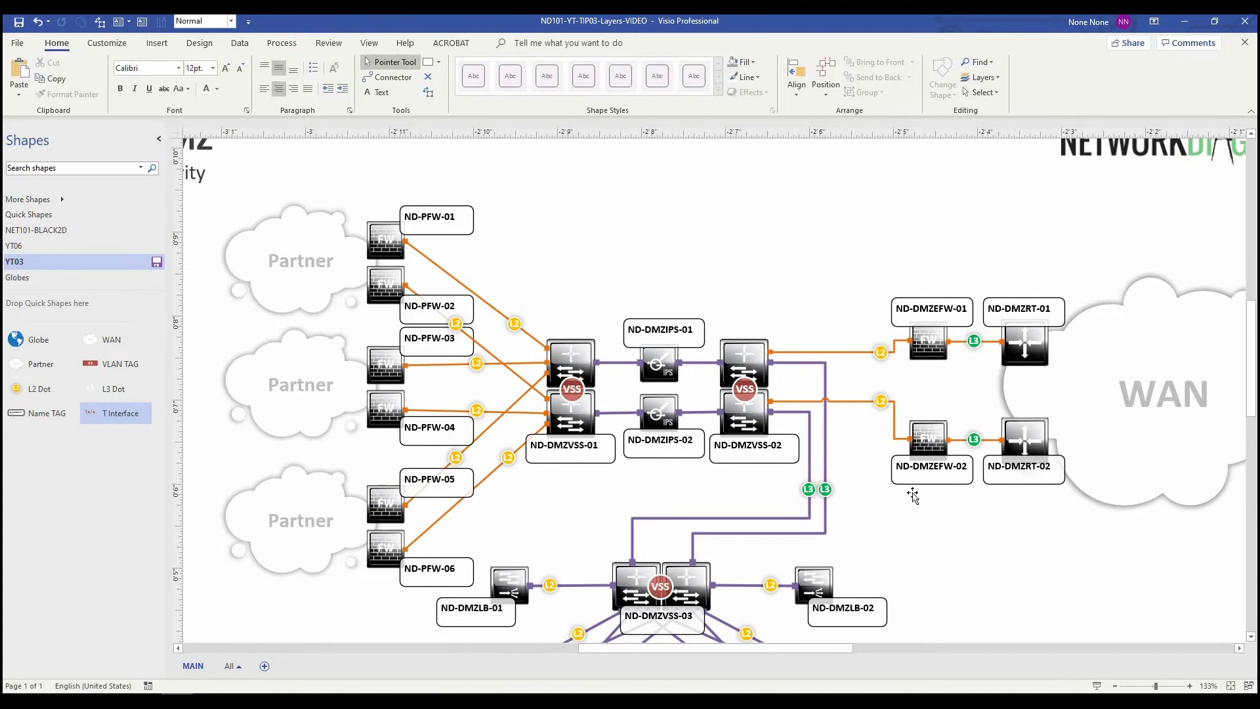
left_click(980, 77)
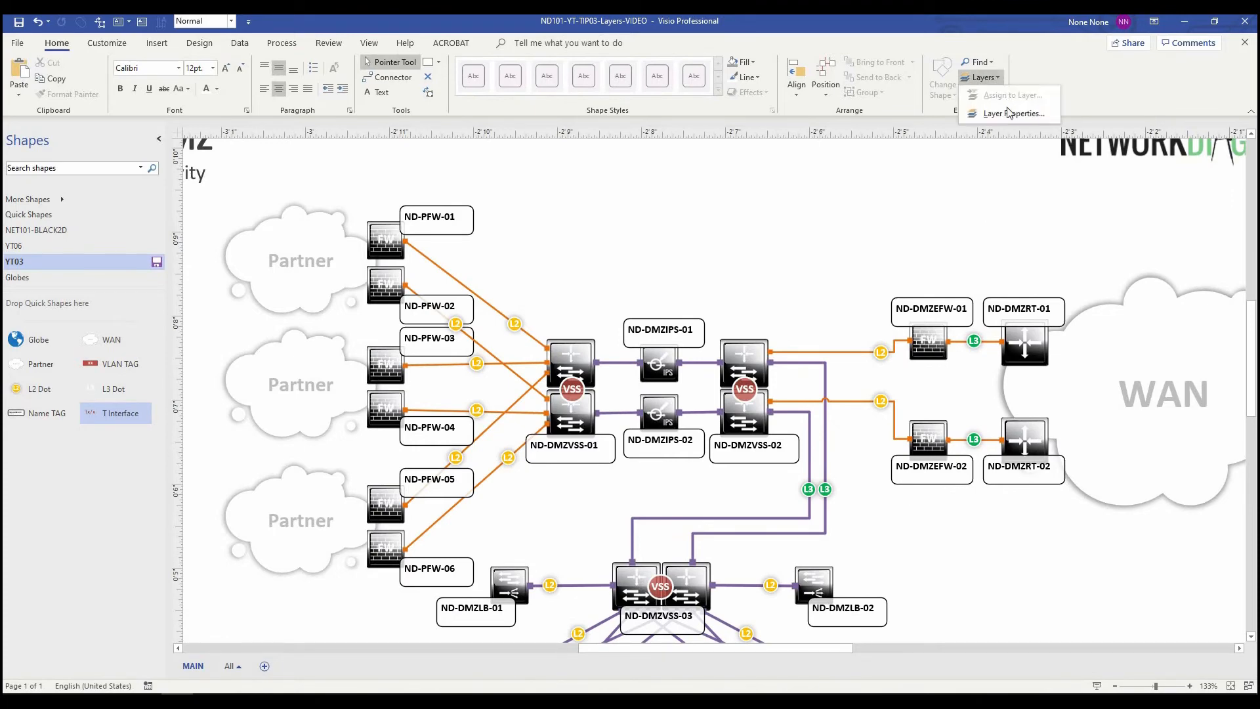
left_click(1014, 112)
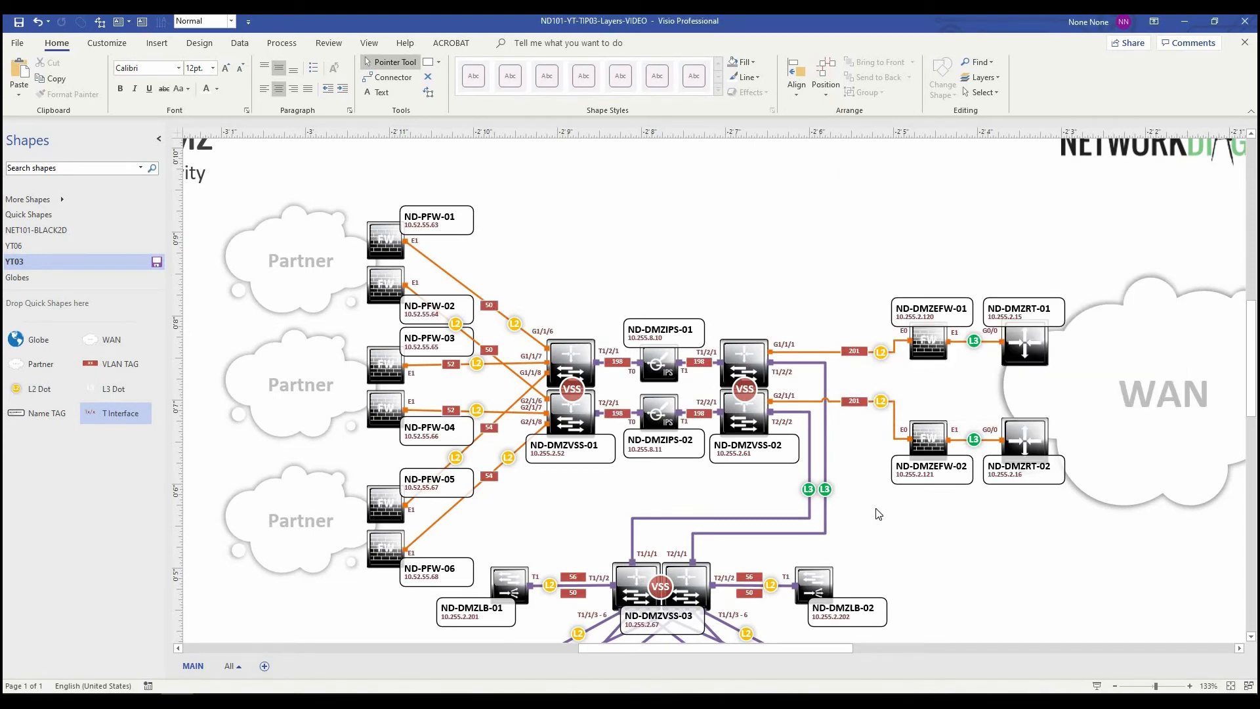
scroll("down", 3)
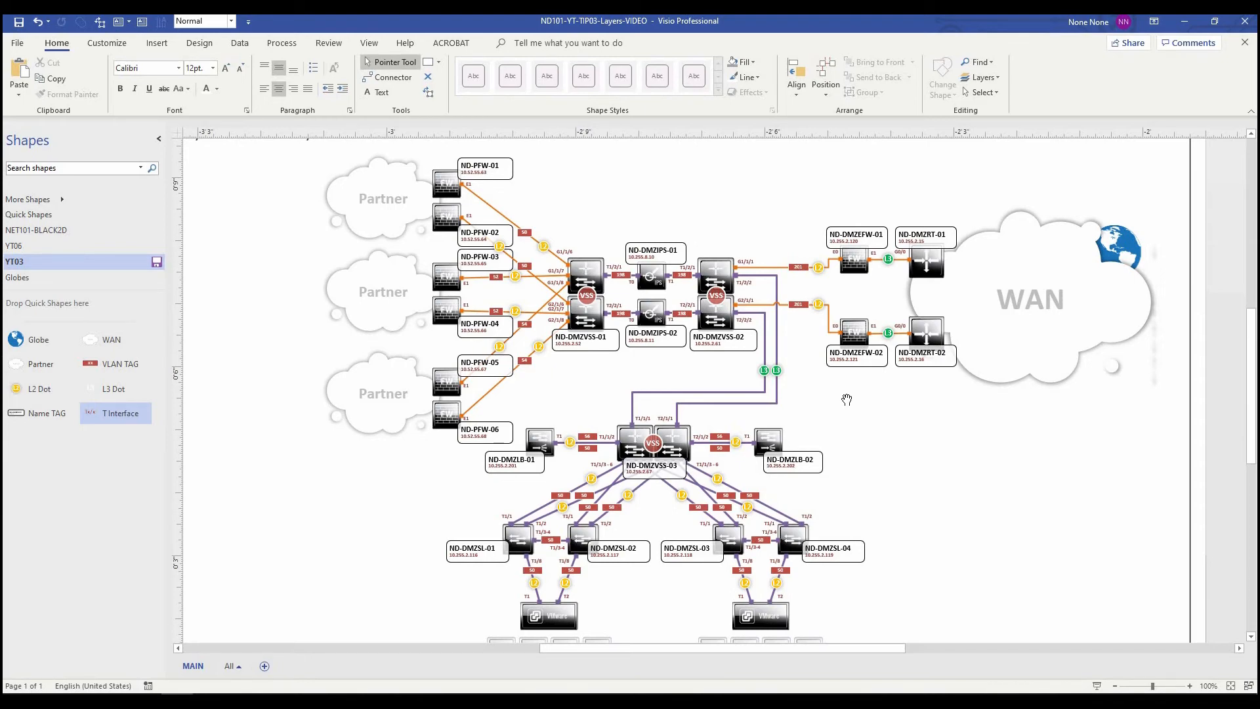
mouse_move(649, 505)
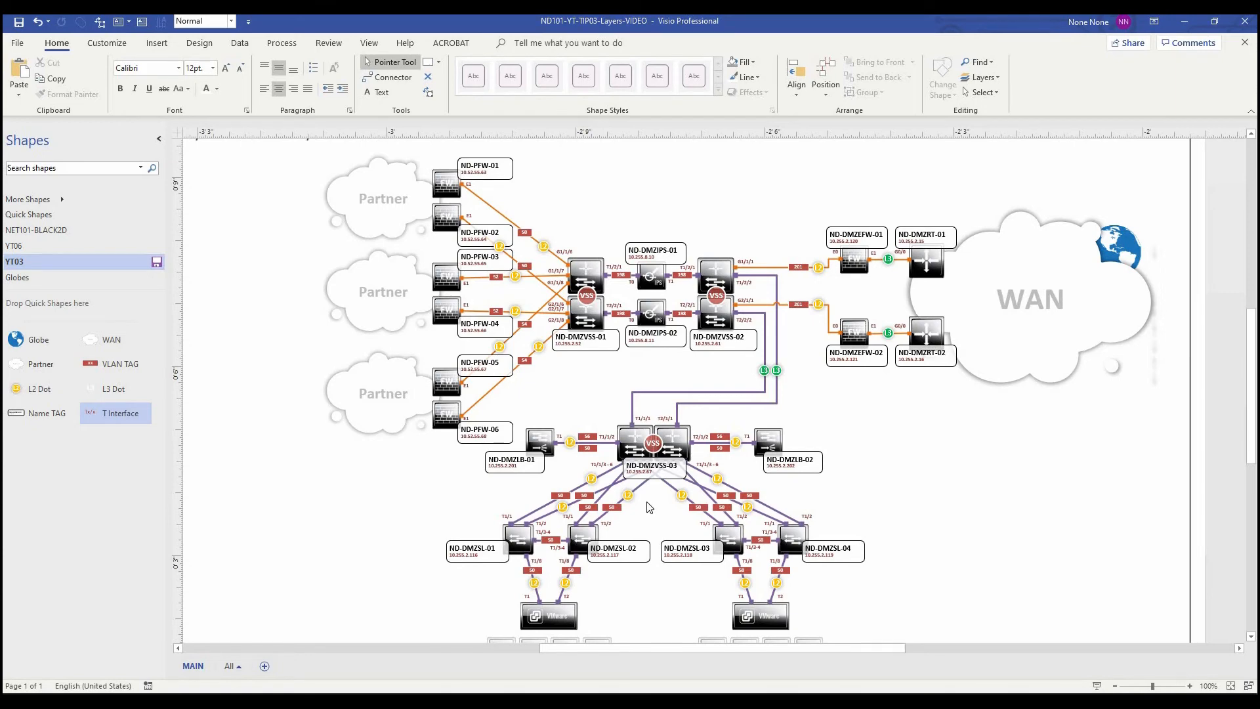
mouse_move(545, 447)
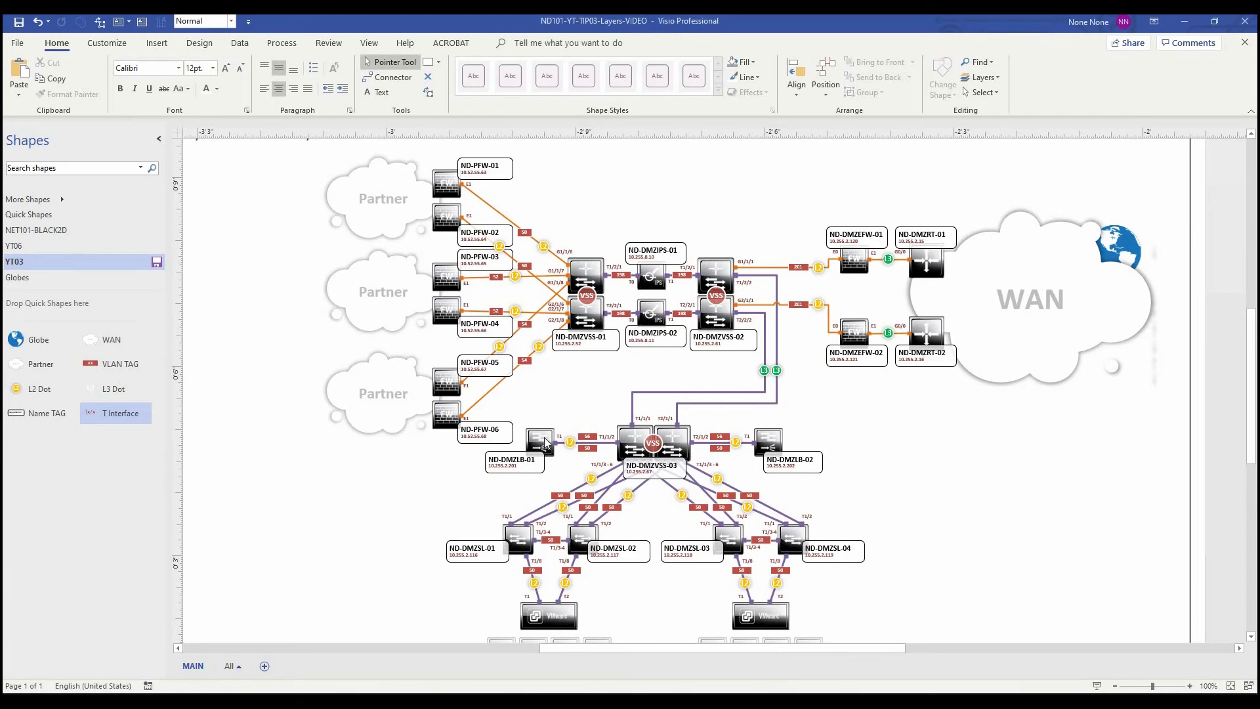
mouse_move(232, 666)
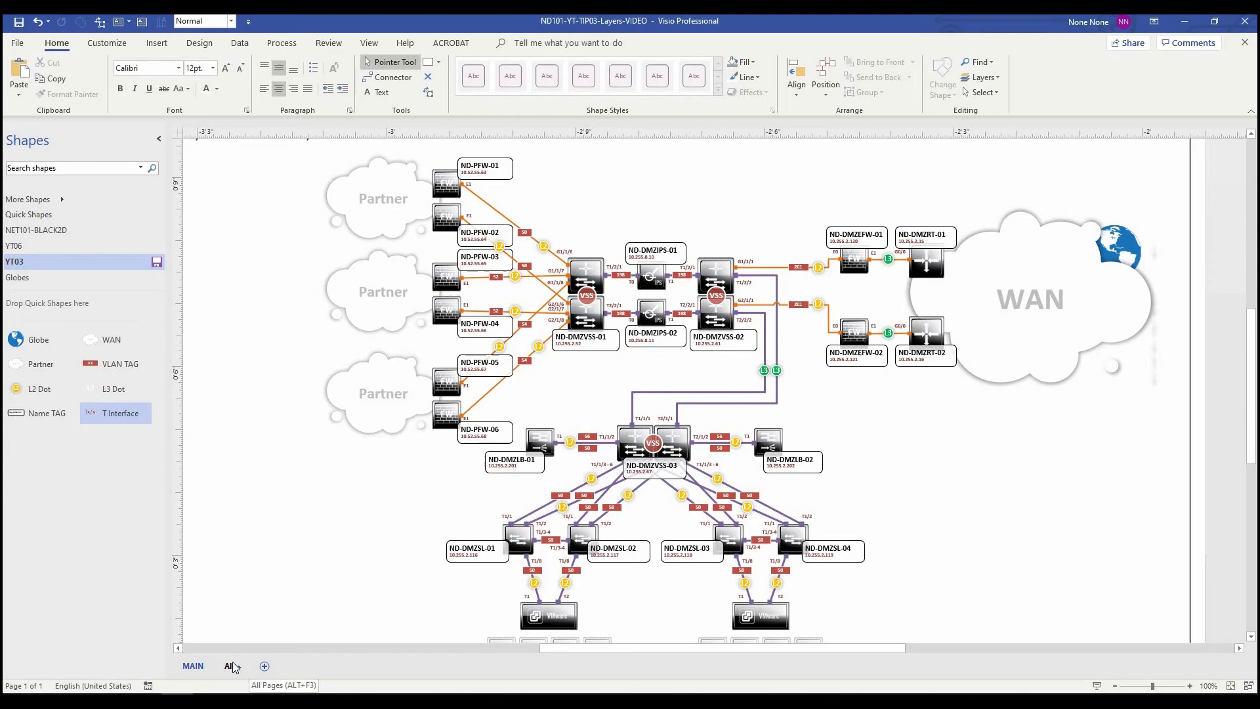
- Insert Page-2 holding a name tag and clear the shape selection
left_click(264, 665)
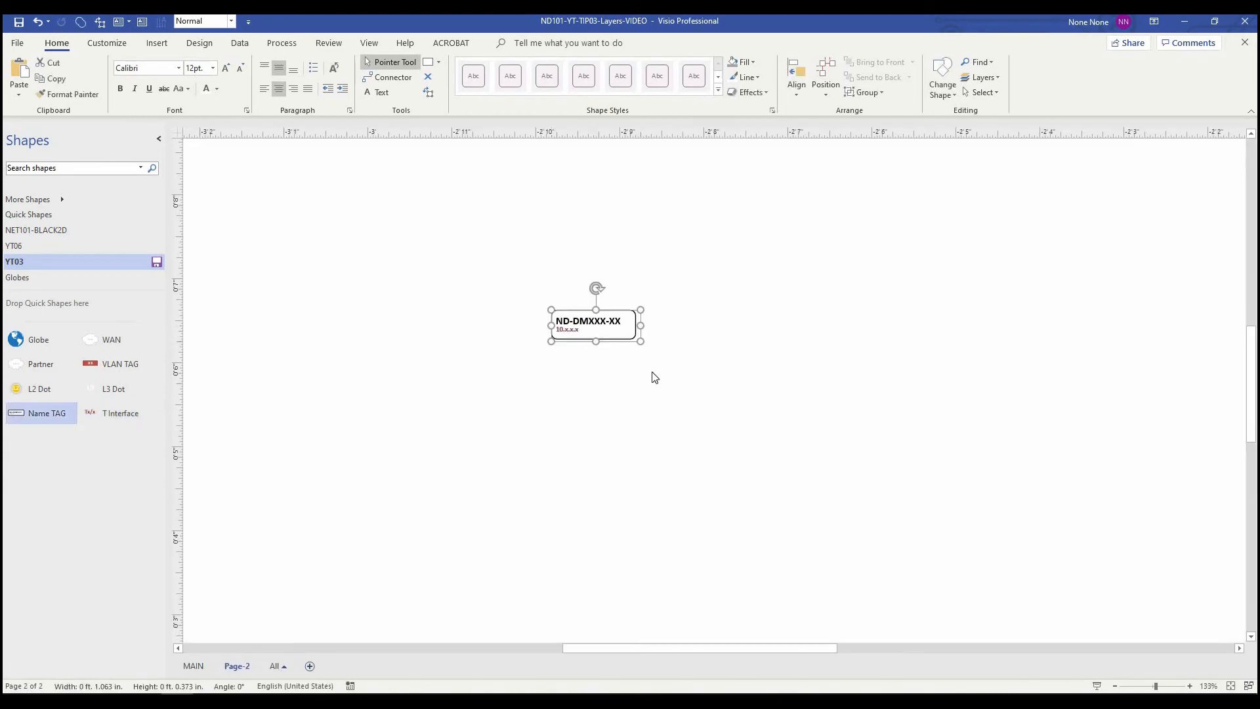
left_click(655, 378)
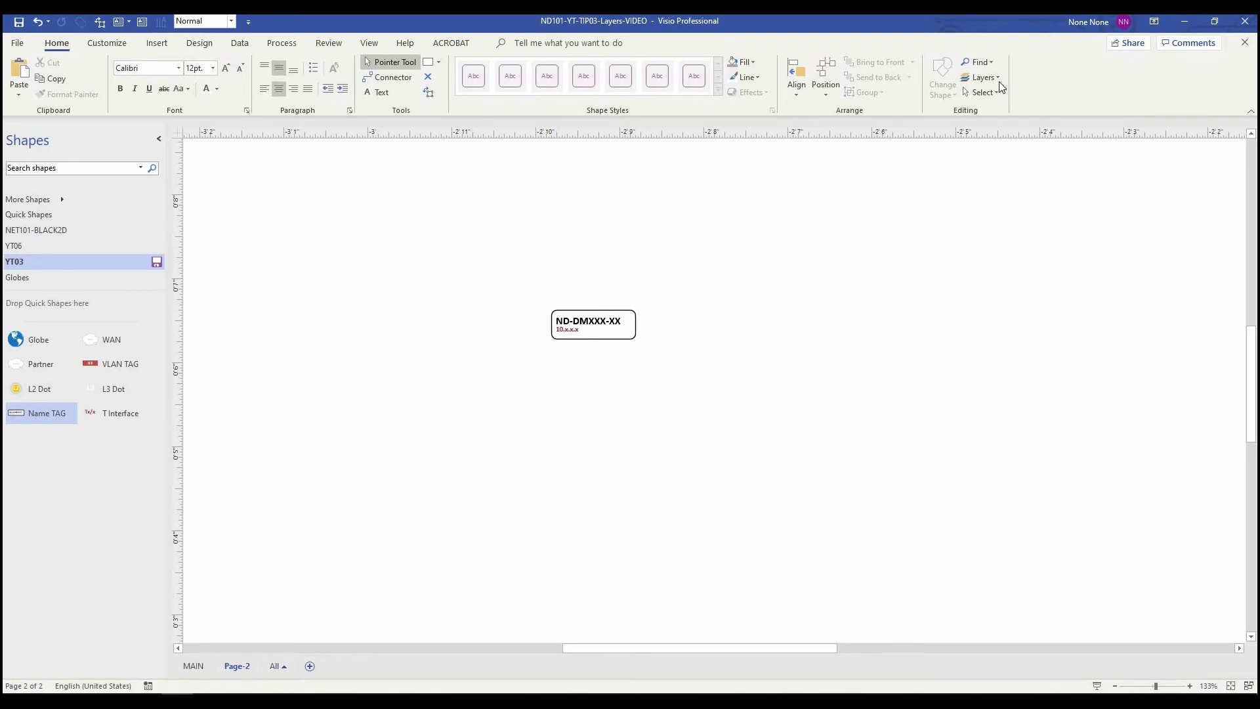
left_click(981, 78)
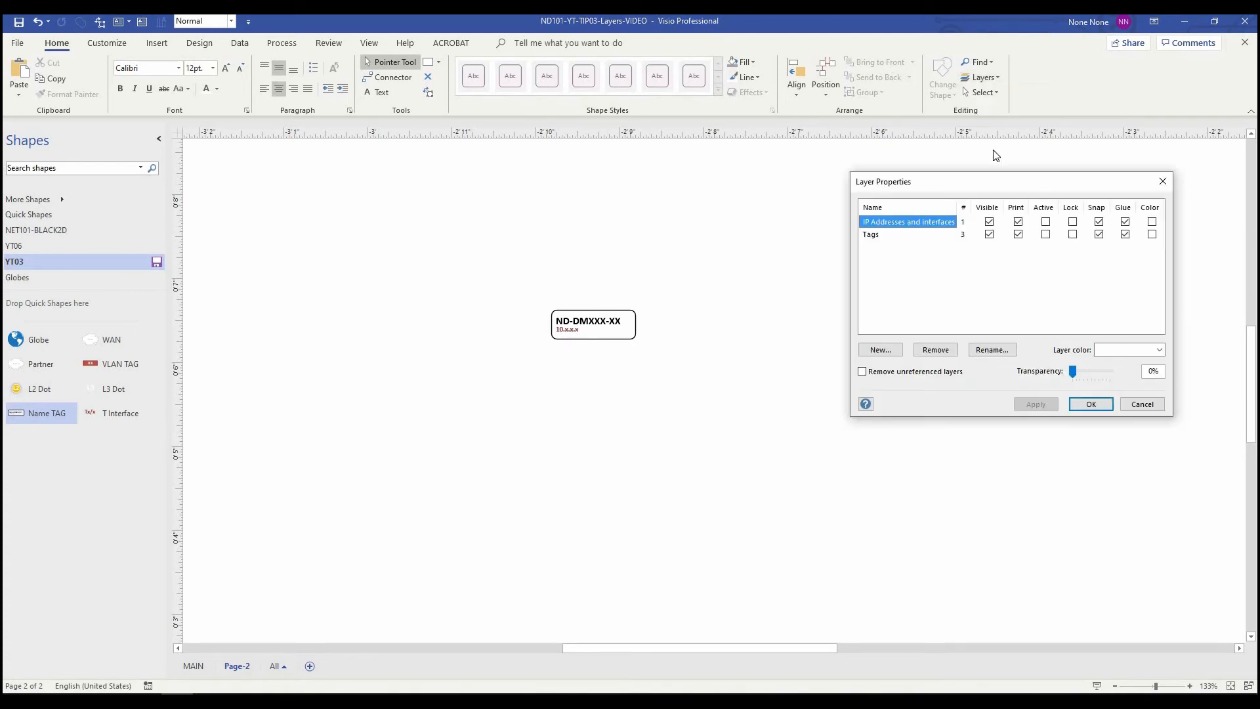
mouse_move(948, 235)
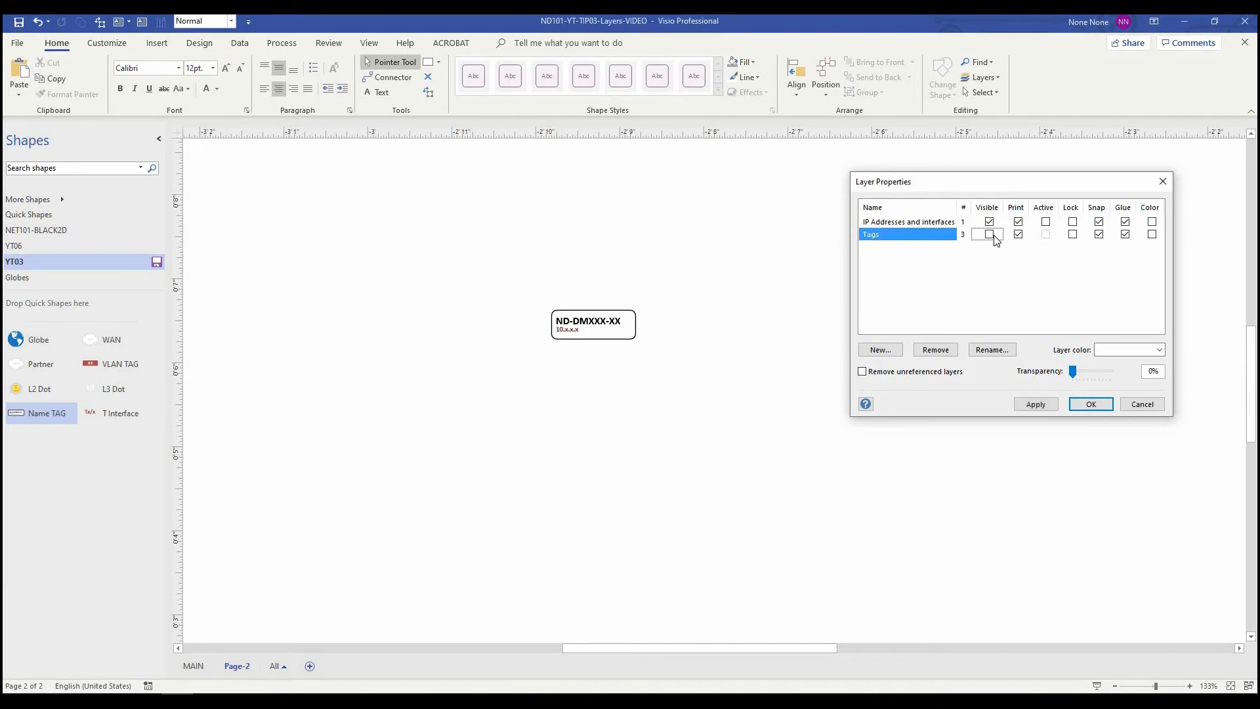
- Toggle the Tags and IP Addresses and interfaces layers hidden and back to visible
left_click(1035, 404)
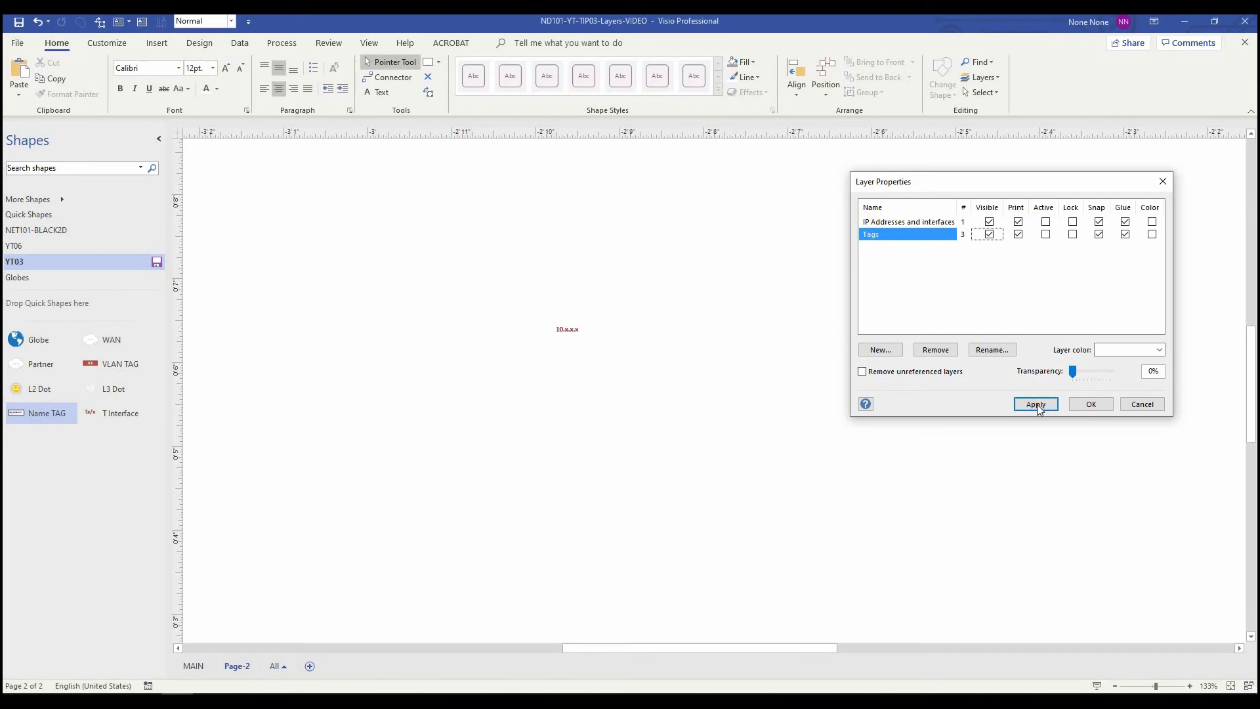
left_click(1035, 403)
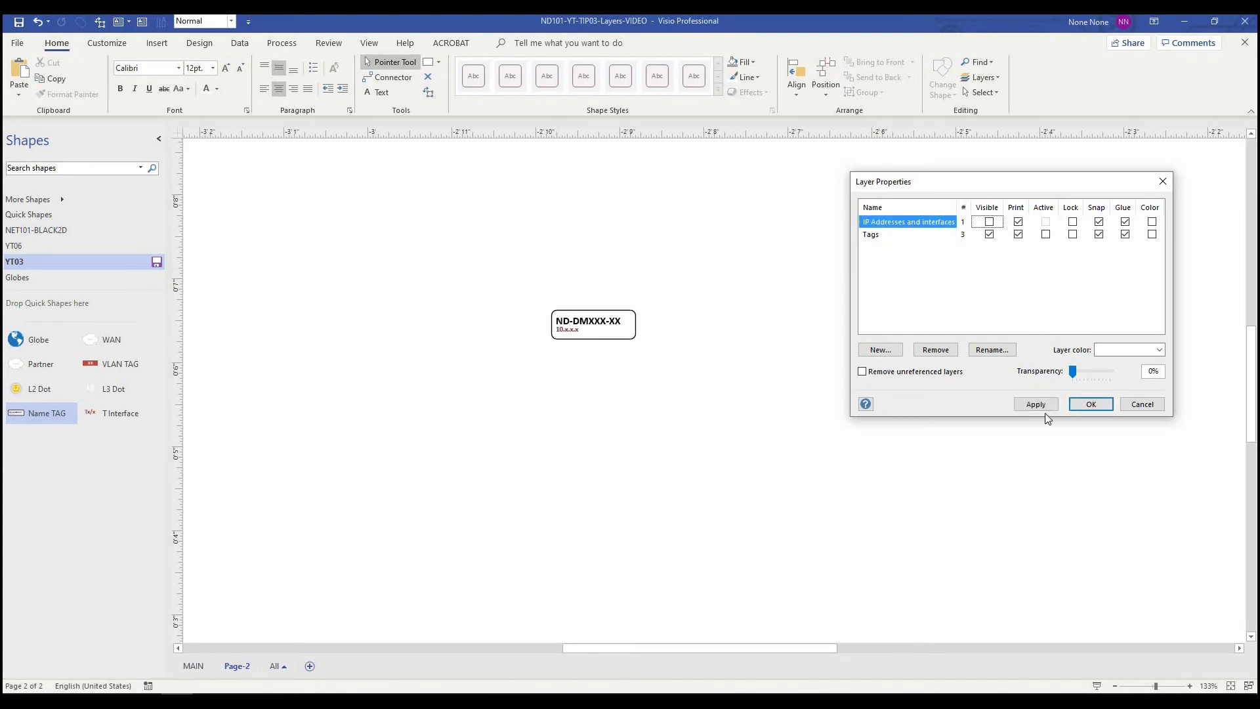
left_click(988, 221)
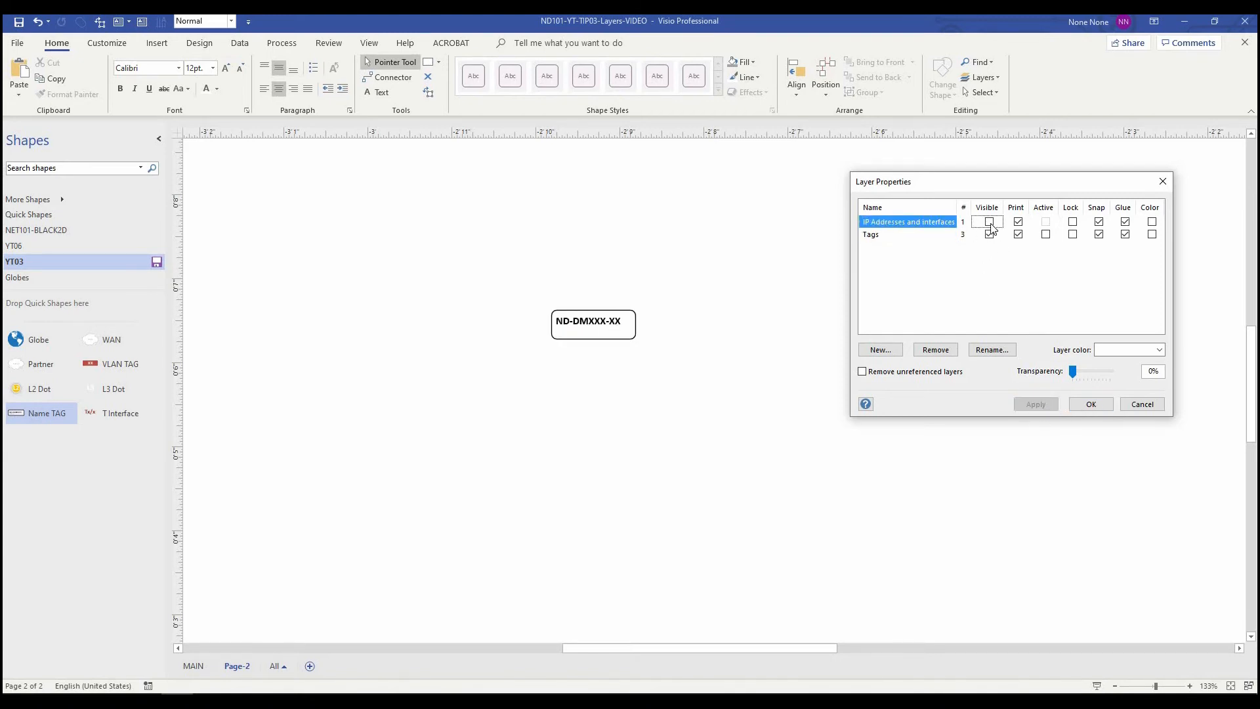
left_click(988, 221)
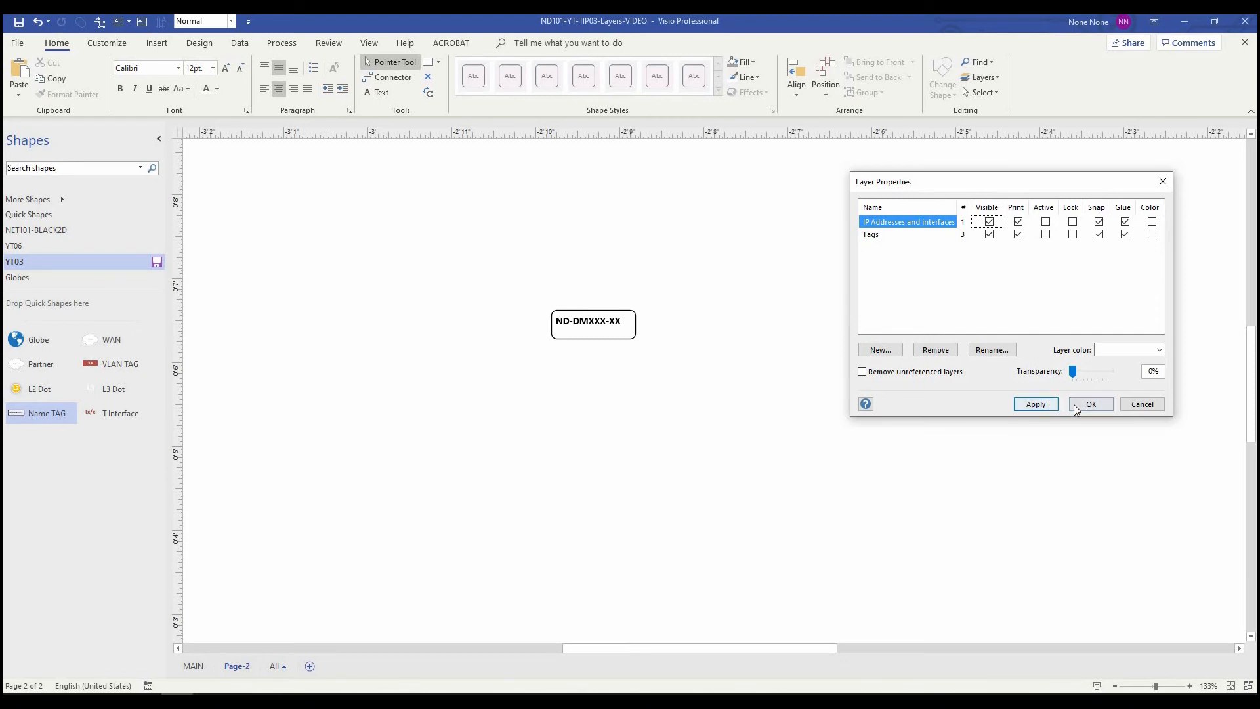
left_click(1090, 404)
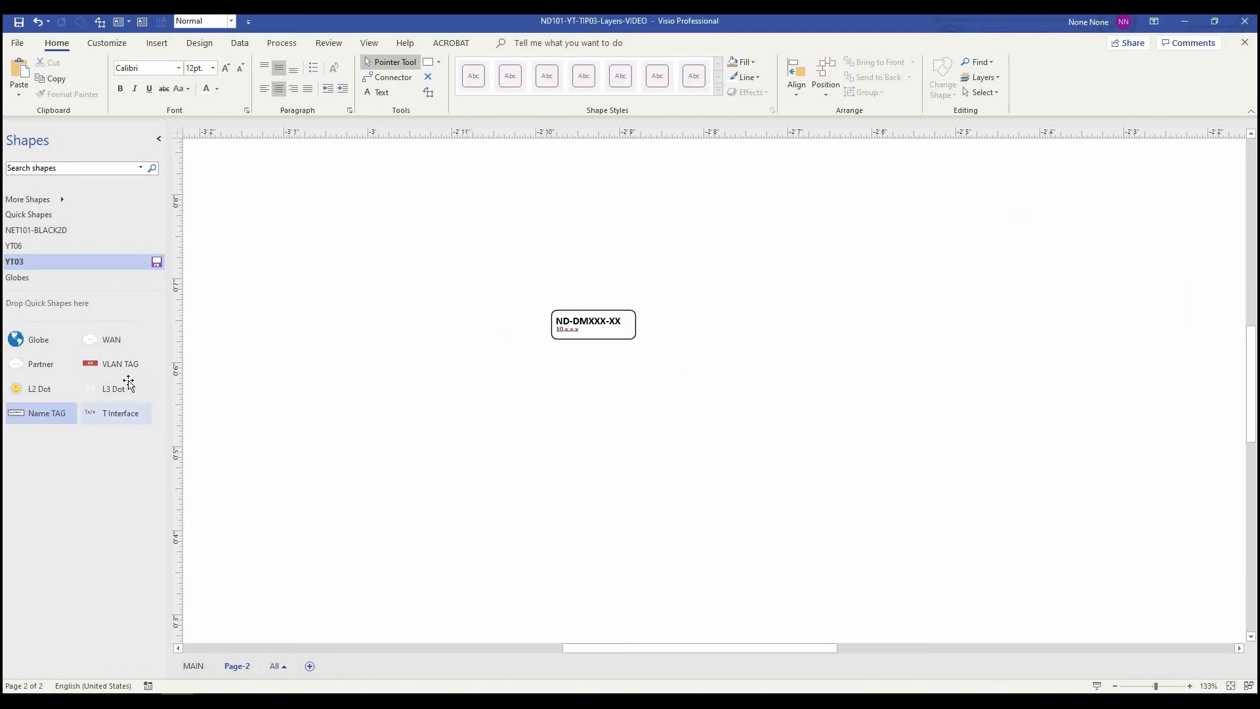
mouse_move(436, 360)
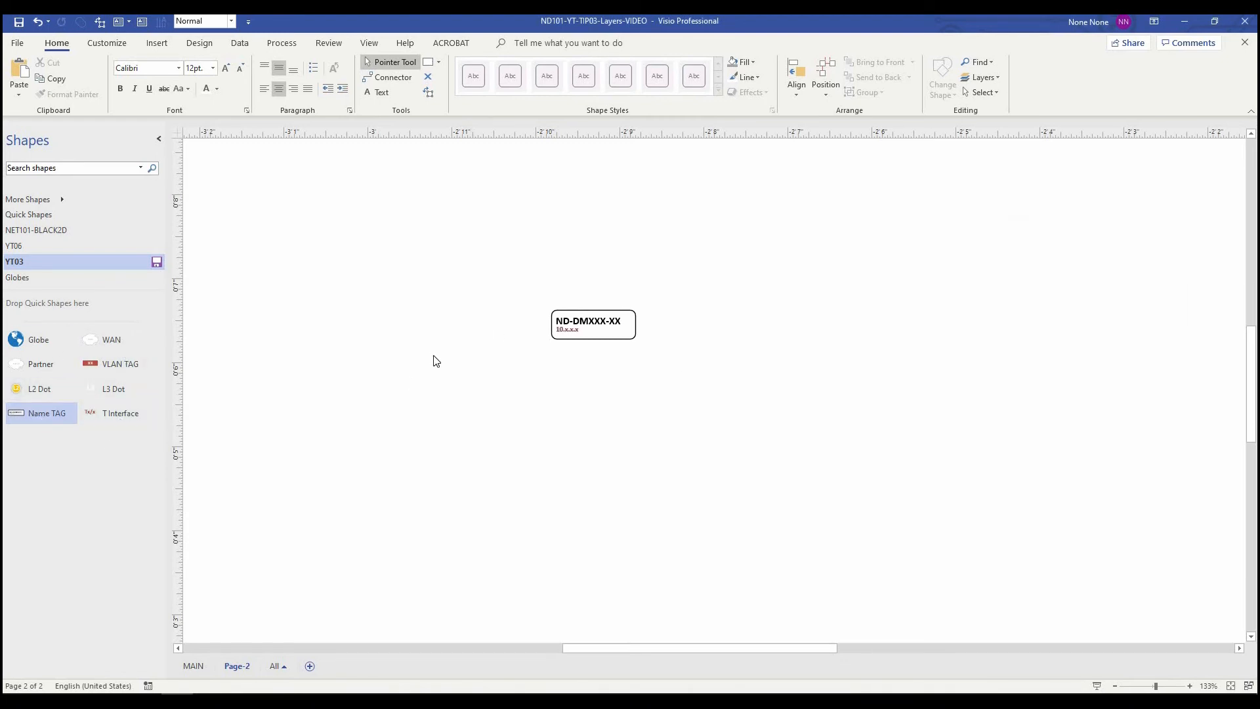
mouse_move(678, 341)
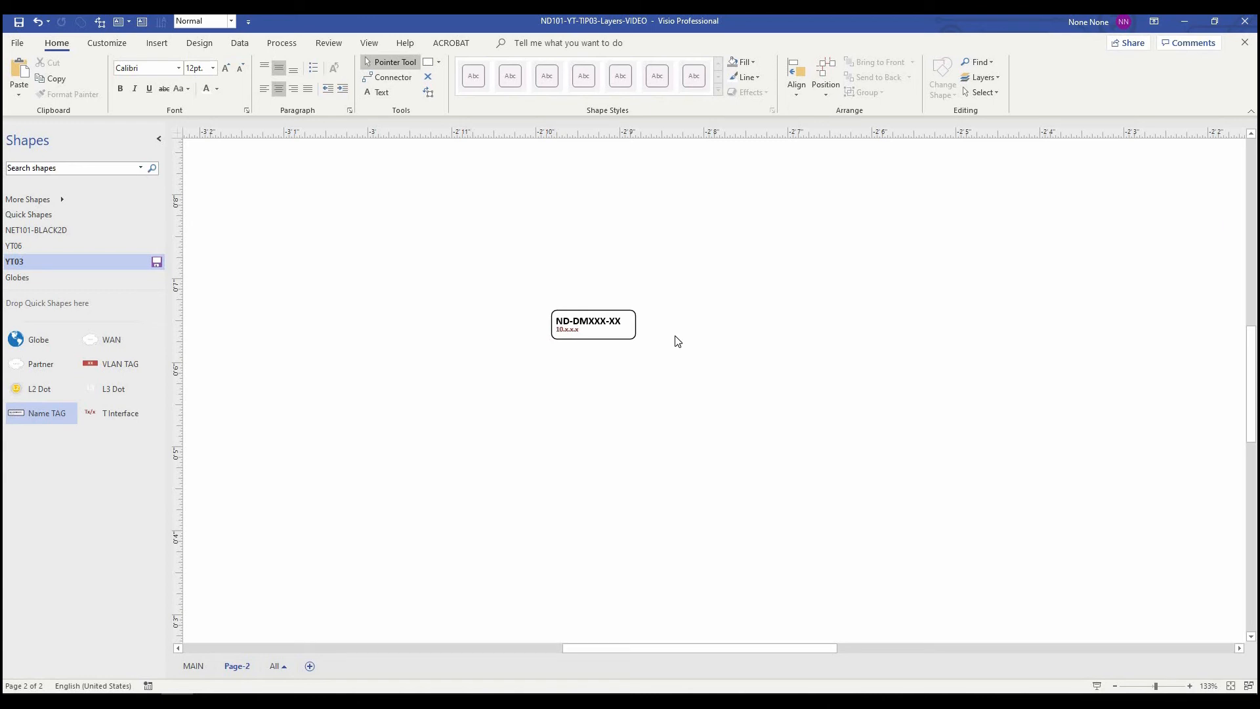
left_click(14, 246)
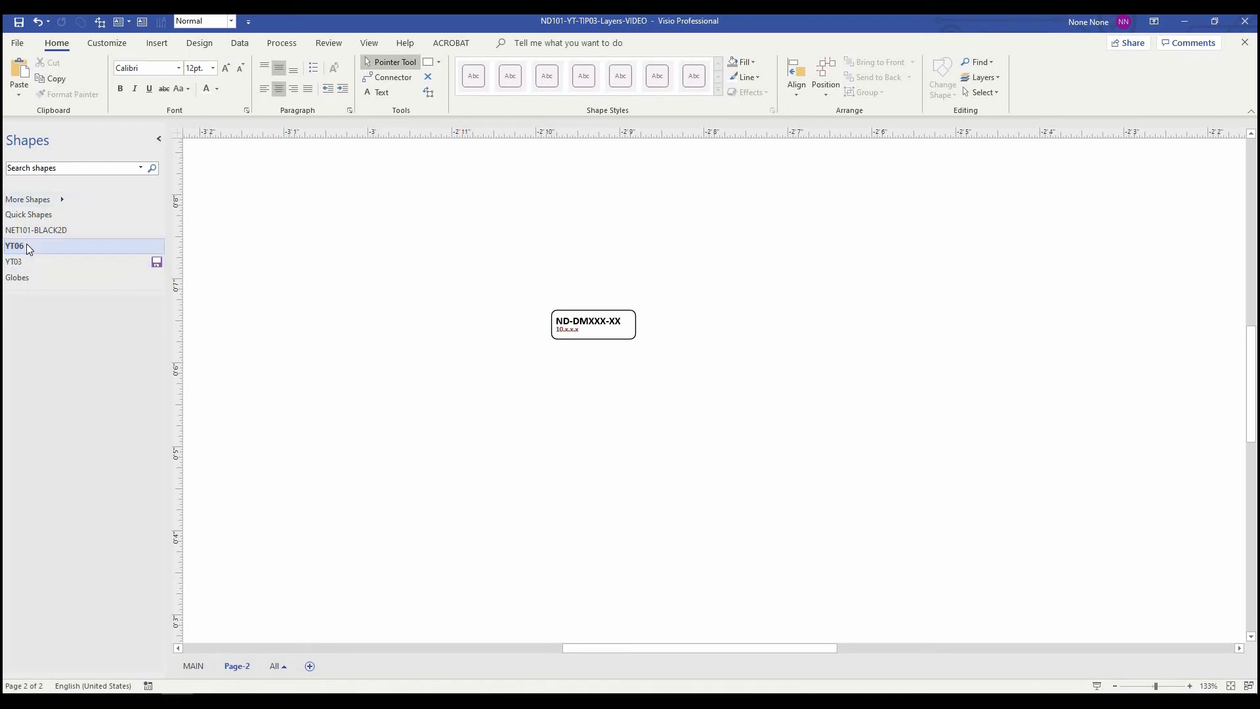
- Drop the YT06 Border frame on Page-2 and hide its Border-legend layer
left_click(14, 246)
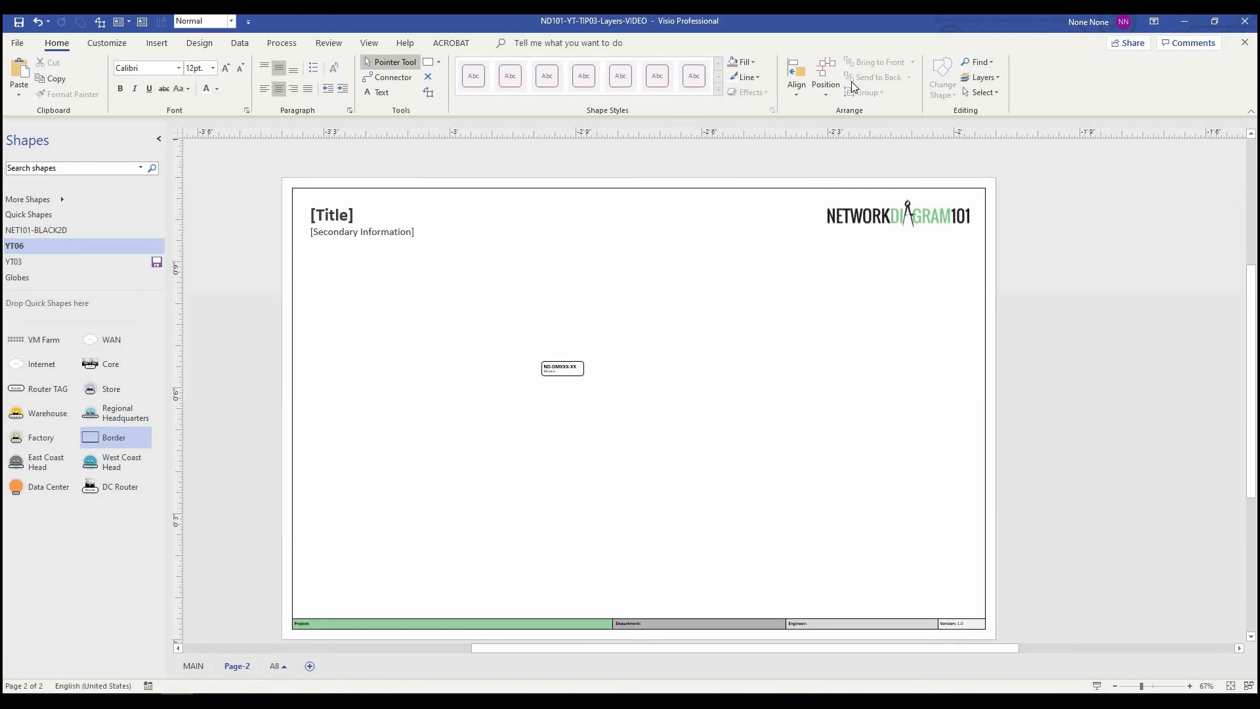
left_click(984, 78)
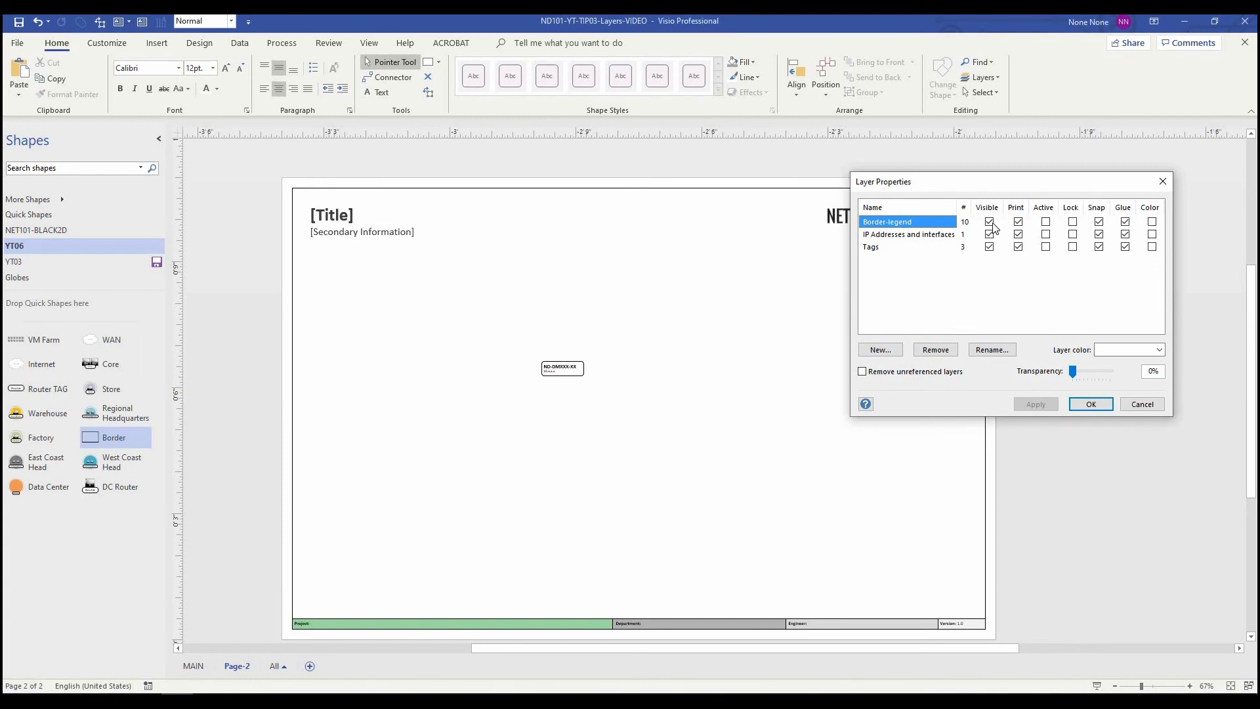
left_click(1090, 404)
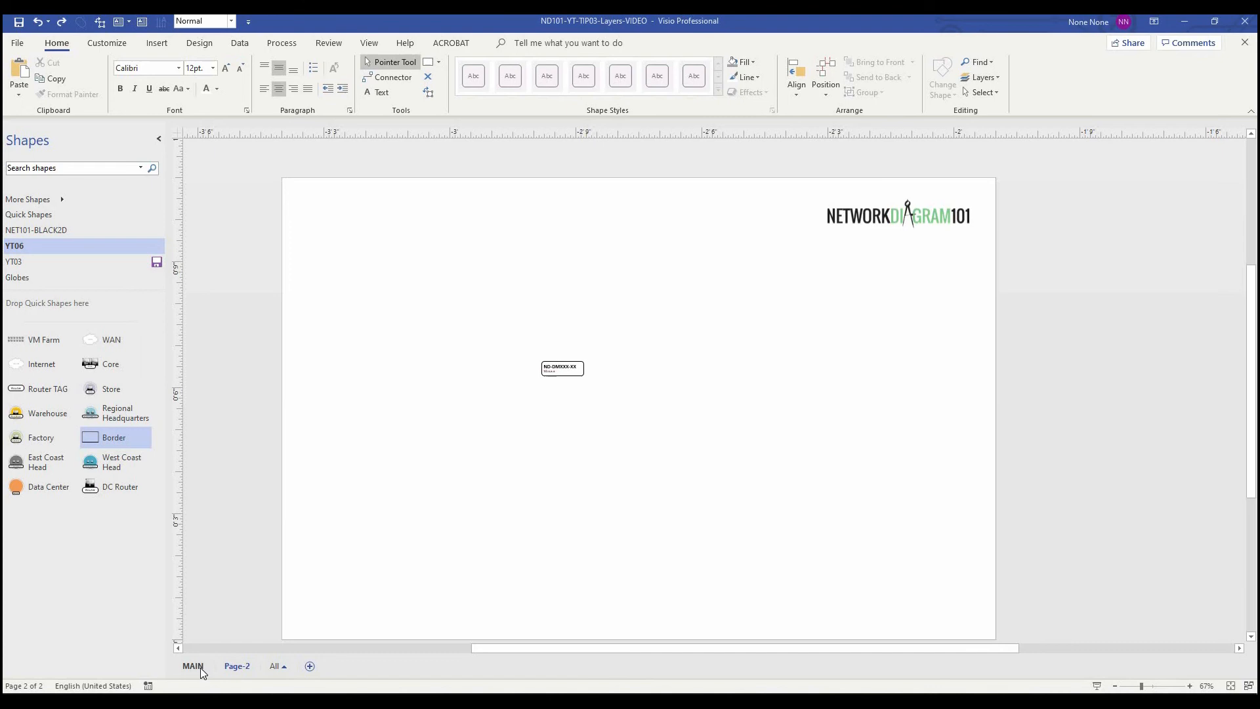
left_click(192, 665)
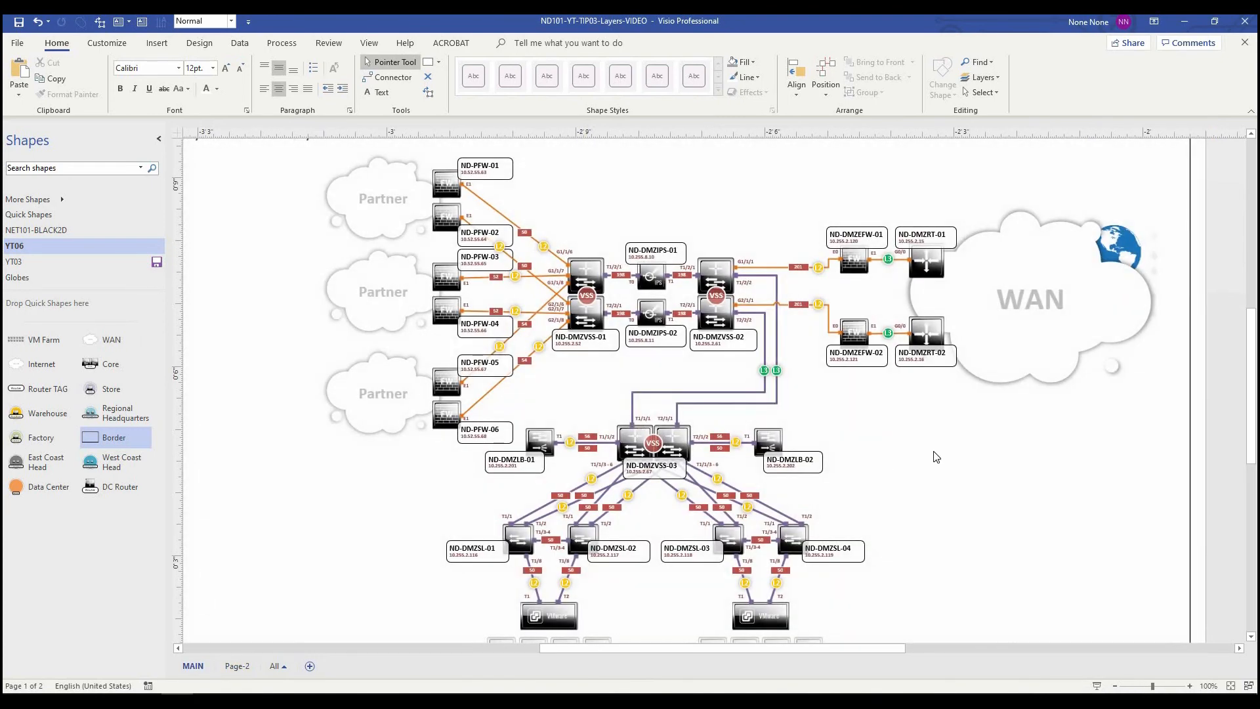
- Untick Print for the MAIN page's IP Addresses and interfaces layer
left_click(980, 77)
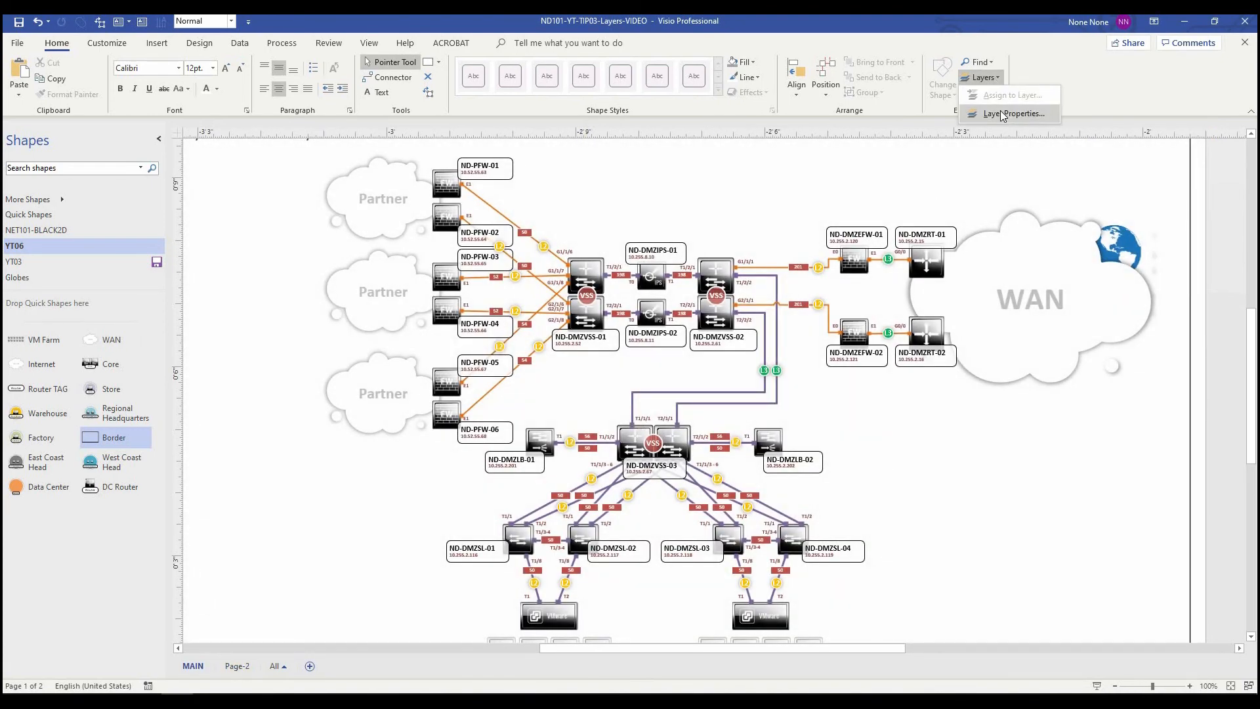
left_click(1012, 113)
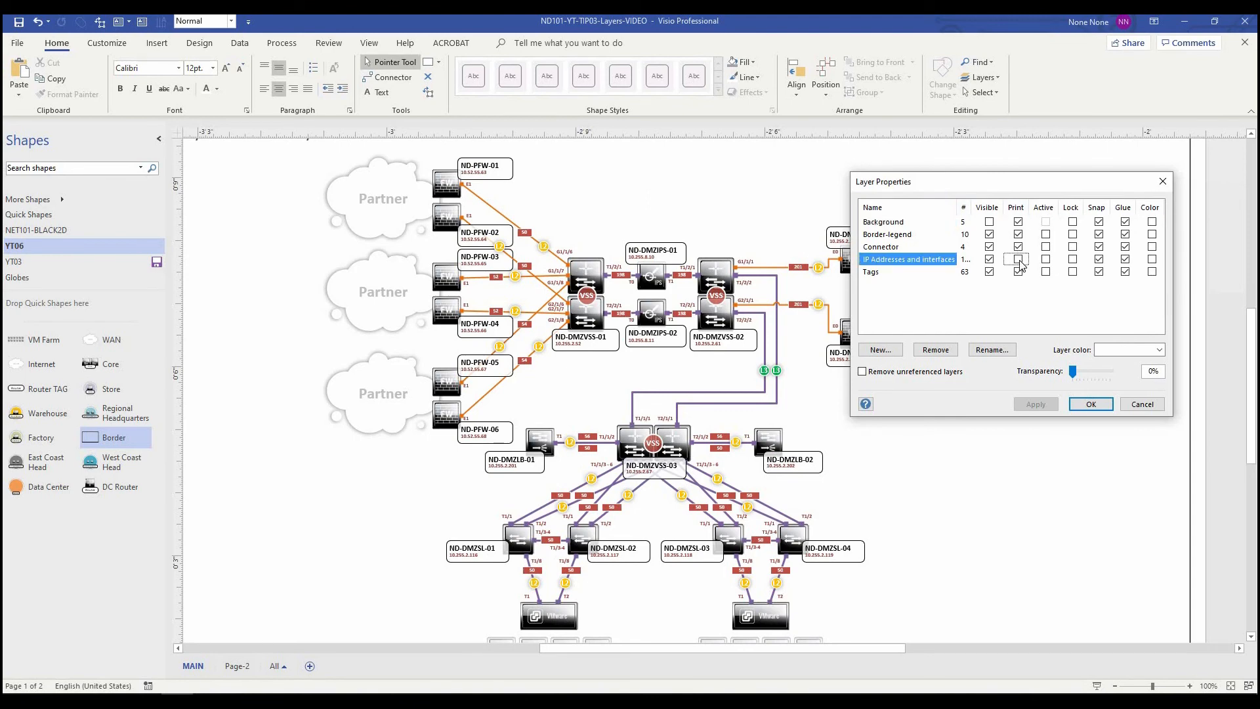
left_click(1089, 403)
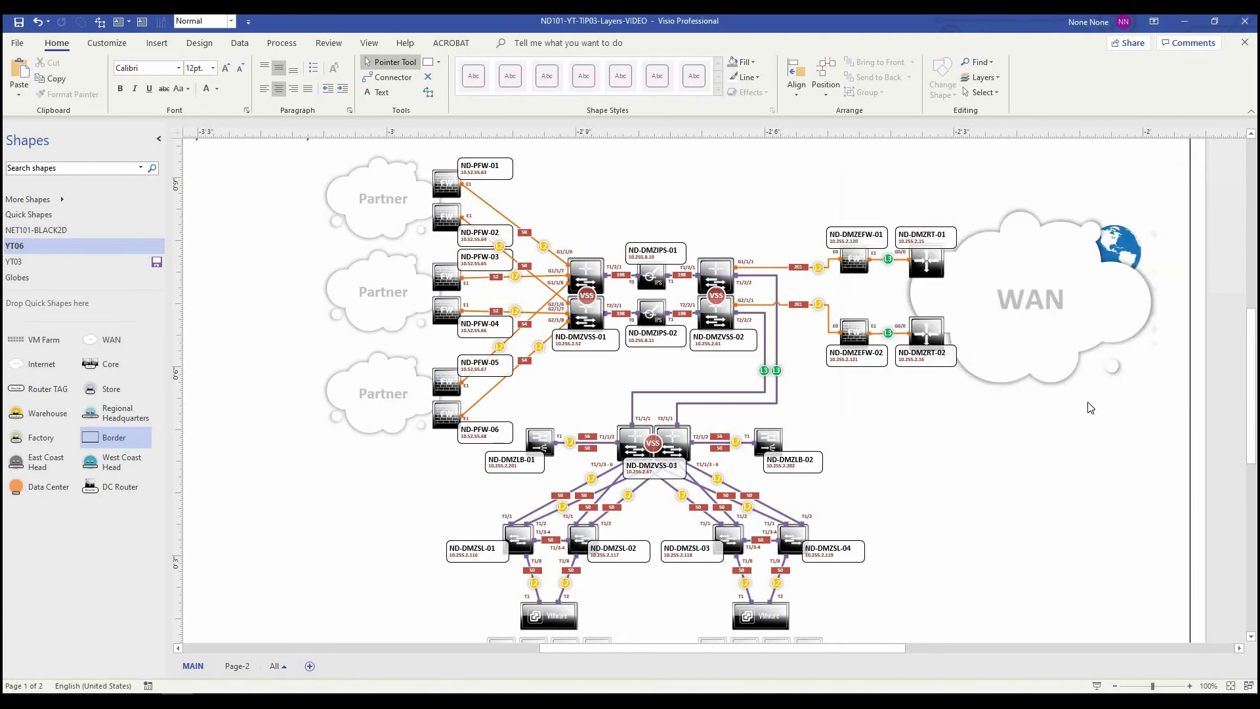
mouse_move(934, 397)
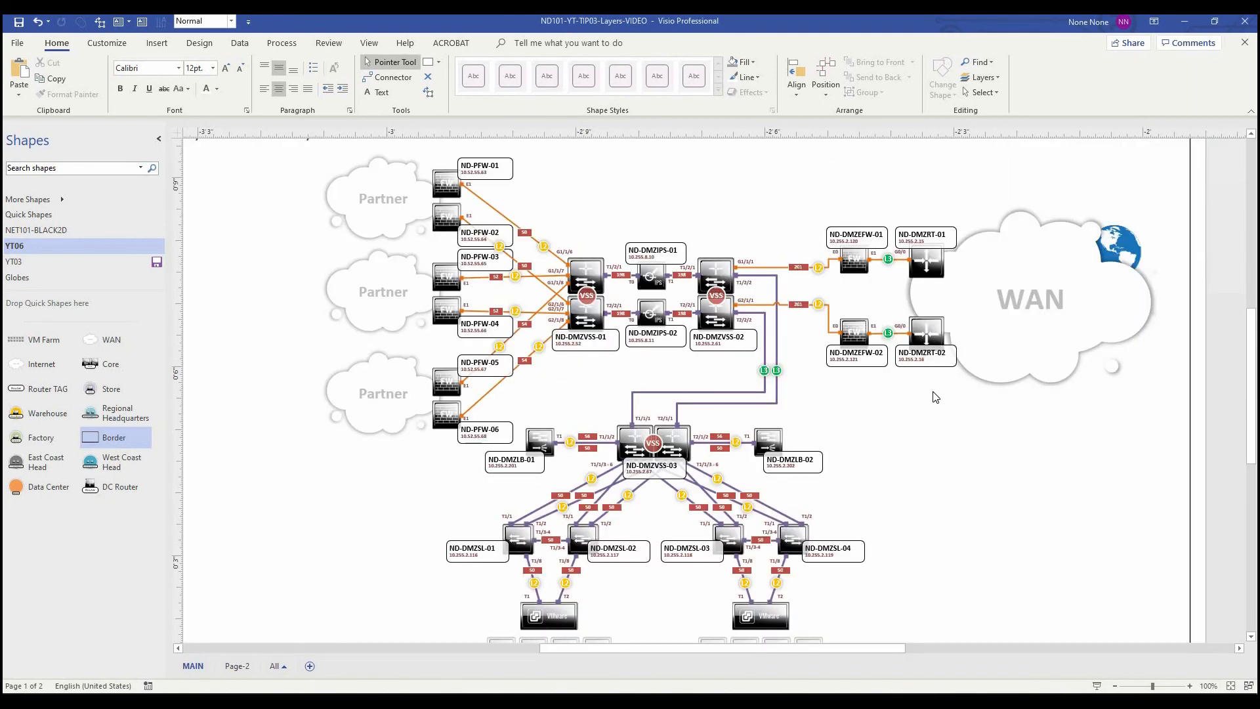
mouse_move(747, 631)
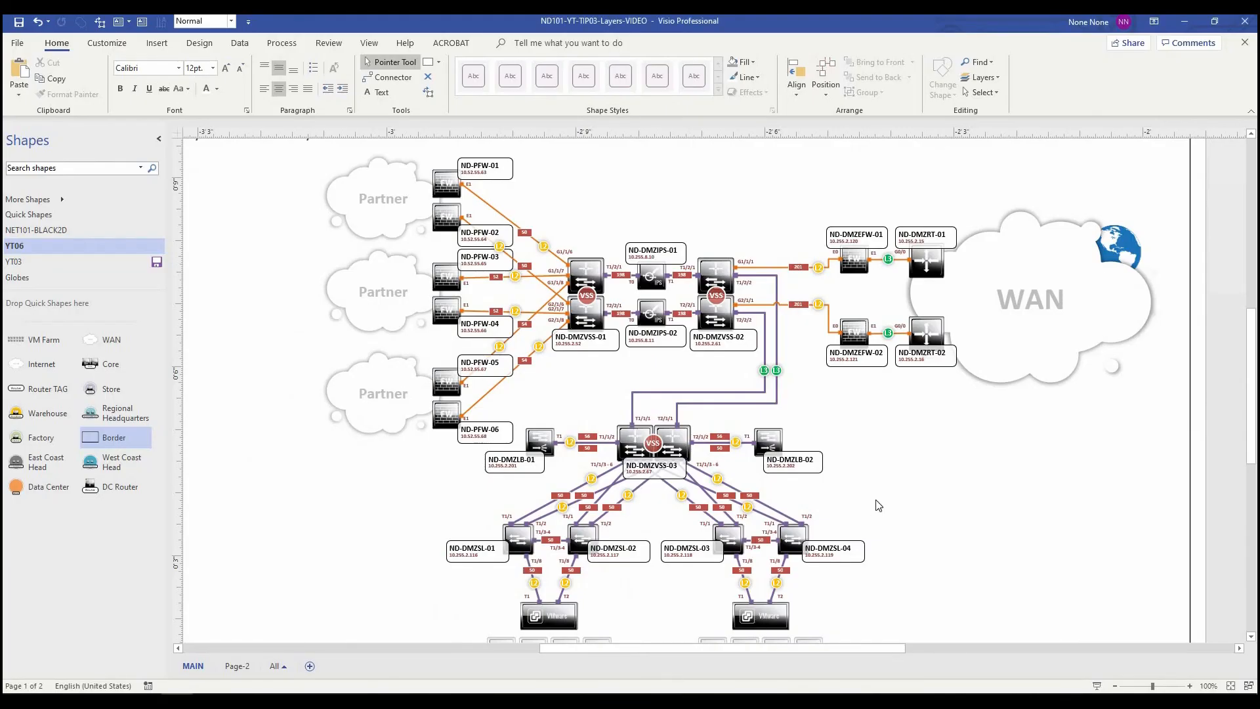
mouse_move(695, 379)
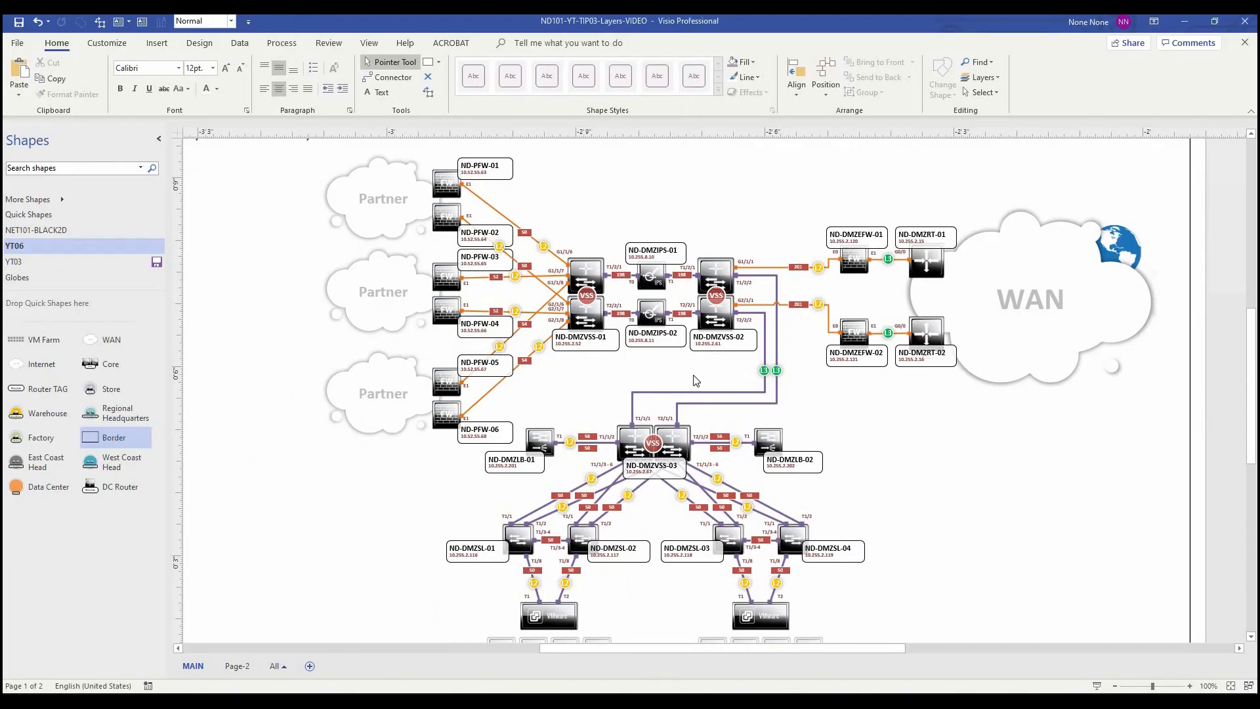